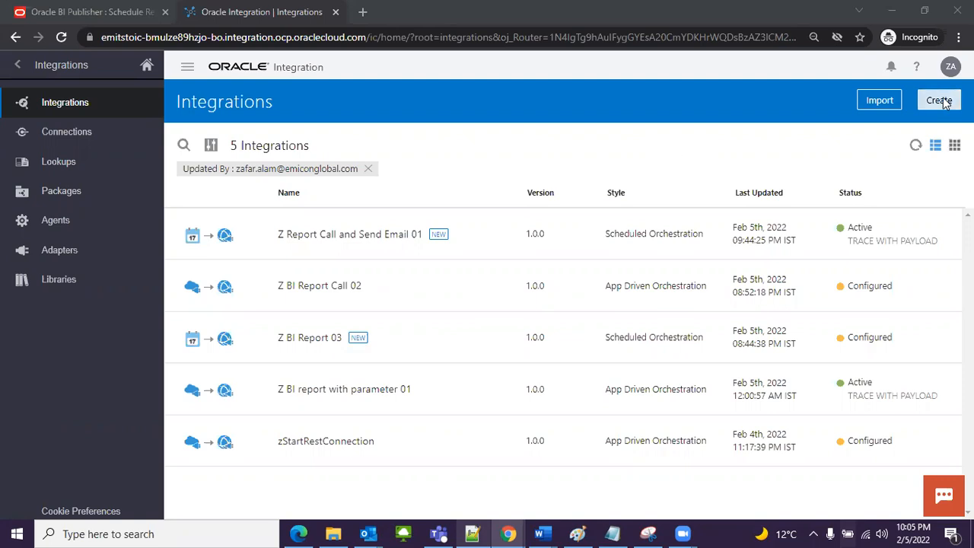
pyautogui.moveTo(642, 206)
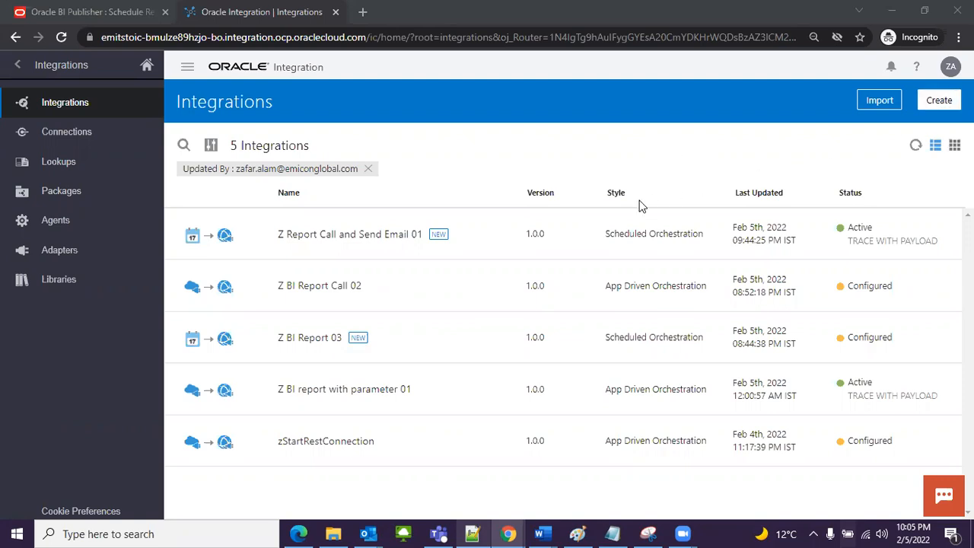
pyautogui.moveTo(642, 205)
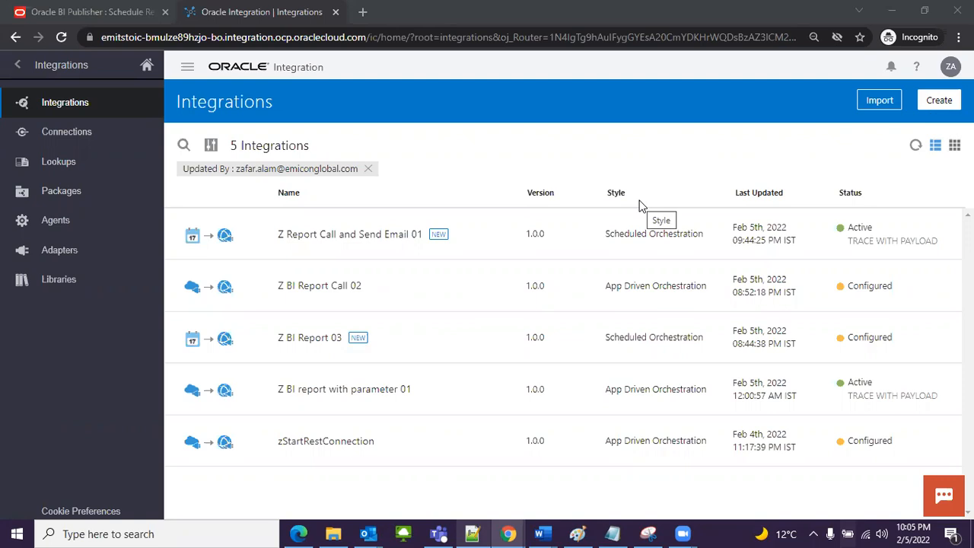
pyautogui.moveTo(679, 168)
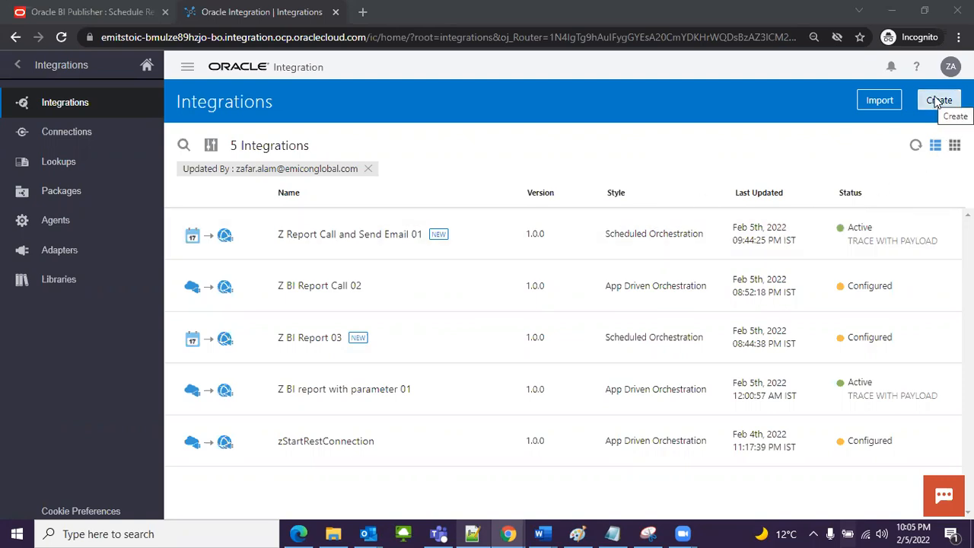
# Create a Scheduled Orchestration named 'Call BI Report and Send Email 02'
pyautogui.click(939, 100)
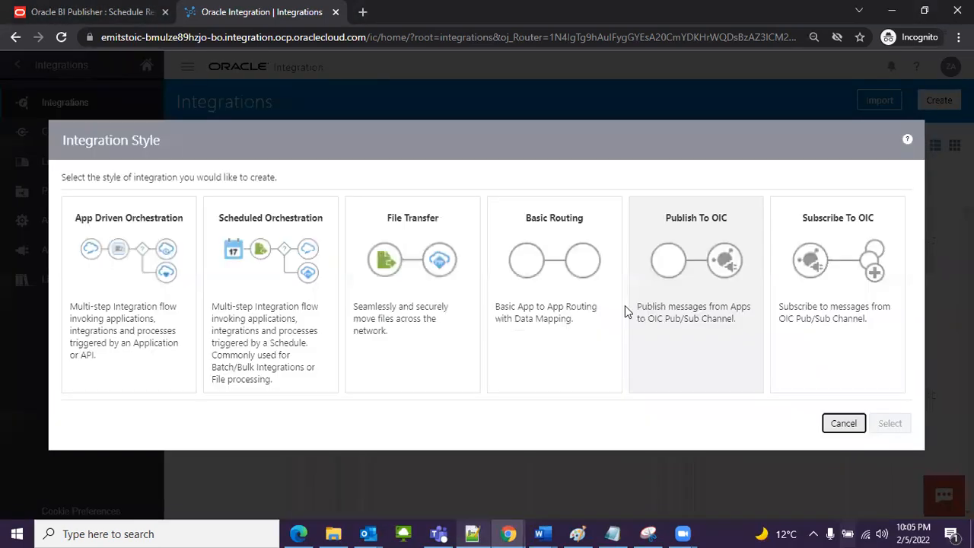
pyautogui.click(271, 297)
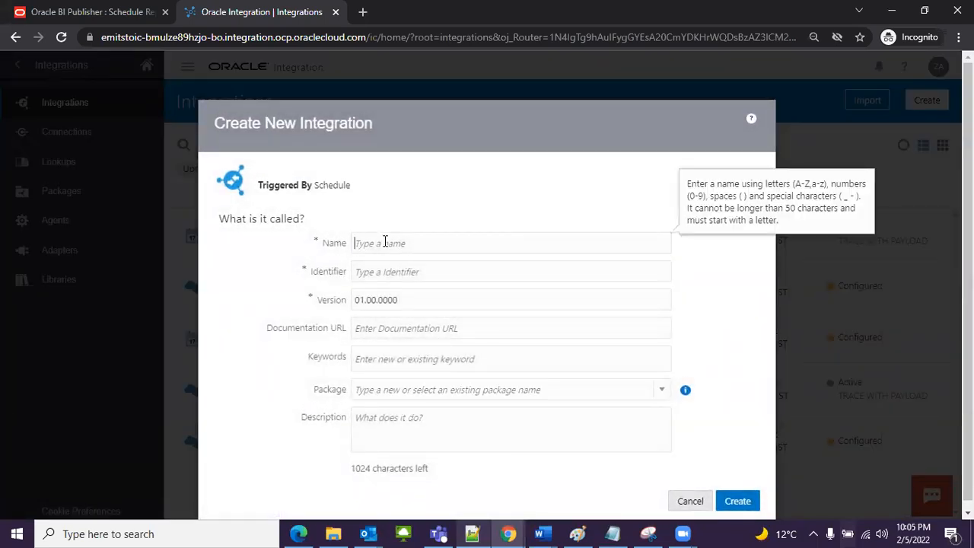
pyautogui.write('Call B')
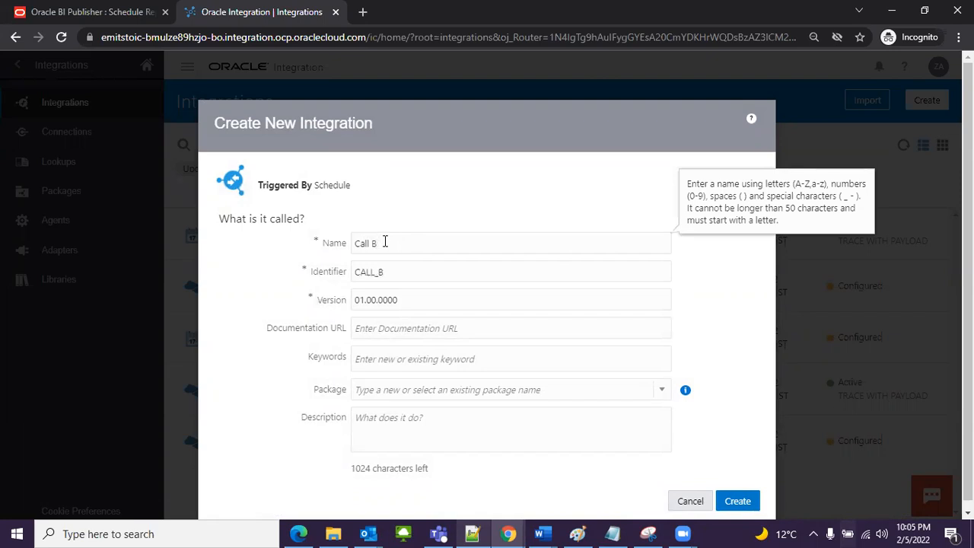
pyautogui.write('I Report and')
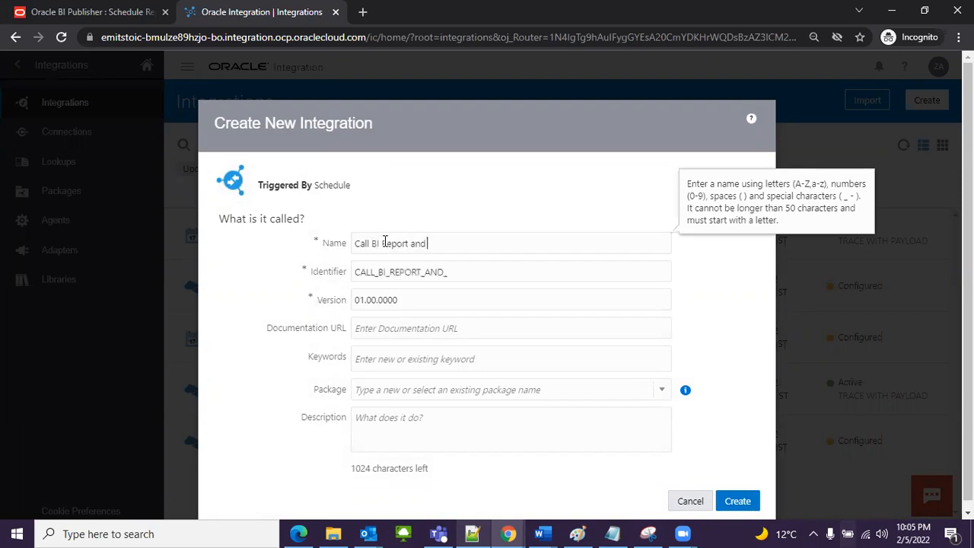
pyautogui.write('Send Email 02')
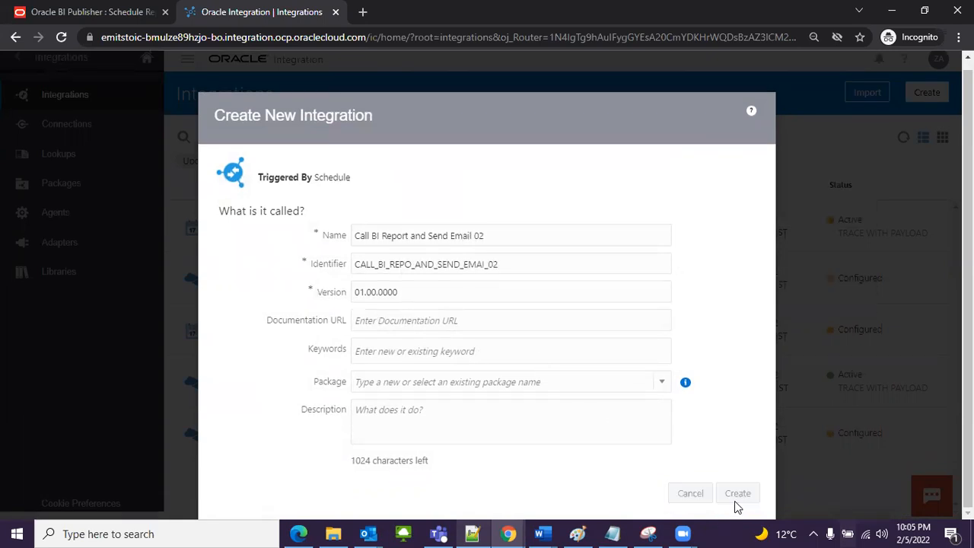
pyautogui.click(737, 493)
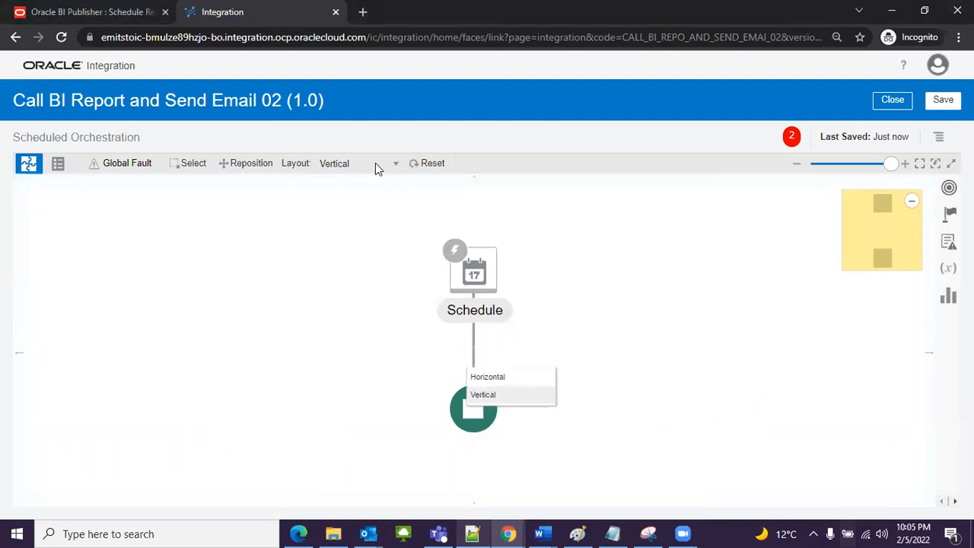
# Switch the flow to horizontal layout and add an invoke of Z SOAP Connection 02 after the schedule
pyautogui.click(487, 376)
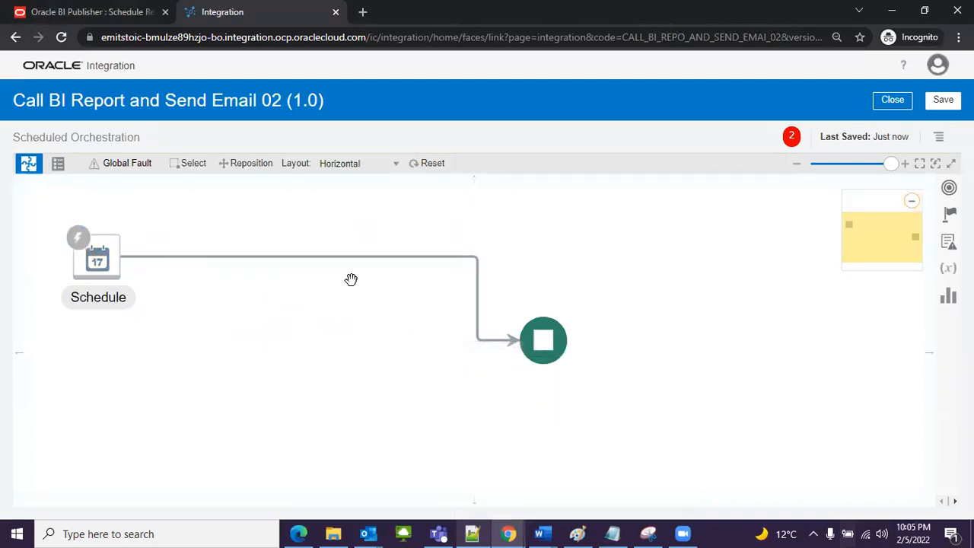
pyautogui.moveTo(359, 255)
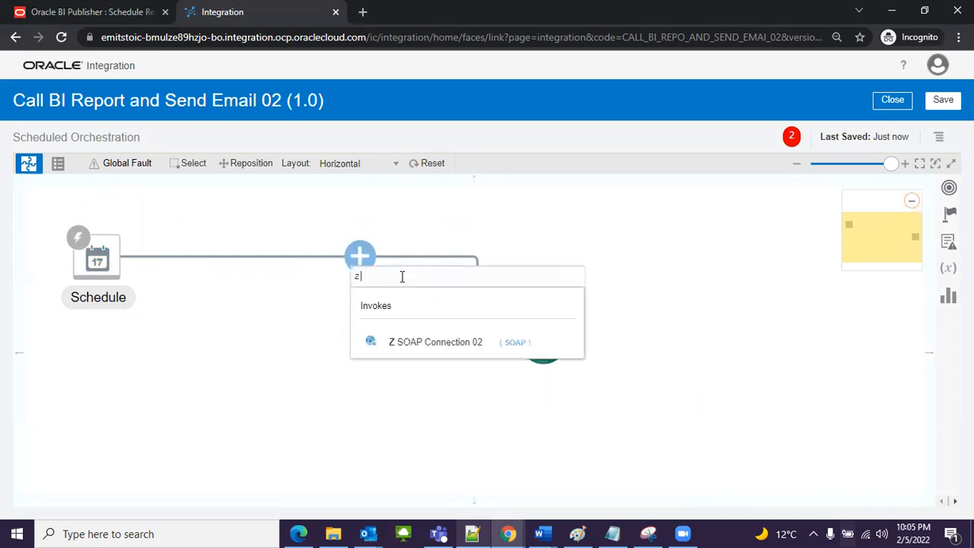
pyautogui.click(435, 341)
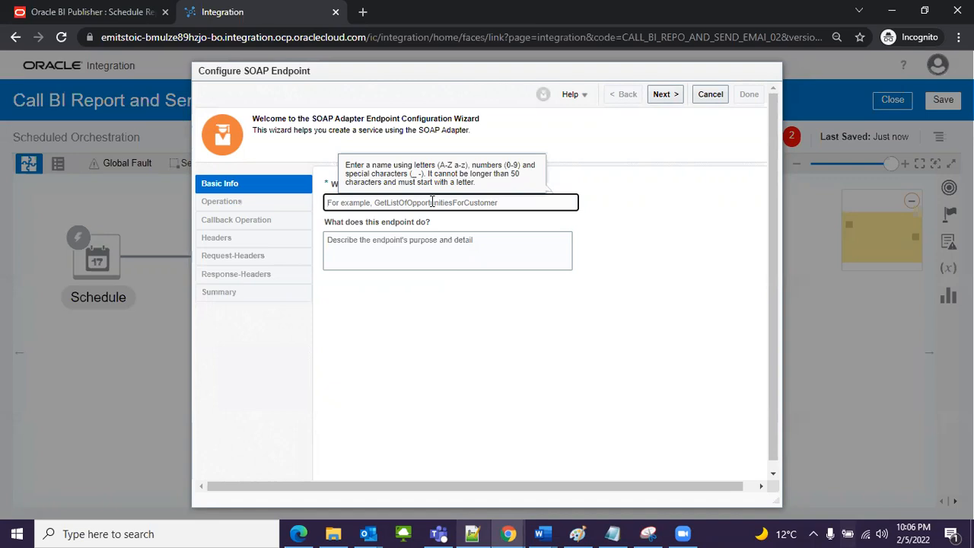
# Configure endpoint callReportSOAP with the runReport operation, accepting attachments in the response only
pyautogui.write('callReportSOA')
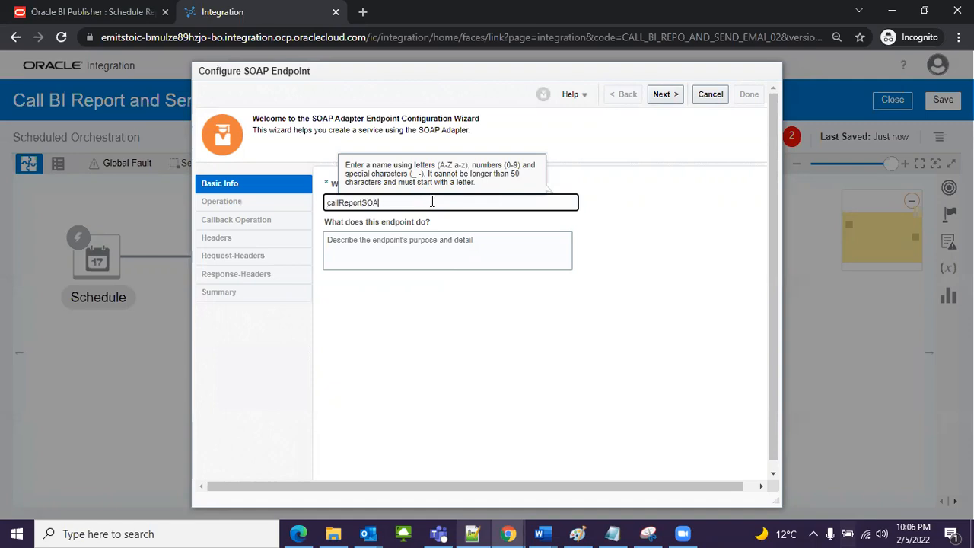
pyautogui.click(444, 251)
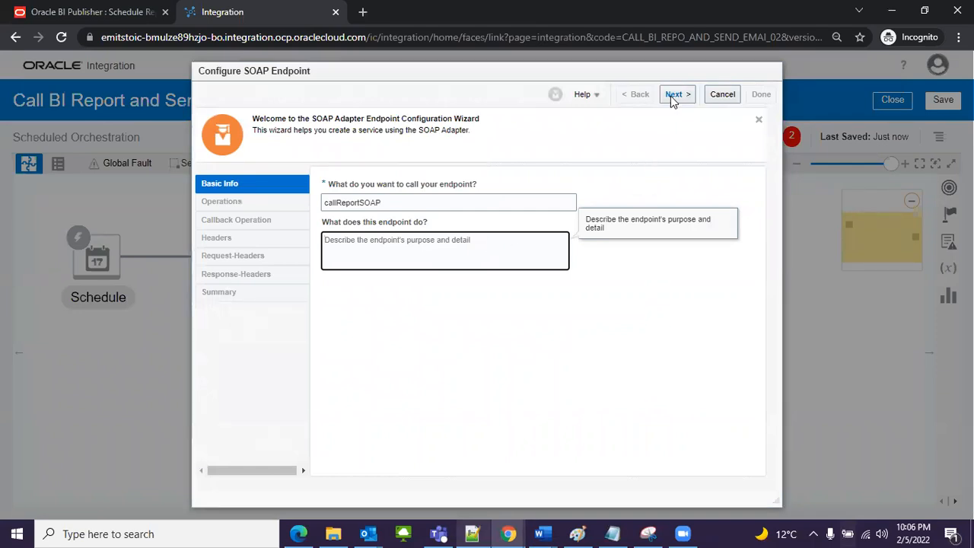
pyautogui.click(673, 95)
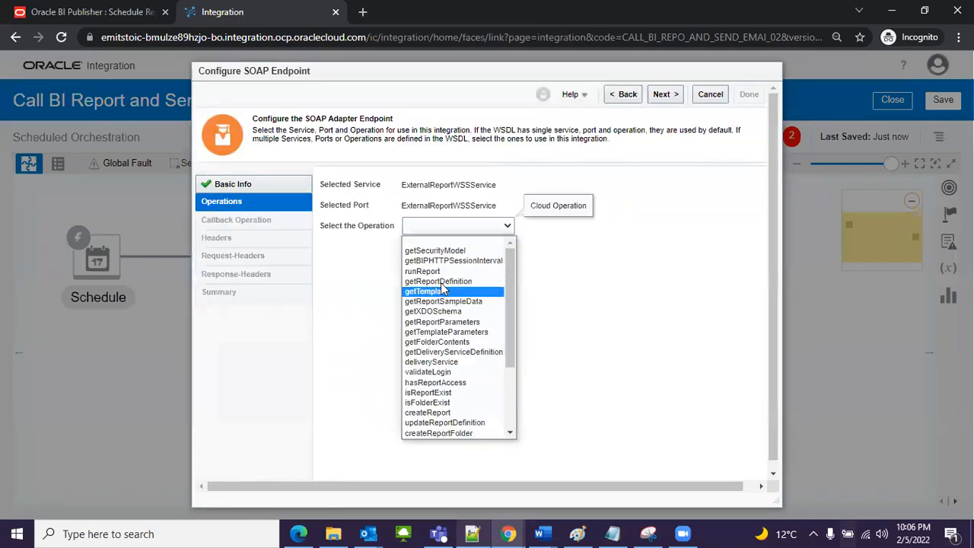
pyautogui.click(424, 271)
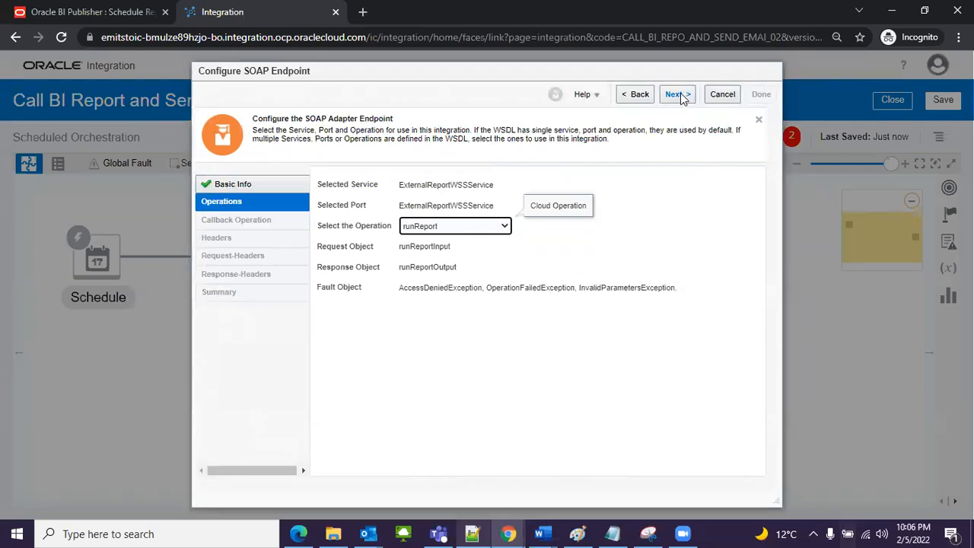
pyautogui.click(673, 95)
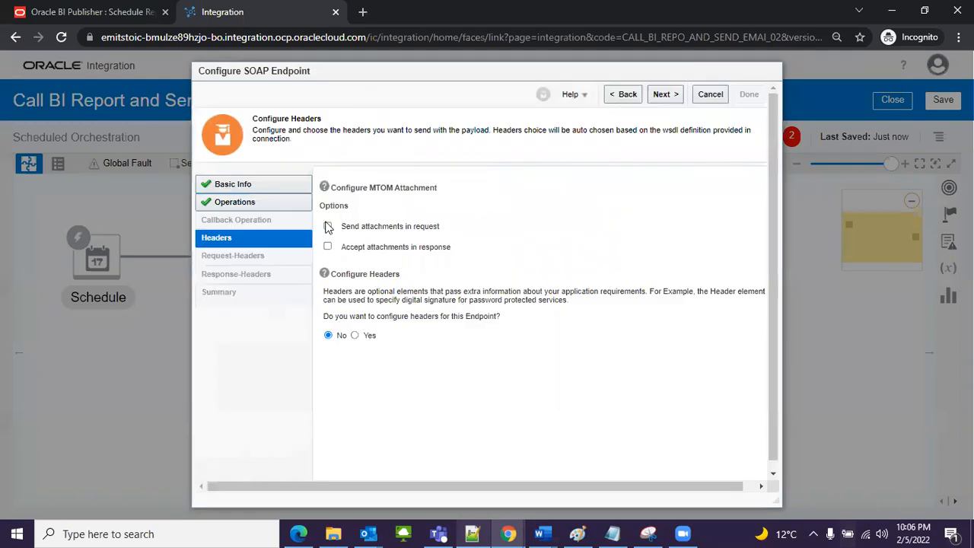
pyautogui.click(325, 226)
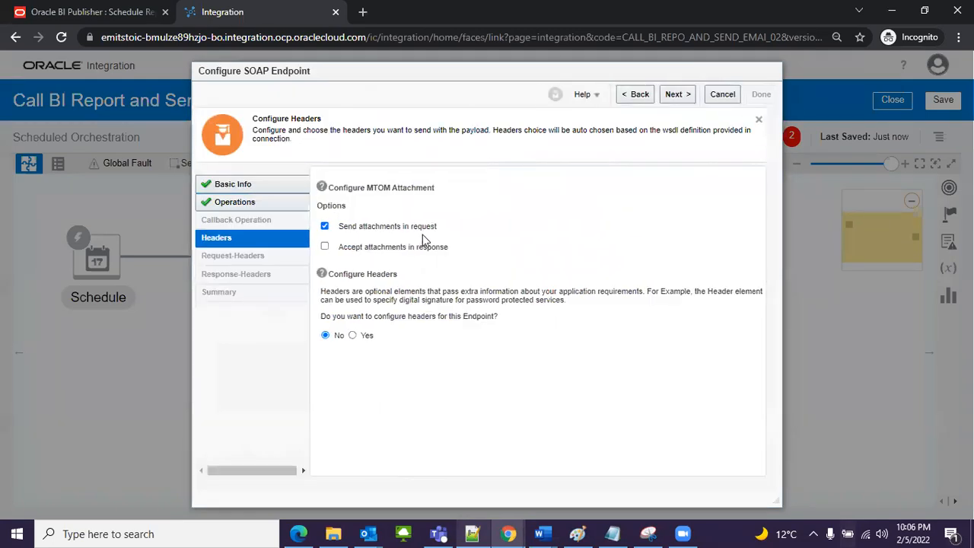
pyautogui.click(326, 225)
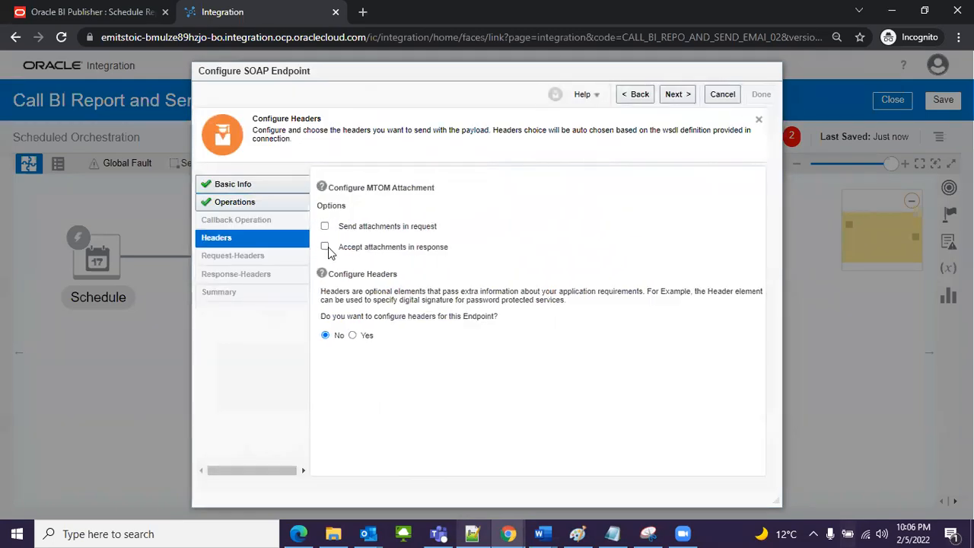
pyautogui.click(326, 247)
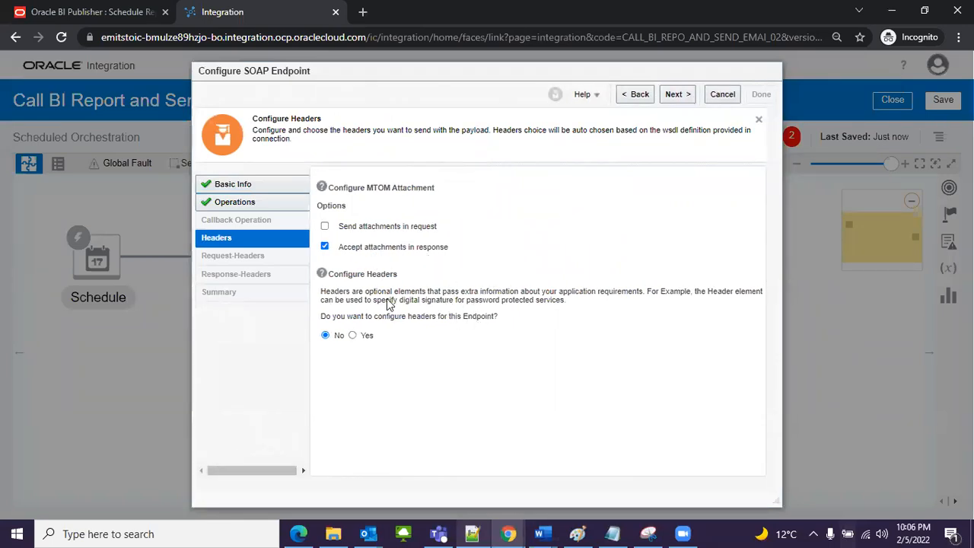
pyautogui.click(673, 94)
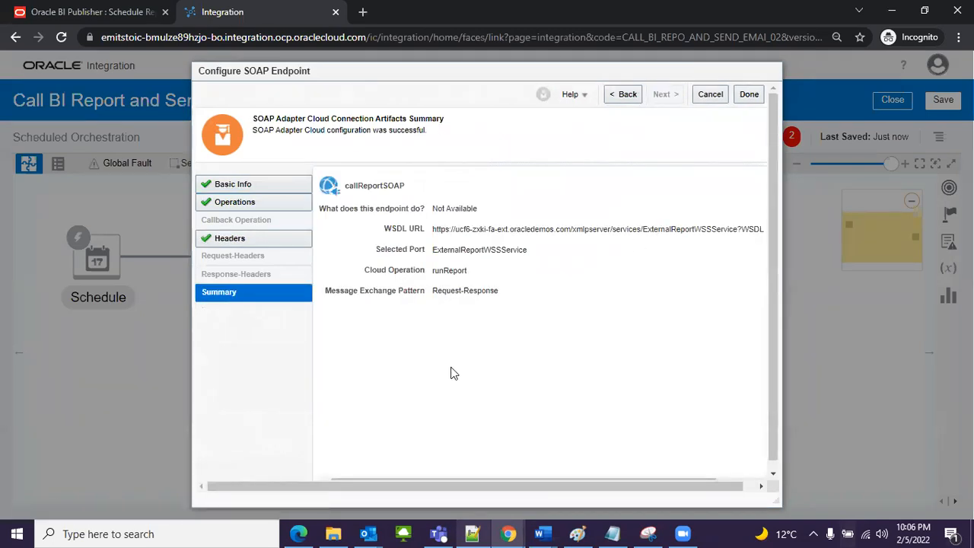
pyautogui.click(749, 94)
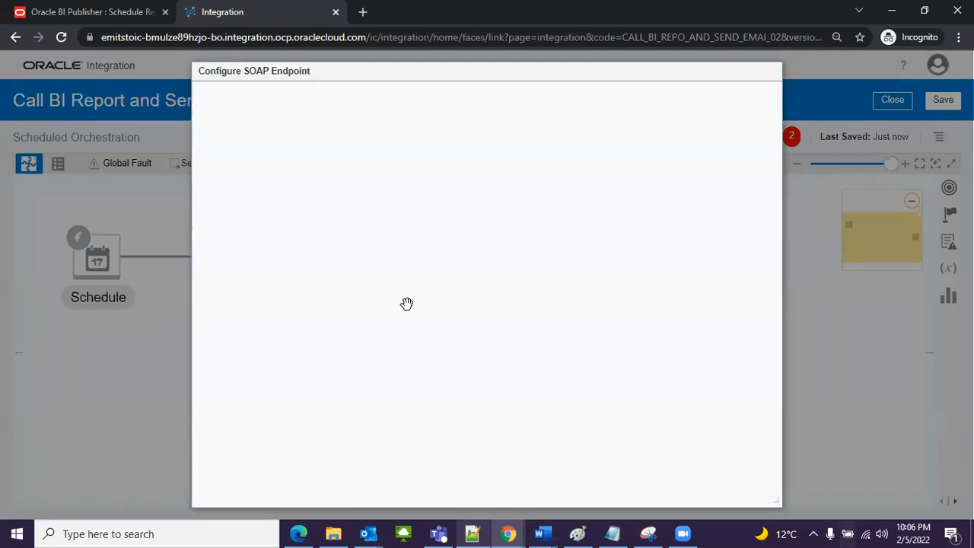
pyautogui.click(892, 101)
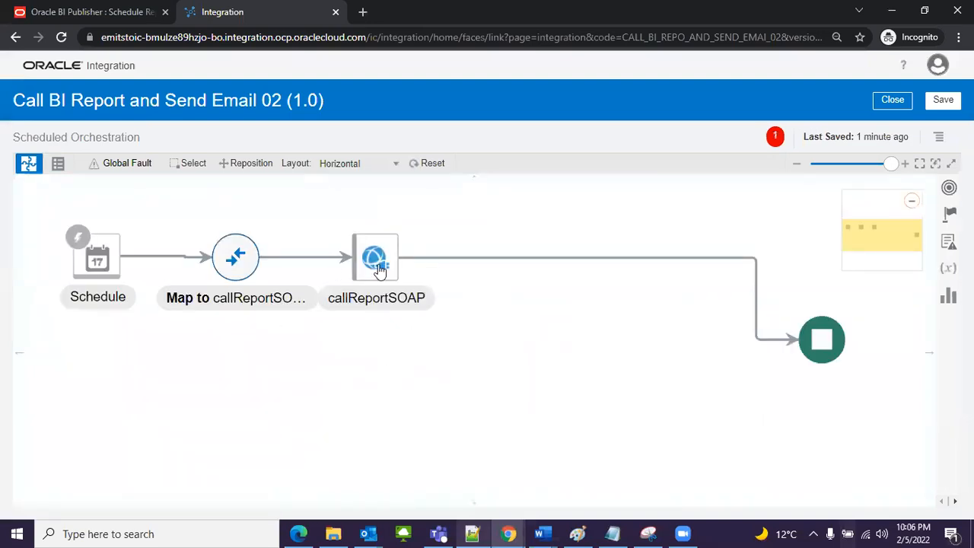
# Map reportAbsolutePath to the literal "/Zafar/InventoryReport/INV_RPT_DT.xdo" in the callReportSOAP request
pyautogui.click(235, 256)
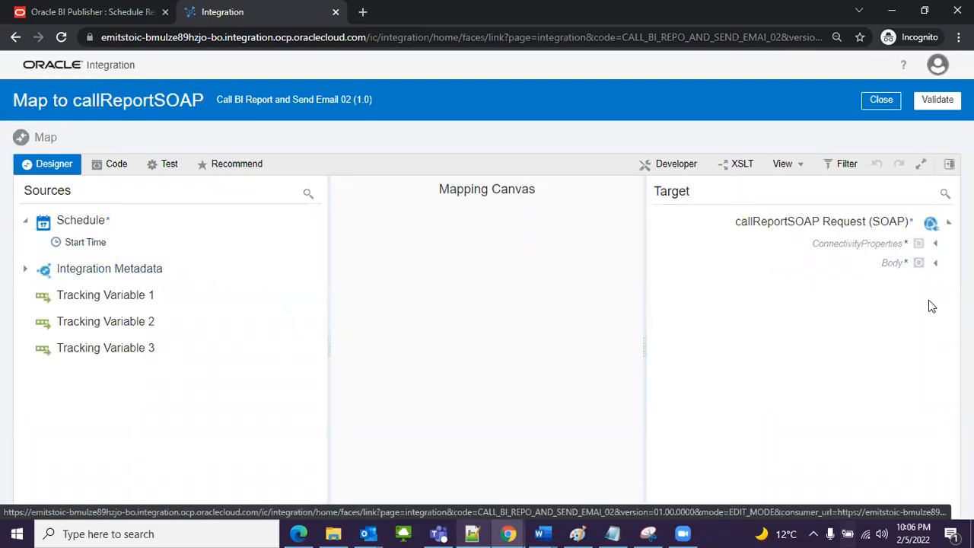
pyautogui.click(935, 262)
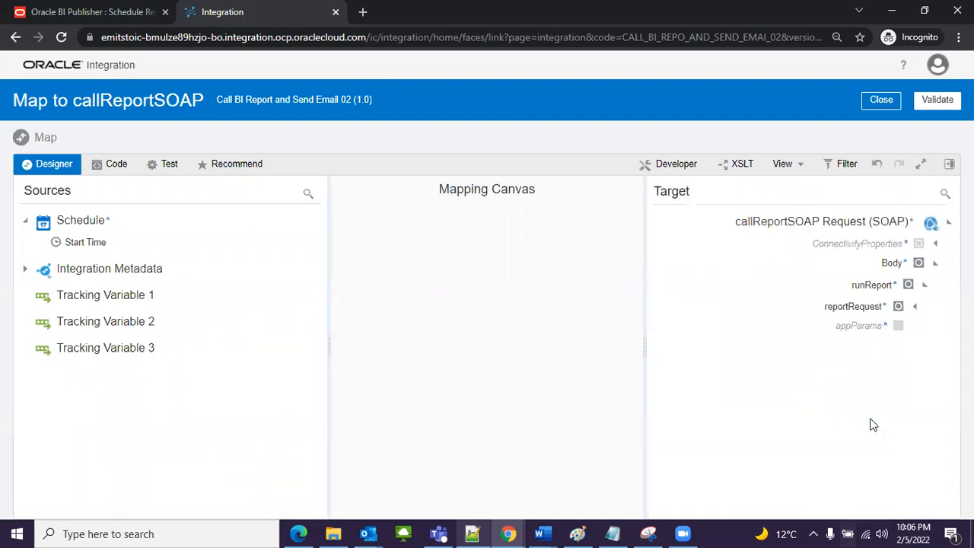
pyautogui.click(830, 286)
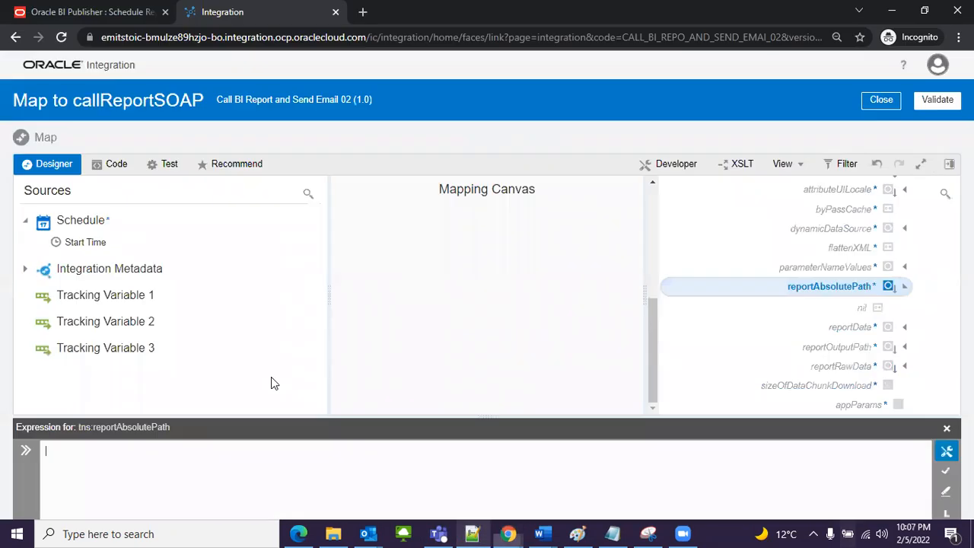
pyautogui.write('"/Zafar/InventoryReport/INV_RPT_DT.xdo"')
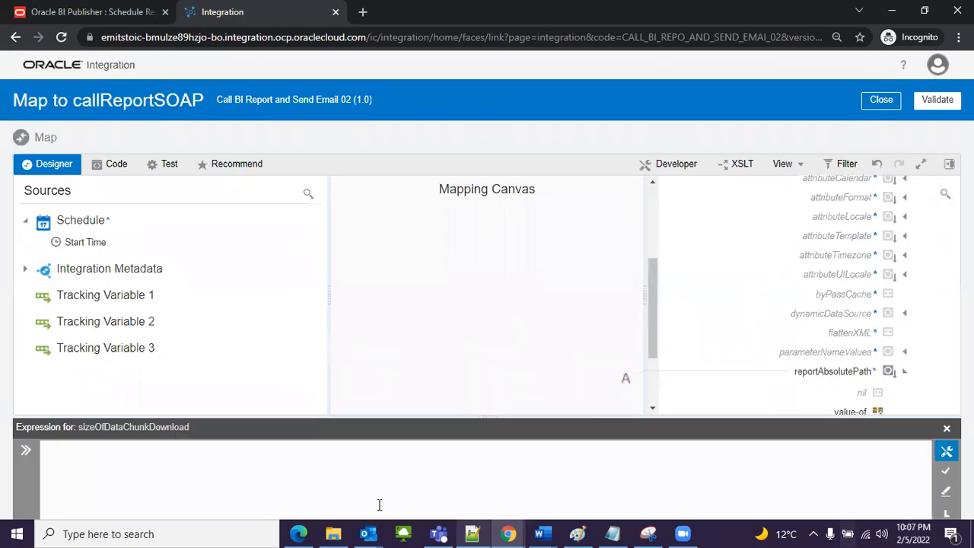
pyautogui.write('"-1')
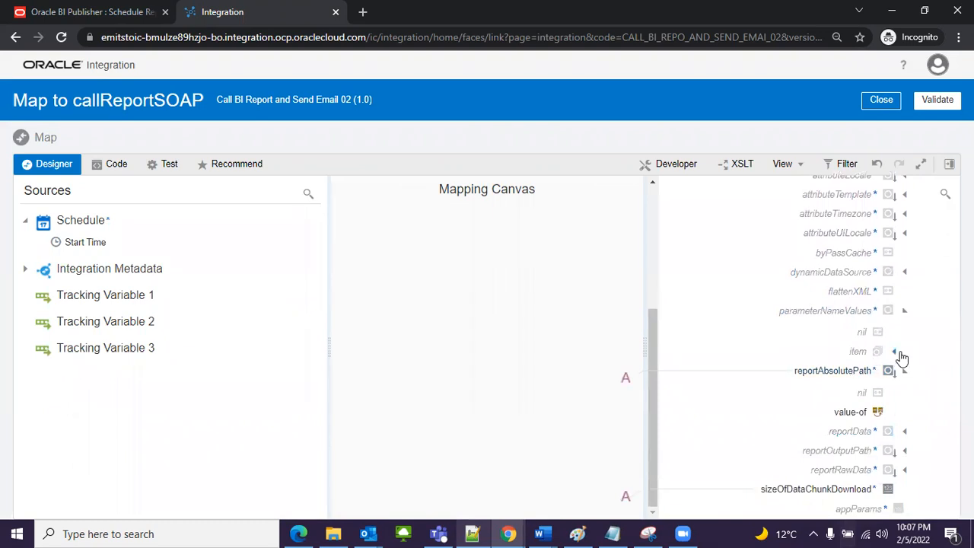
pyautogui.scroll(-3)
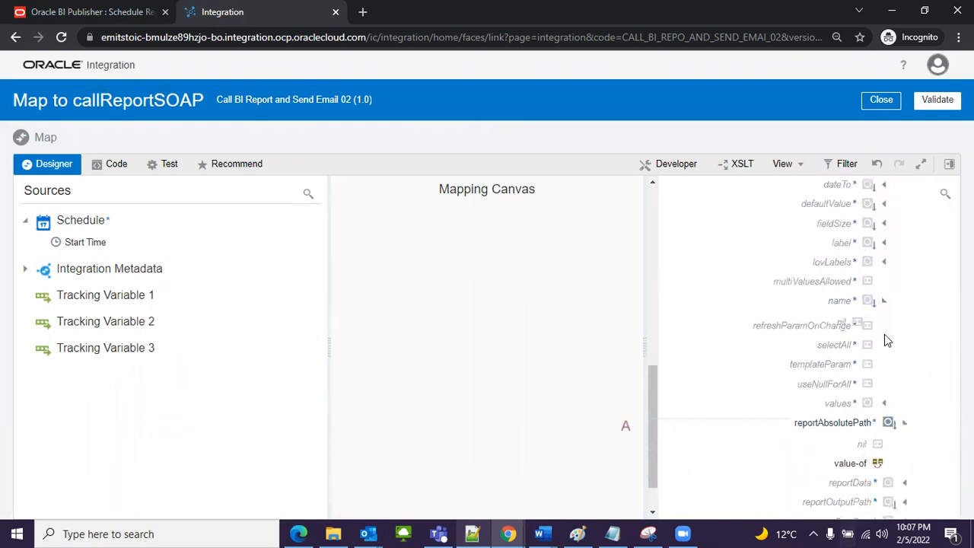
# Create the parameter name target node and assign it the literal "P_INV_ORG"
pyautogui.rightClick(841, 299)
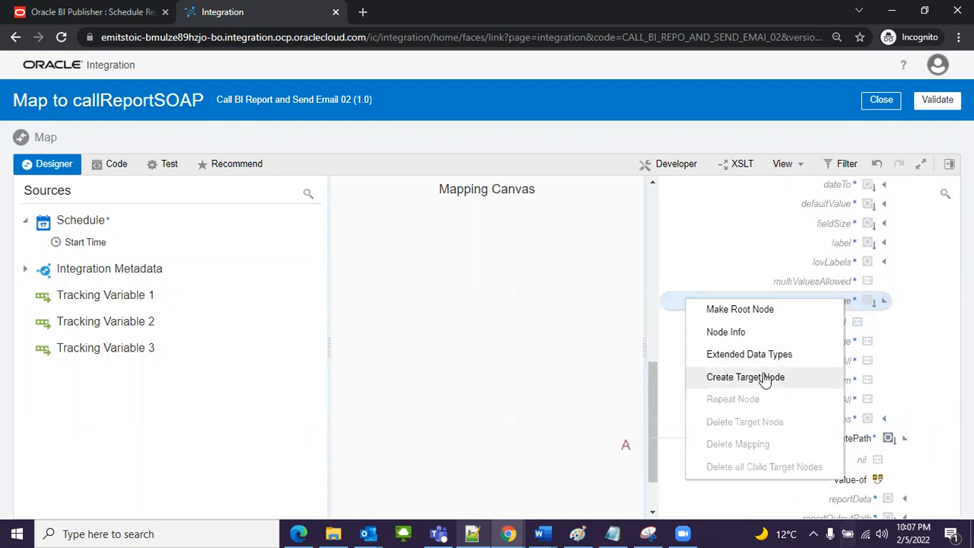
pyautogui.click(746, 378)
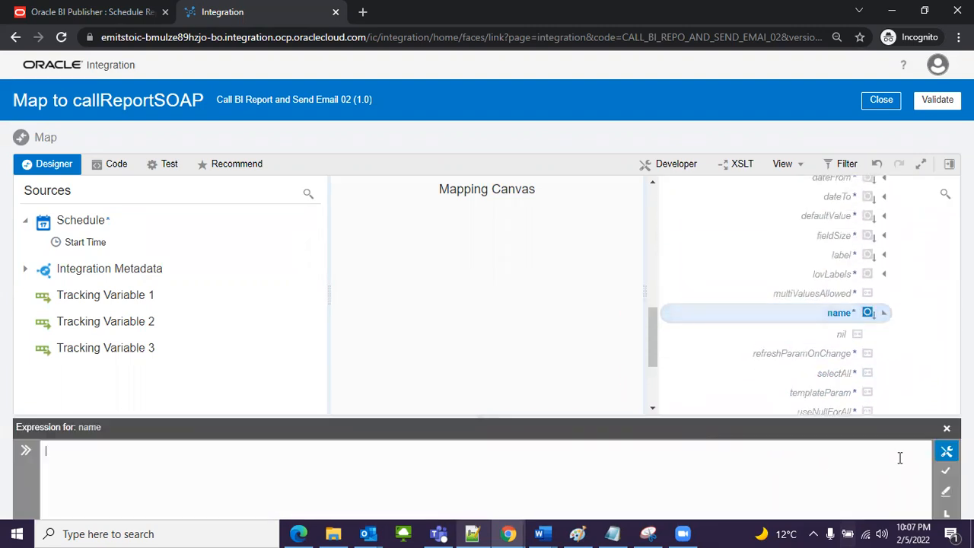
pyautogui.write('"P')
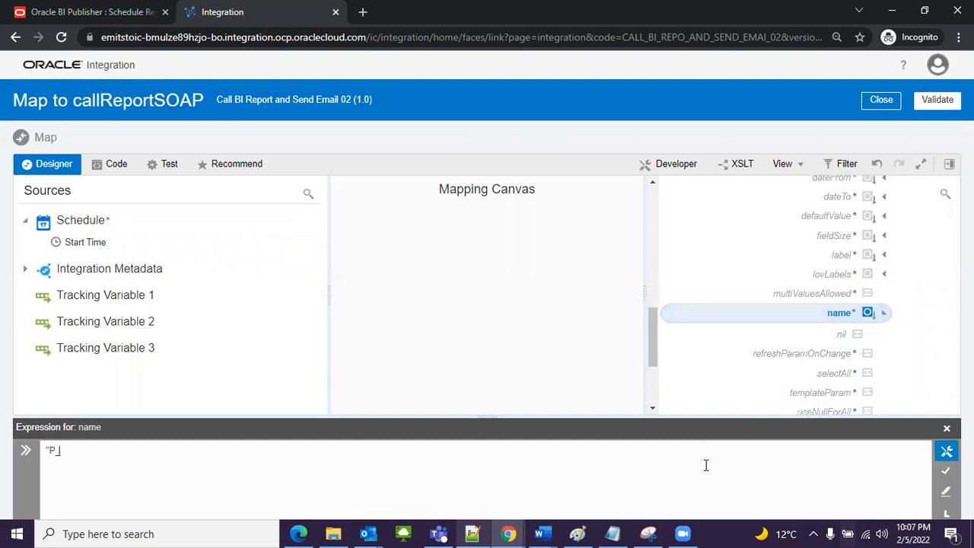
pyautogui.write('_INV_OR')
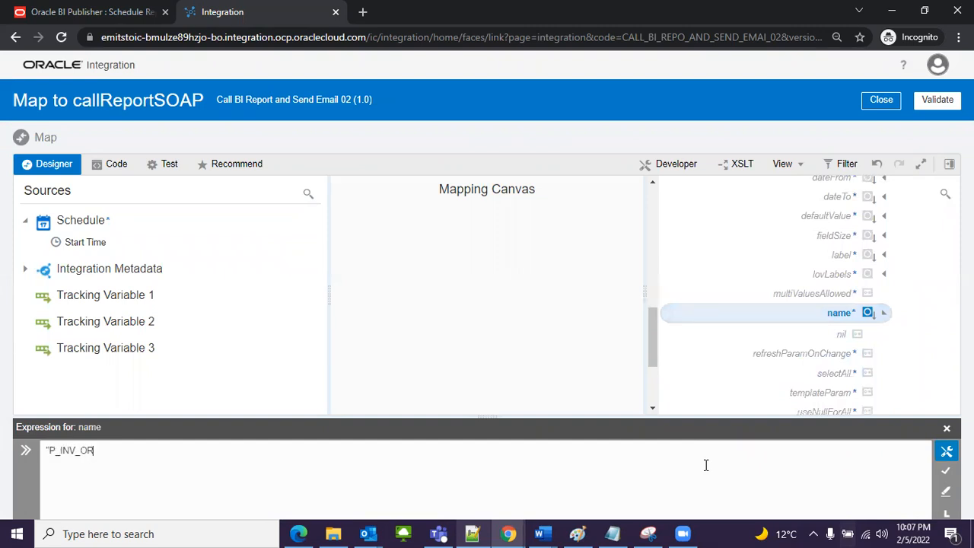
pyautogui.write('G')
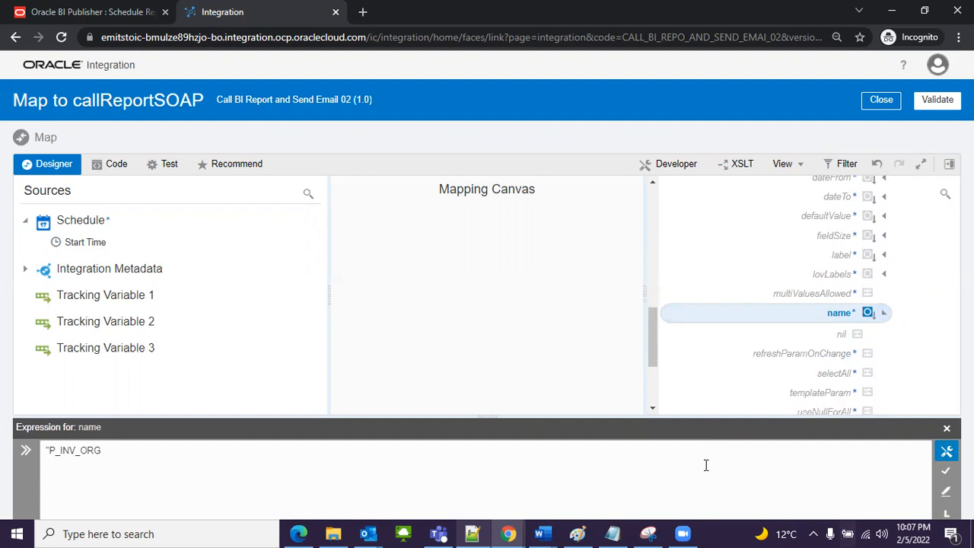
pyautogui.write('"')
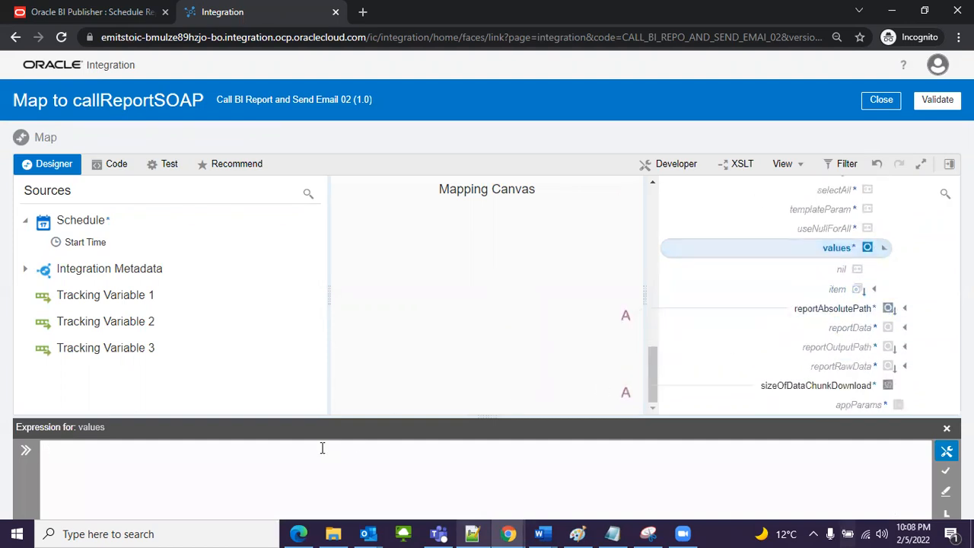
# Assign "001" to both the parameter values node and its item, then close the mapper
pyautogui.write('"001')
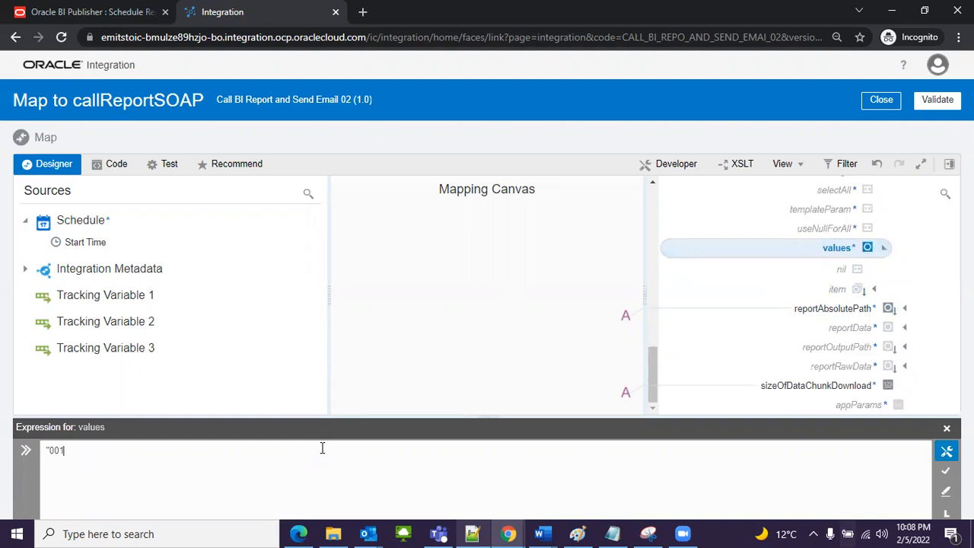
pyautogui.write('1')
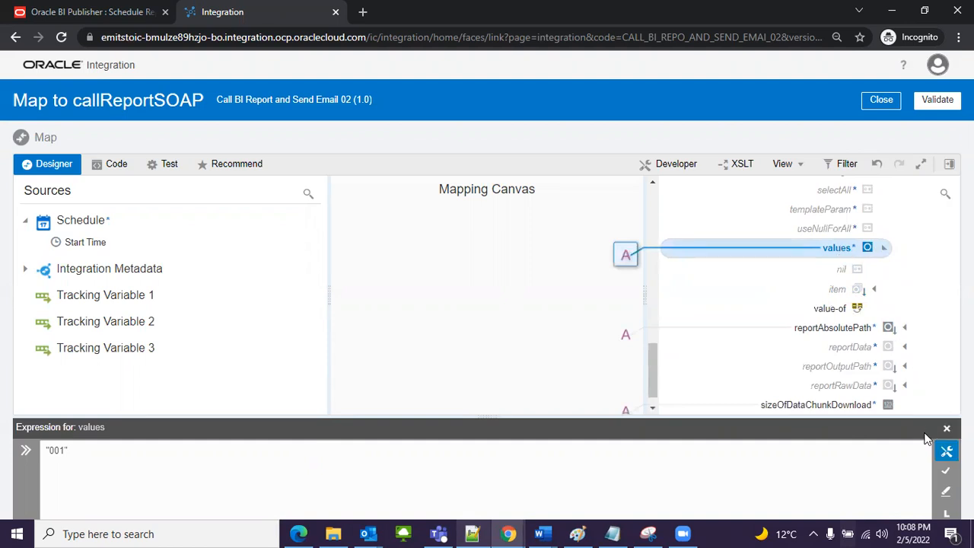
pyautogui.moveTo(947, 451)
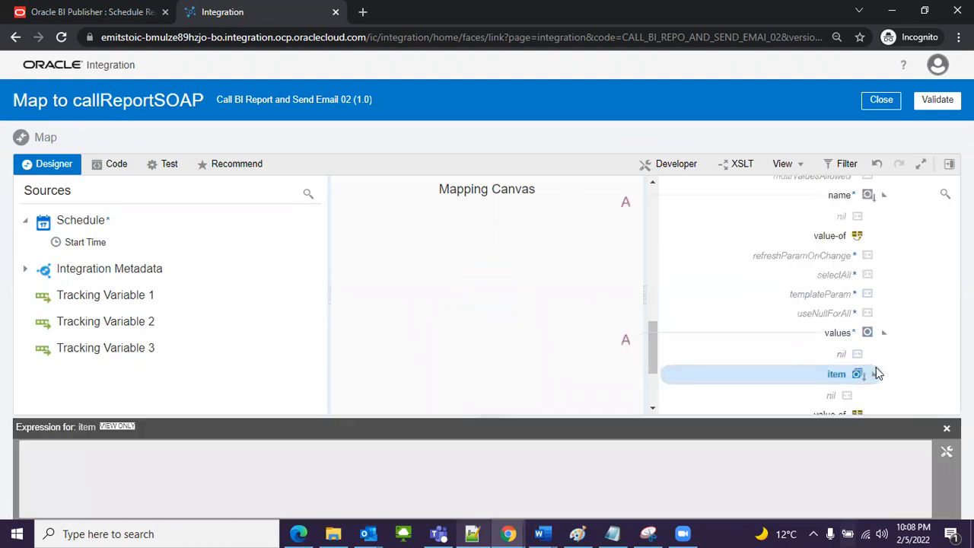
pyautogui.scroll(-3)
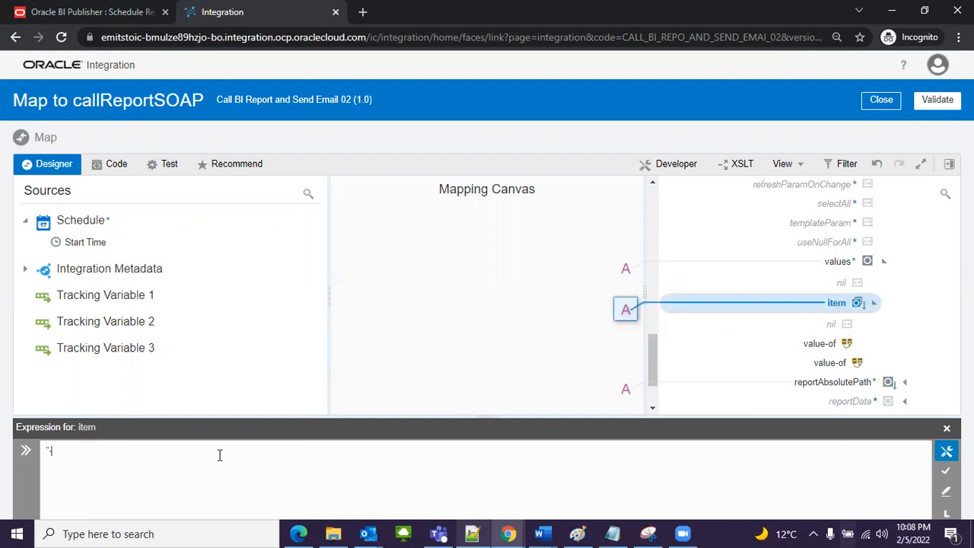
pyautogui.write('001')
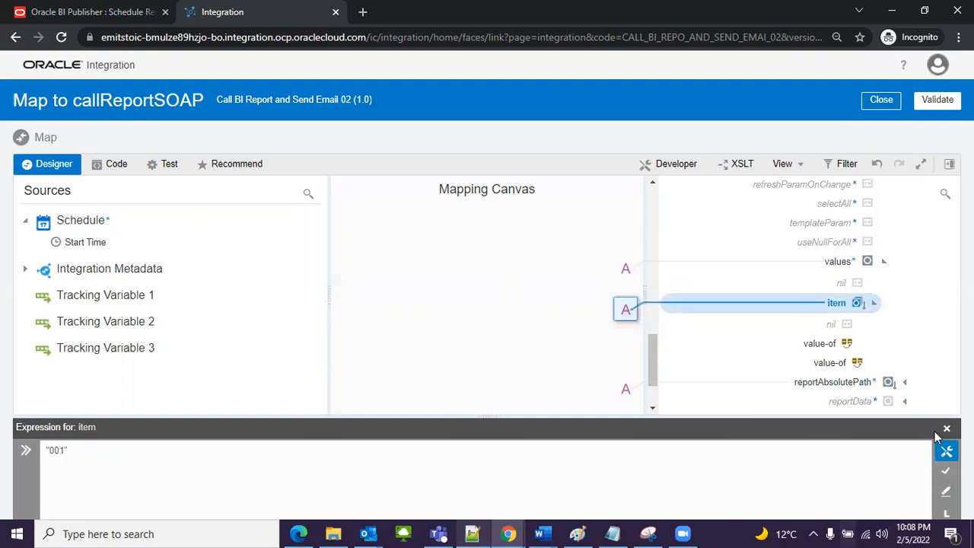
pyautogui.click(947, 427)
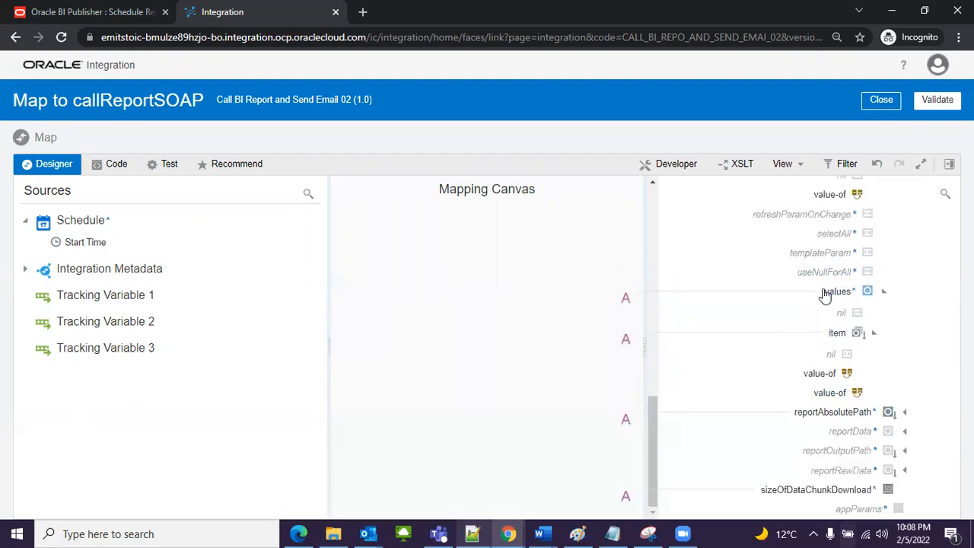
pyautogui.click(836, 292)
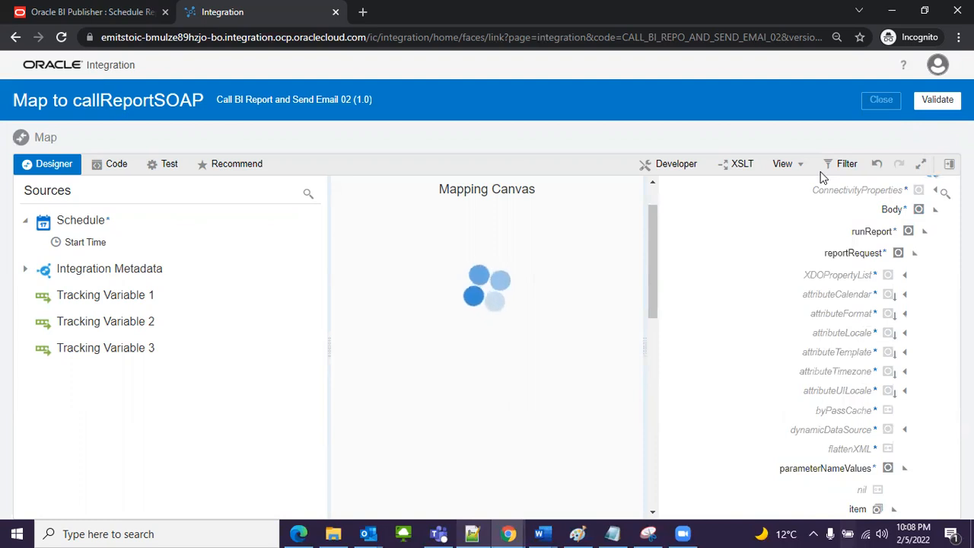
# Return to the orchestration canvas and select the callReportSOAP invoke
pyautogui.click(937, 100)
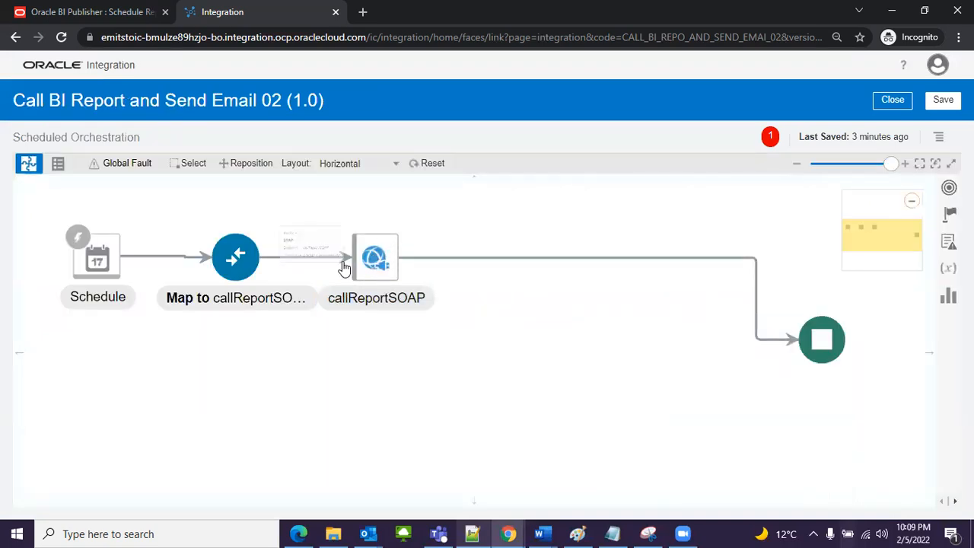
pyautogui.click(375, 257)
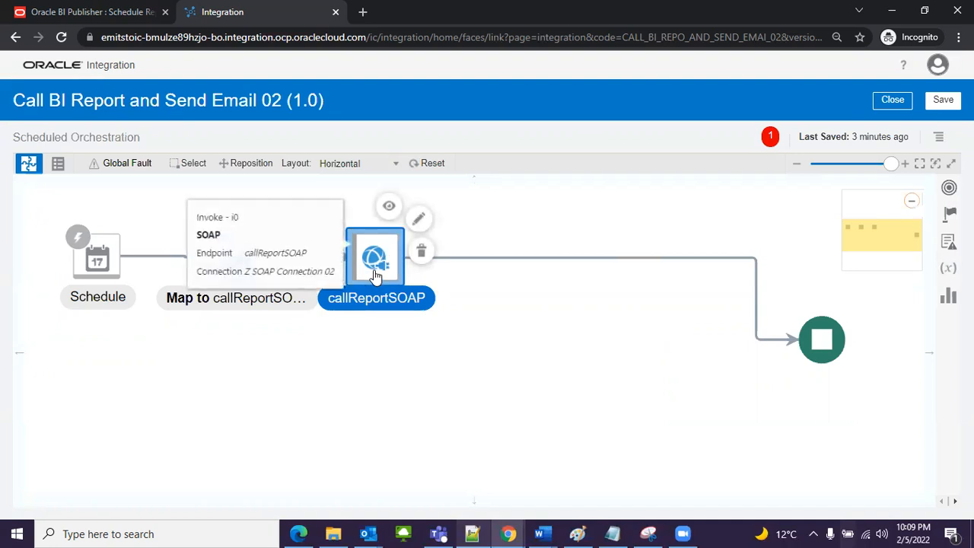
pyautogui.moveTo(381, 282)
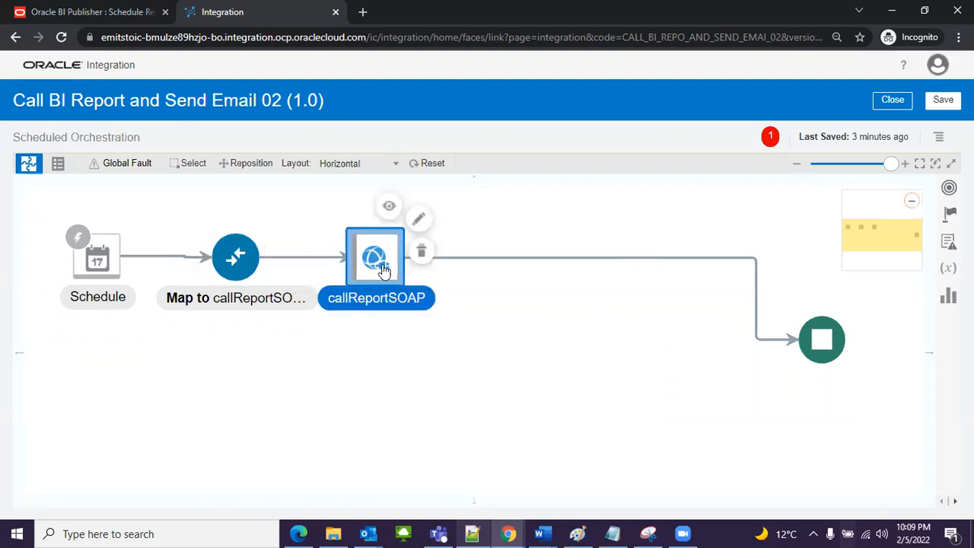
pyautogui.moveTo(602, 258)
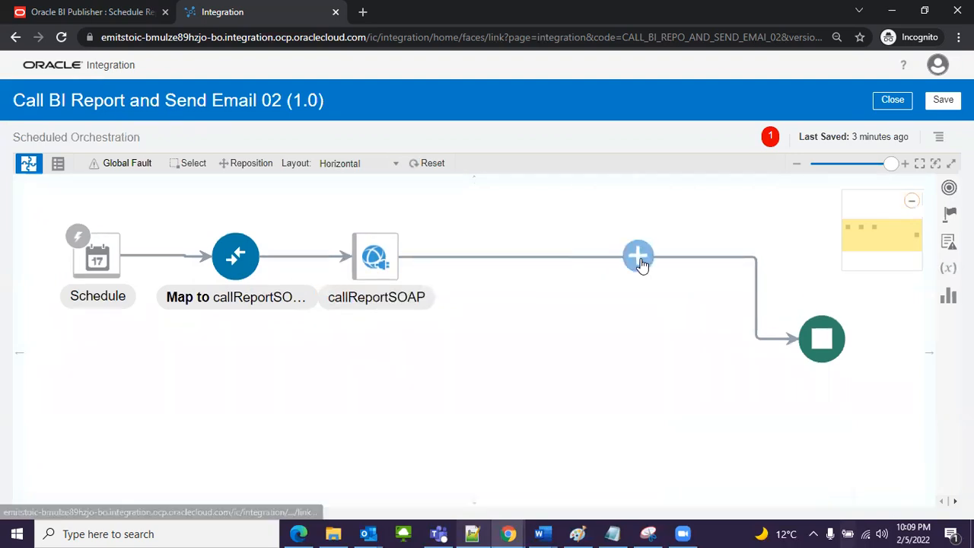
# Add a stage file Write File action with file name expression "writeFile02.xml"
pyautogui.click(638, 256)
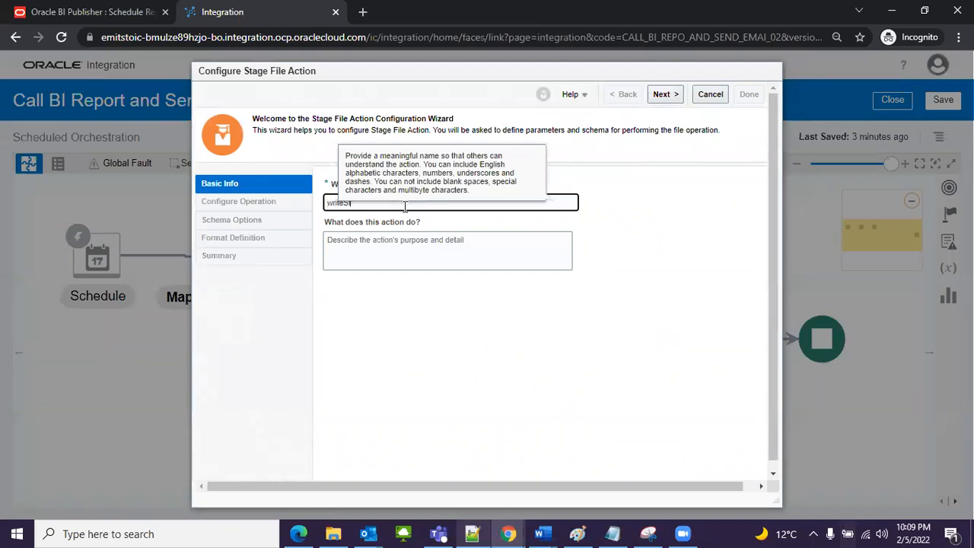
pyautogui.click(664, 94)
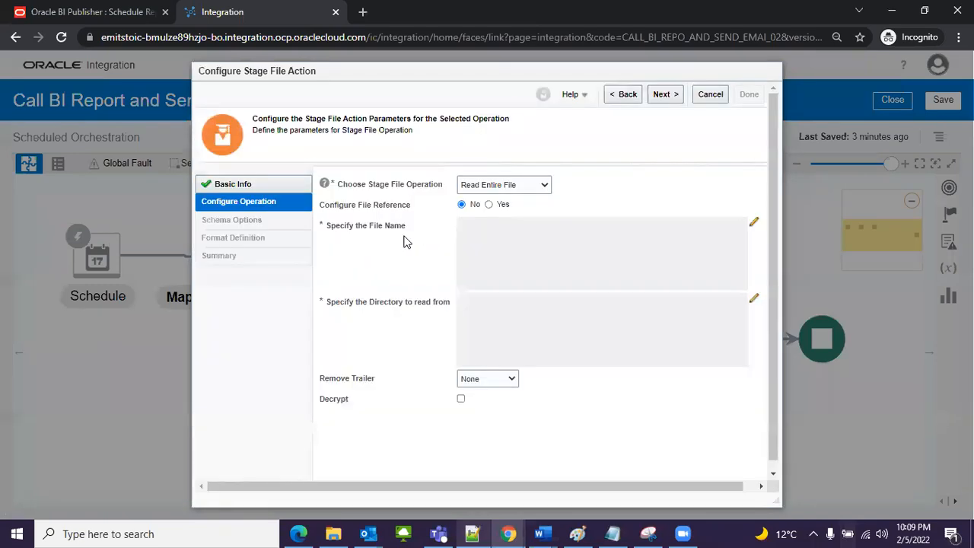
pyautogui.click(502, 184)
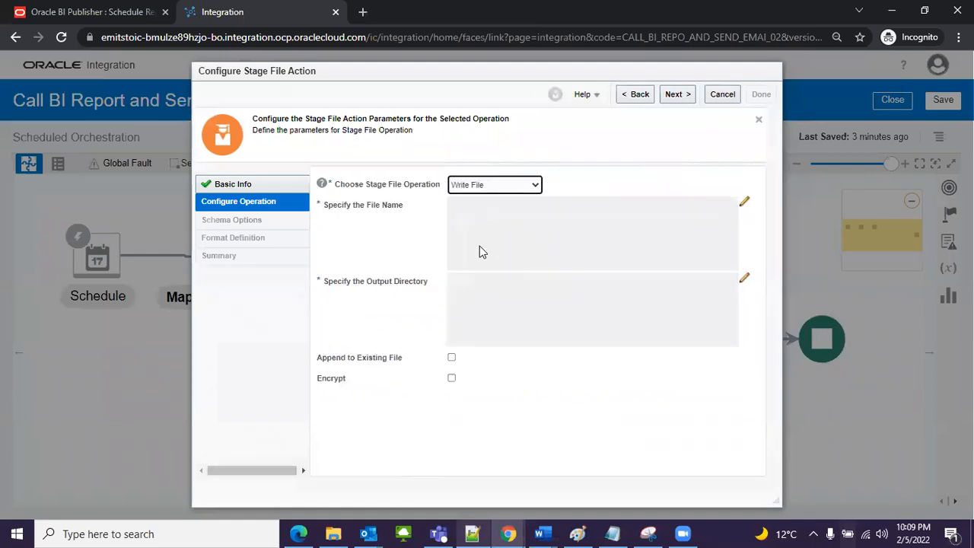
pyautogui.click(744, 201)
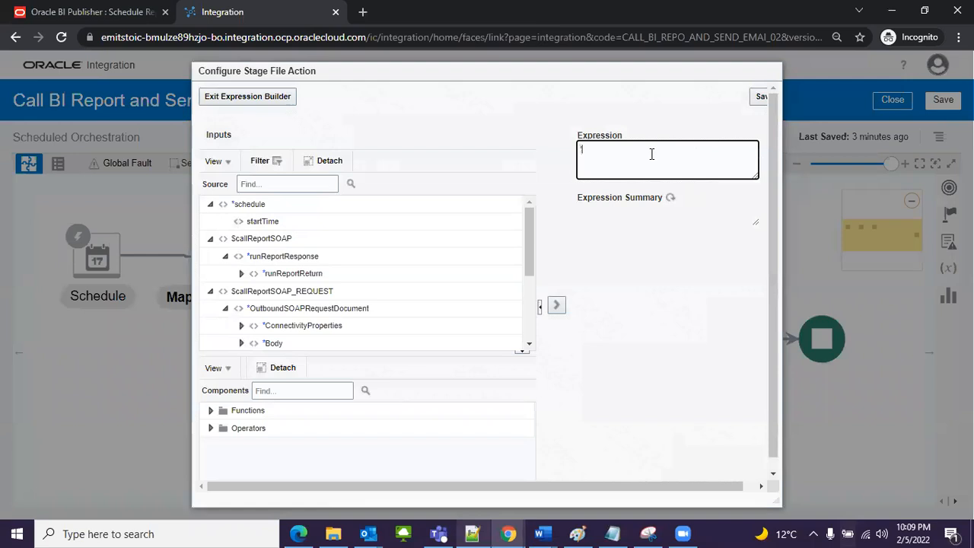
pyautogui.write('writeFile02')
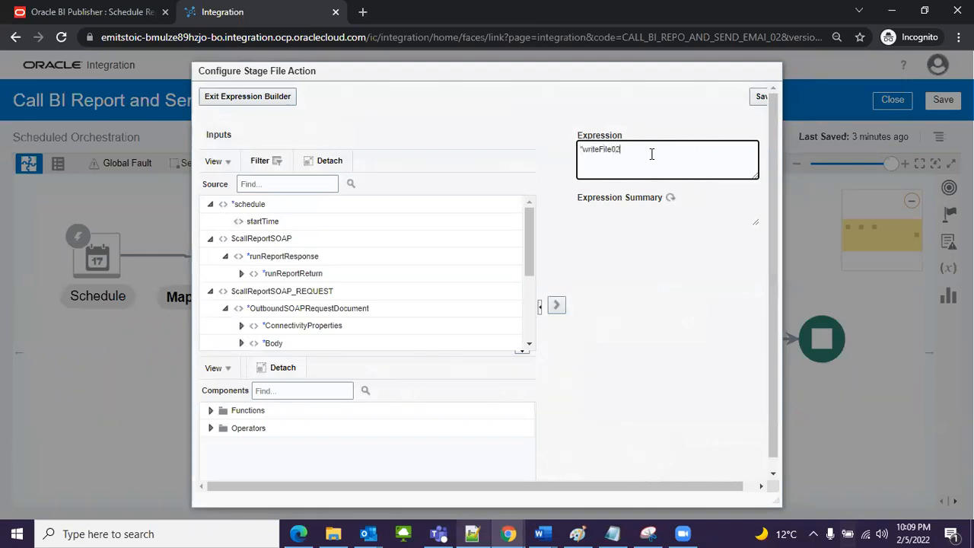
pyautogui.write('.xml"')
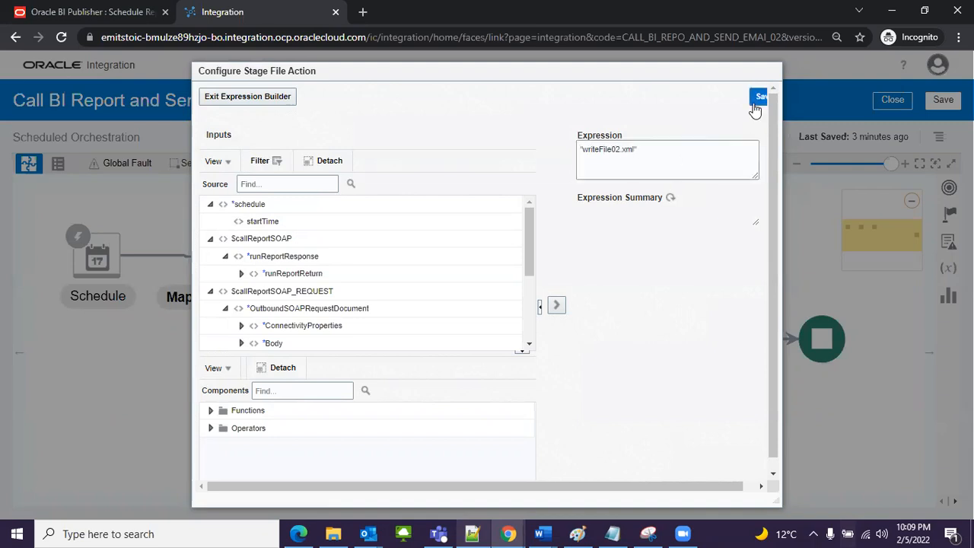
pyautogui.click(758, 97)
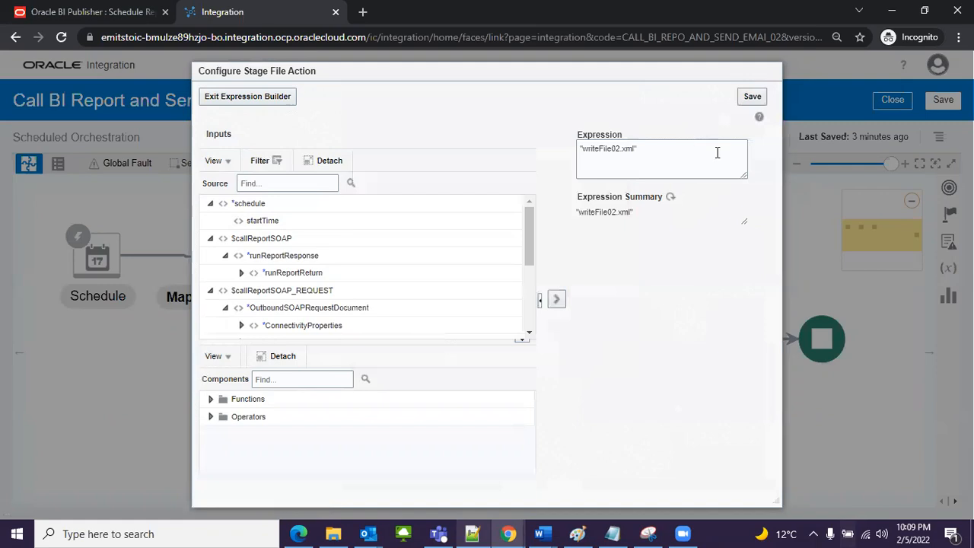
pyautogui.click(752, 96)
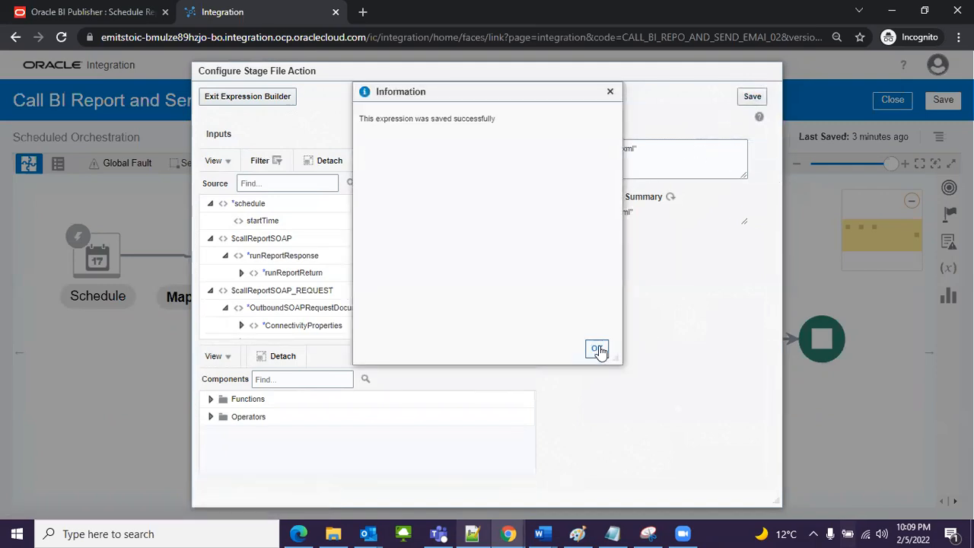
pyautogui.click(597, 349)
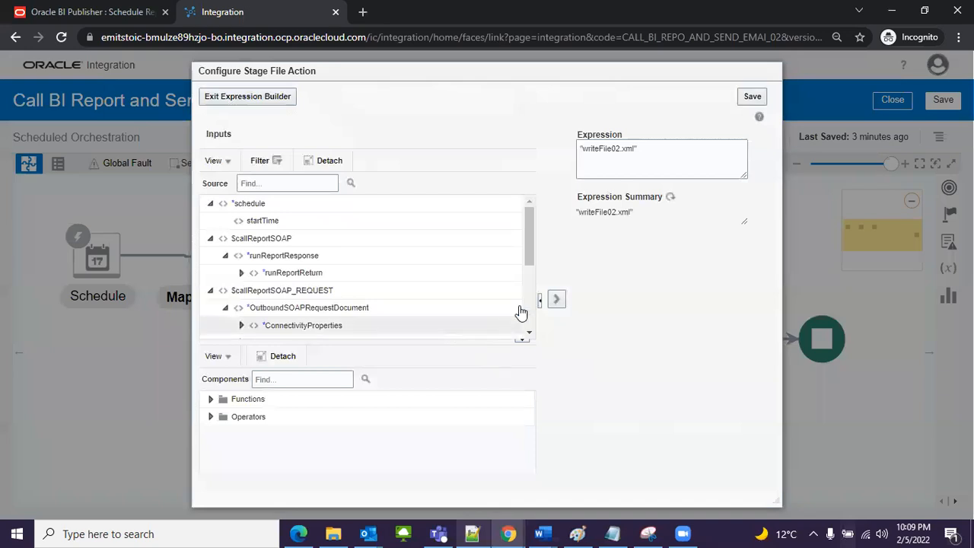
pyautogui.click(752, 96)
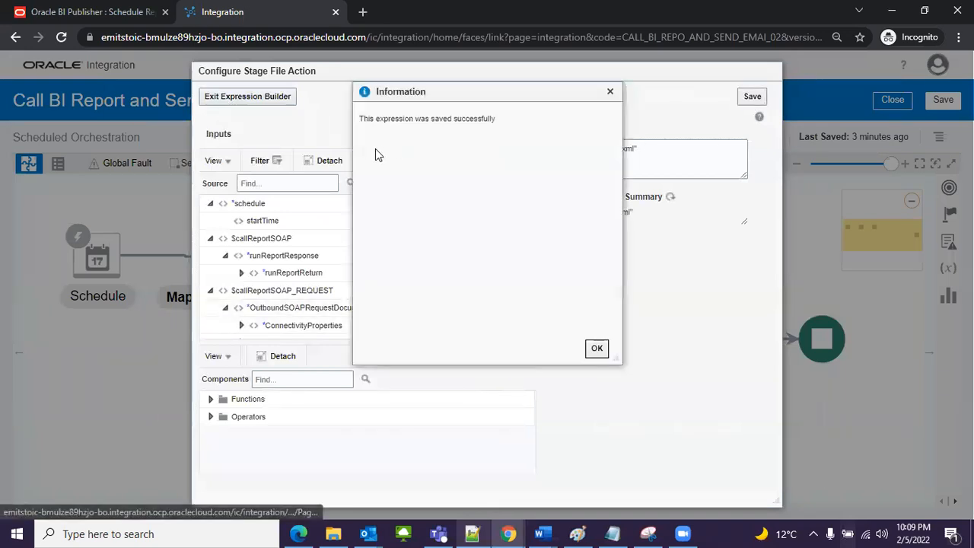
pyautogui.click(597, 347)
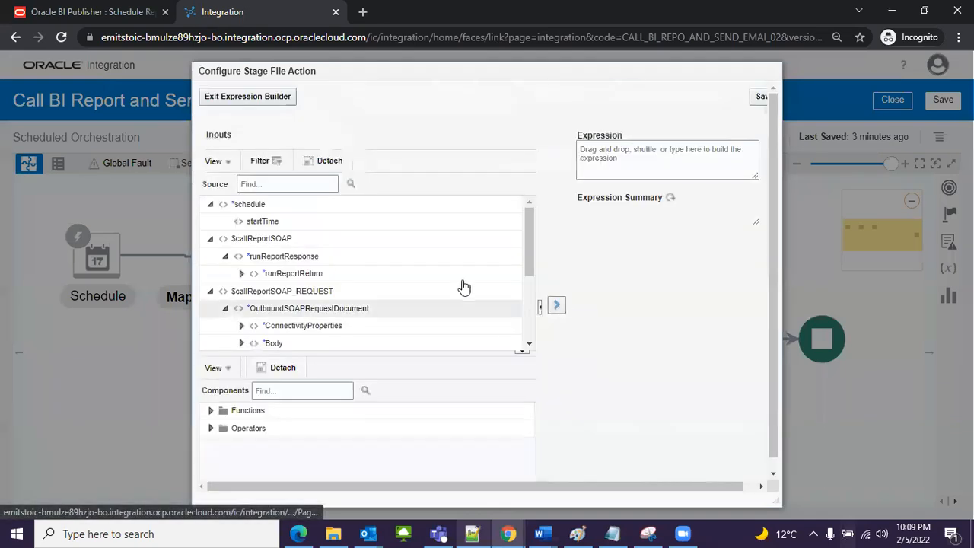
# Set the output directory expression to "writeFilePath02" and save it
pyautogui.click(667, 155)
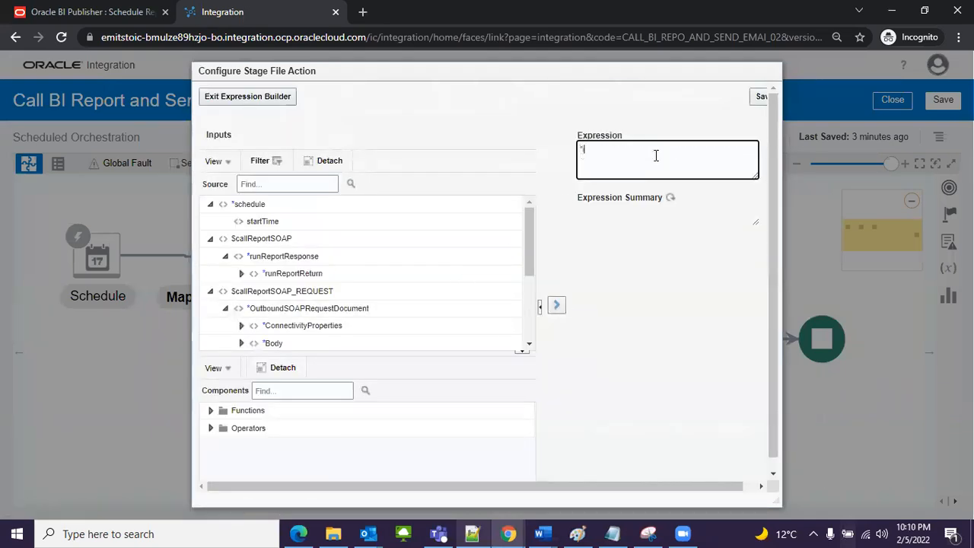
pyautogui.write('writeFilePath02"')
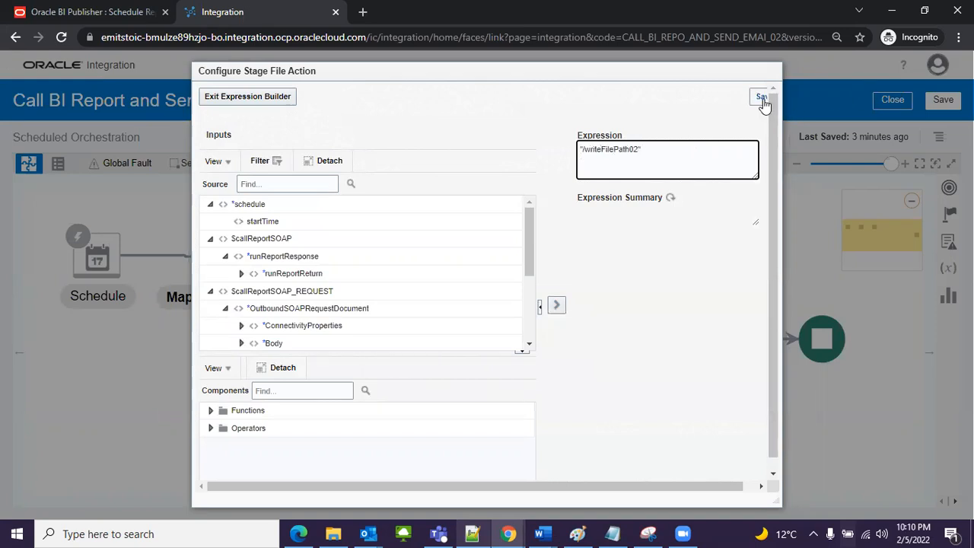
pyautogui.click(761, 96)
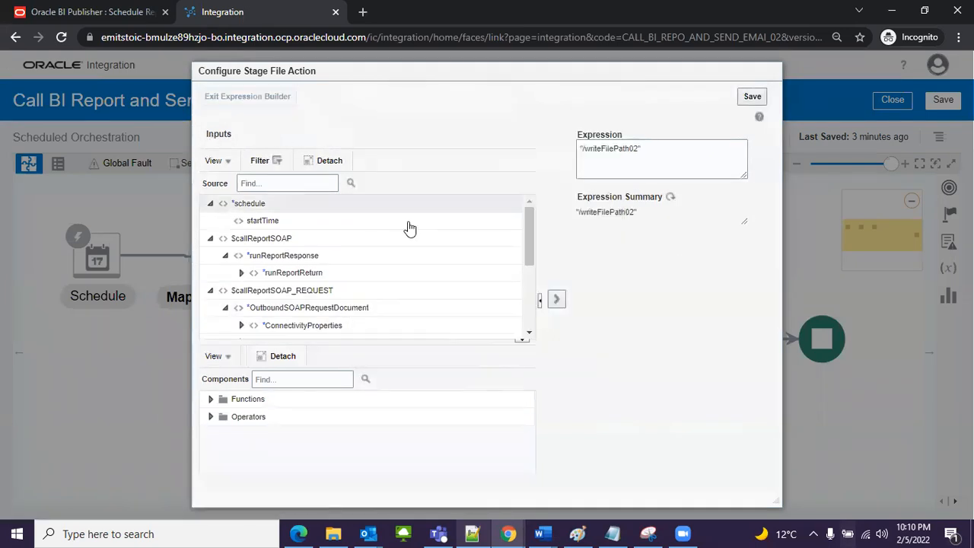
pyautogui.click(247, 96)
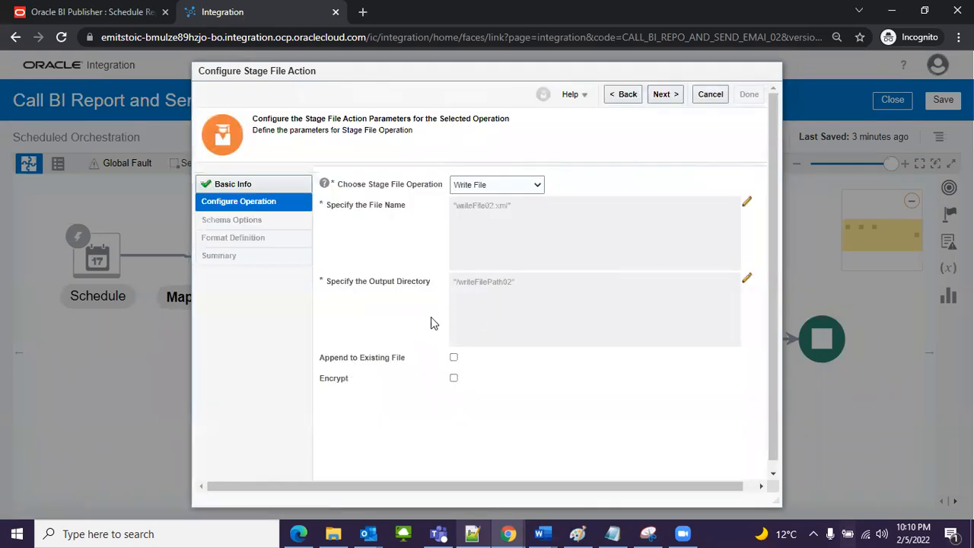
# Describe the staged file with XML schema opaque_schema.xsd and its opaqueElement, reaching the summary
pyautogui.click(664, 94)
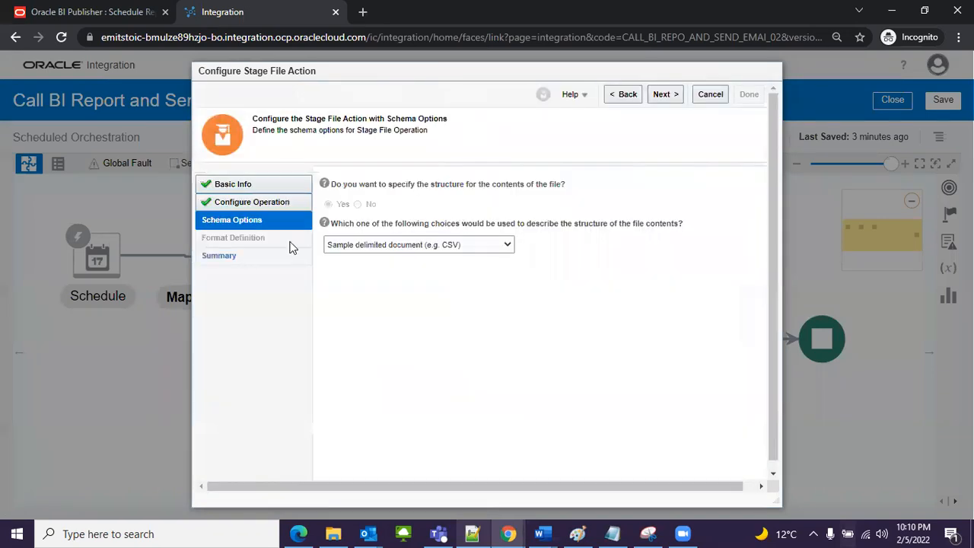
pyautogui.click(419, 243)
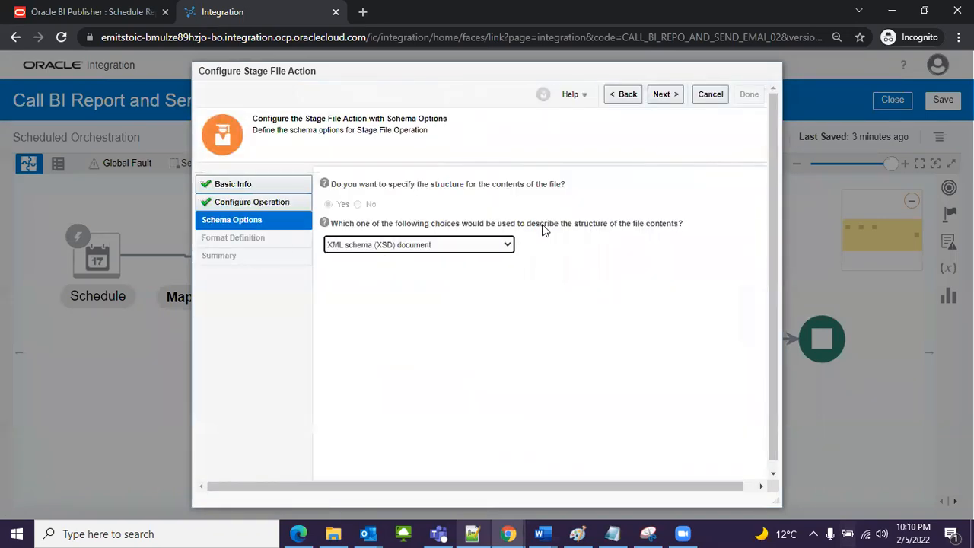
pyautogui.click(663, 94)
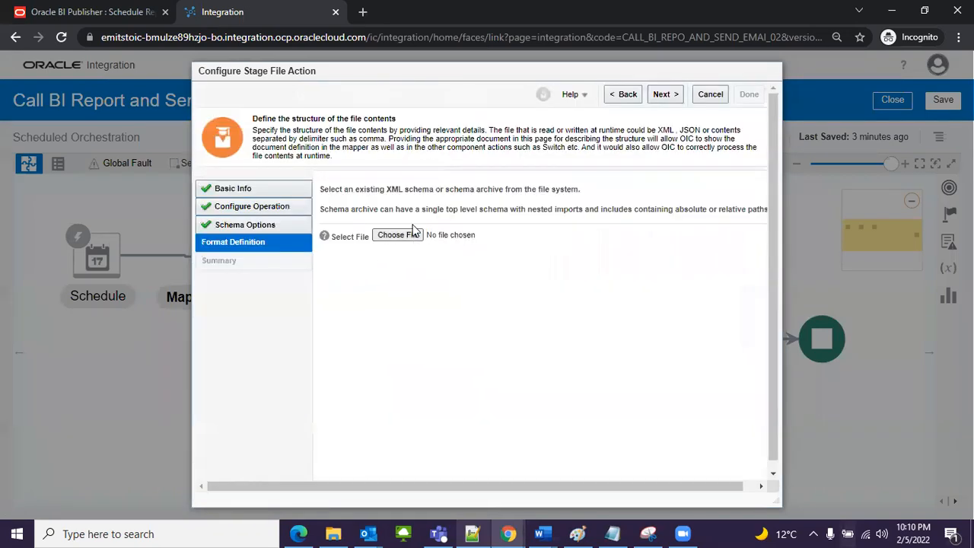
pyautogui.click(397, 235)
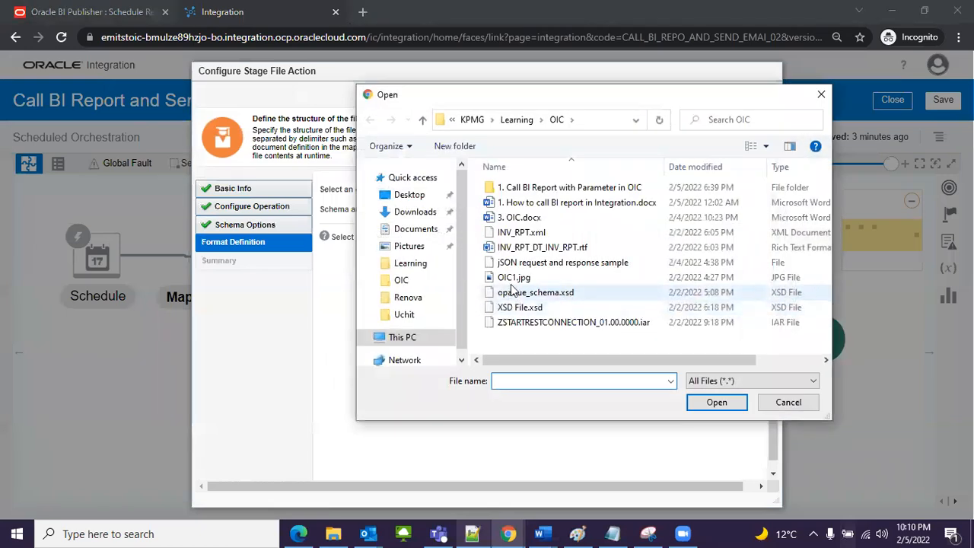
pyautogui.click(536, 292)
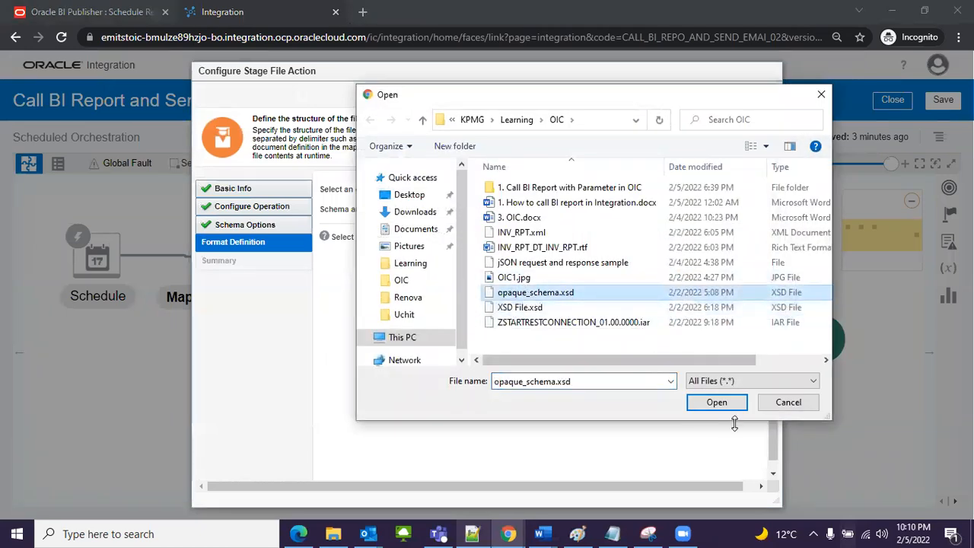
pyautogui.click(715, 402)
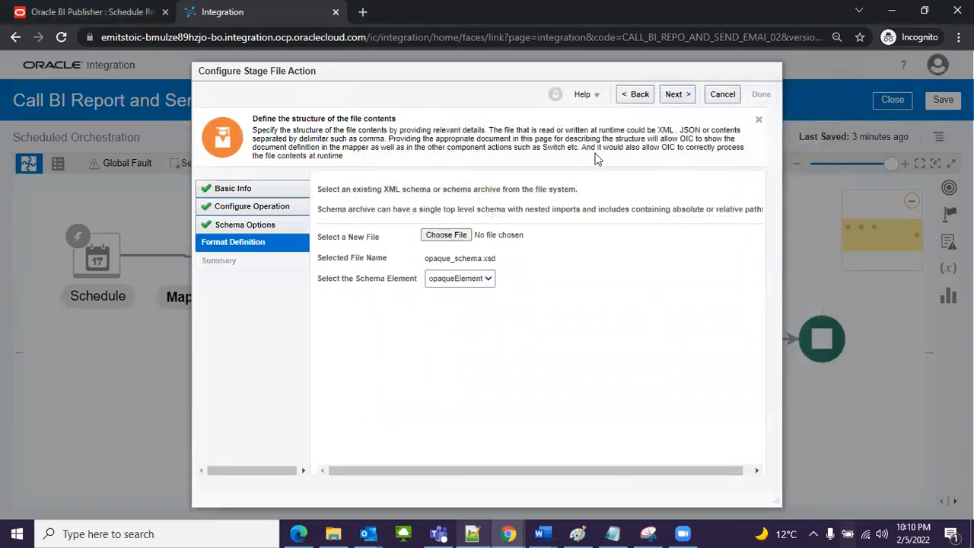
pyautogui.click(676, 94)
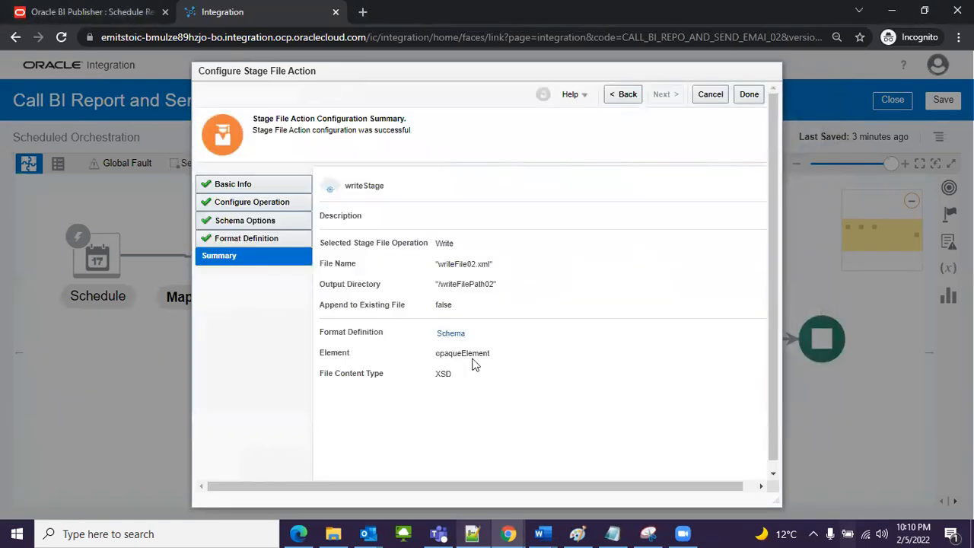
# Finish the writeStage action and review the callReportSOAP Response fields in its mapper before closing
pyautogui.click(749, 94)
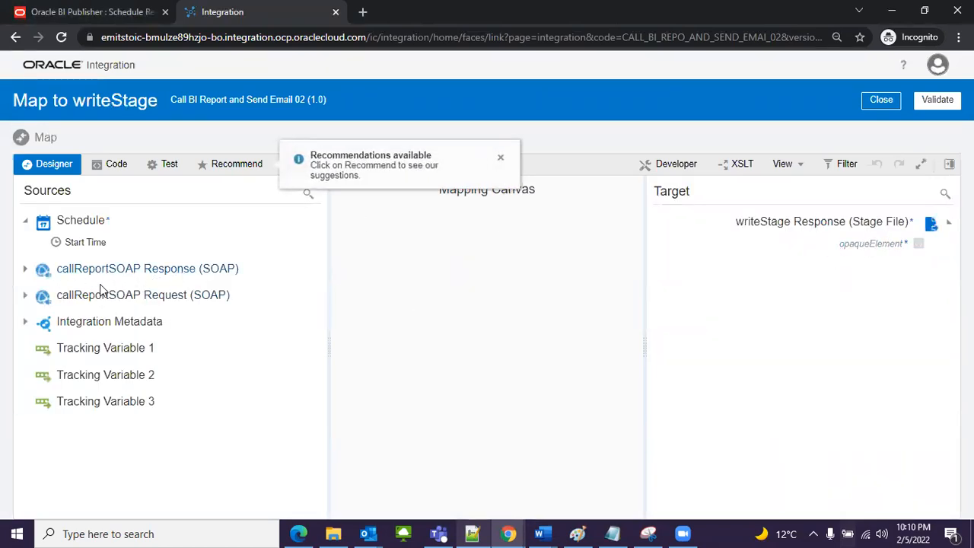
pyautogui.moveTo(8, 297)
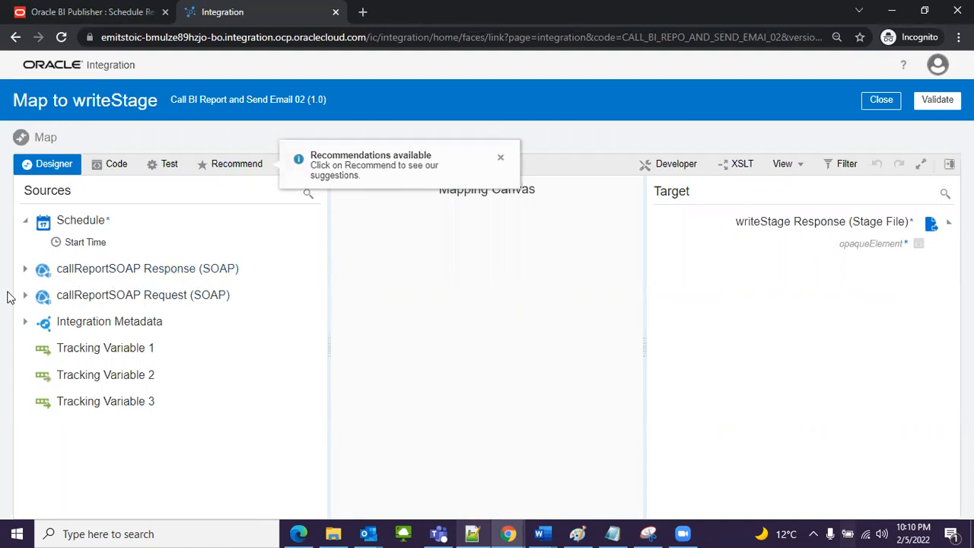
pyautogui.click(24, 268)
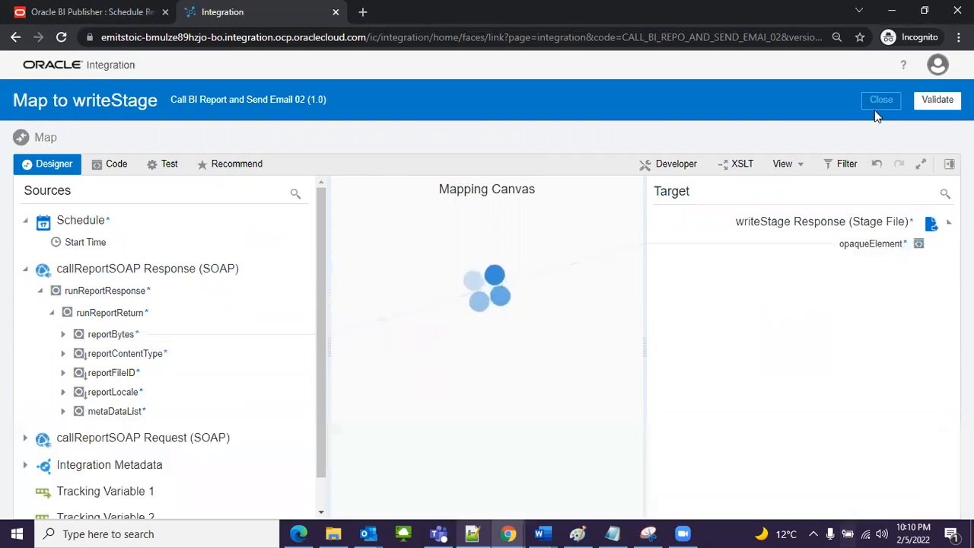
pyautogui.click(881, 100)
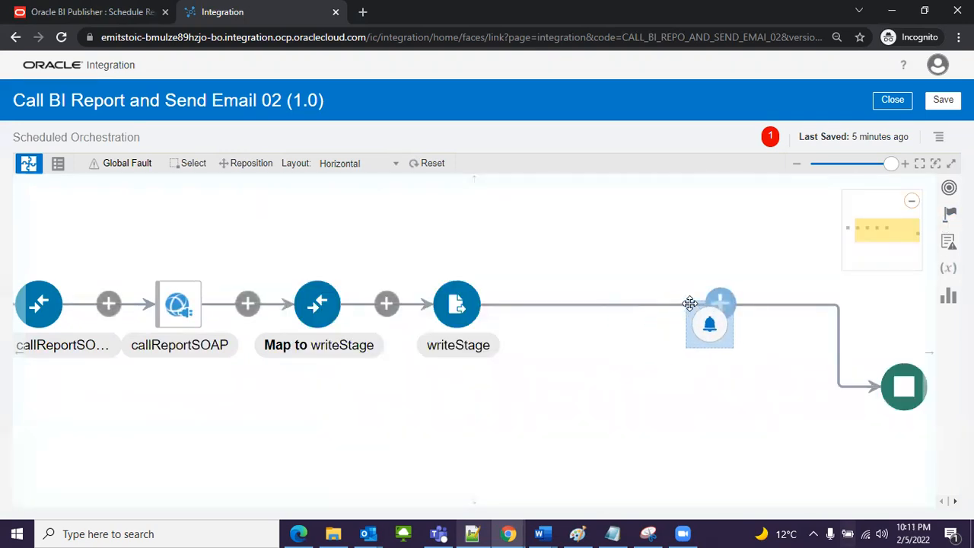
# Add a Notification action named email right after writeStage
pyautogui.click(709, 322)
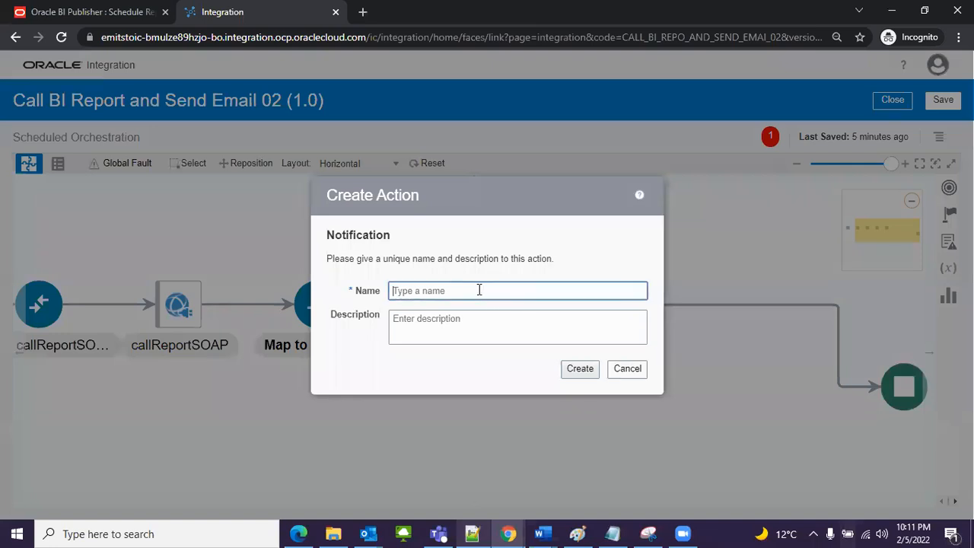
pyautogui.write('noti')
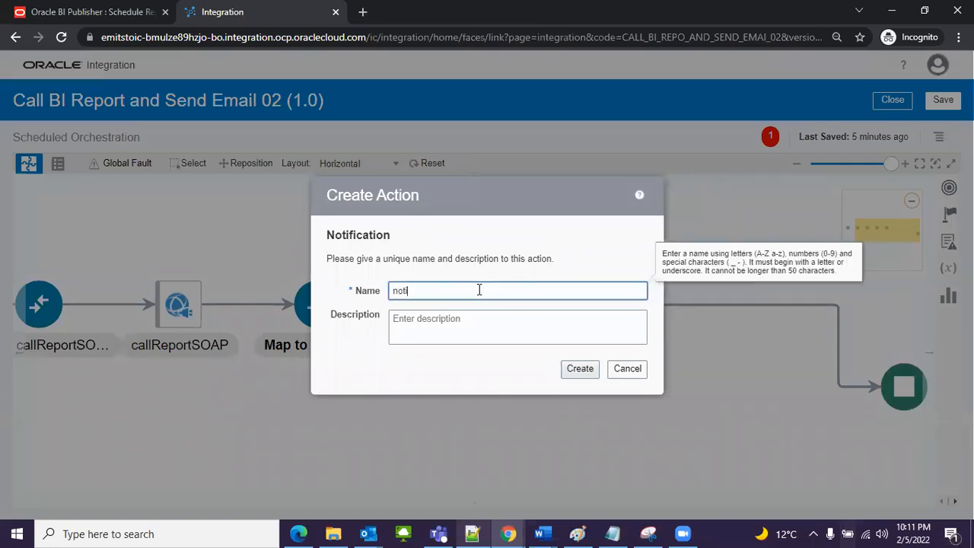
pyautogui.write('email')
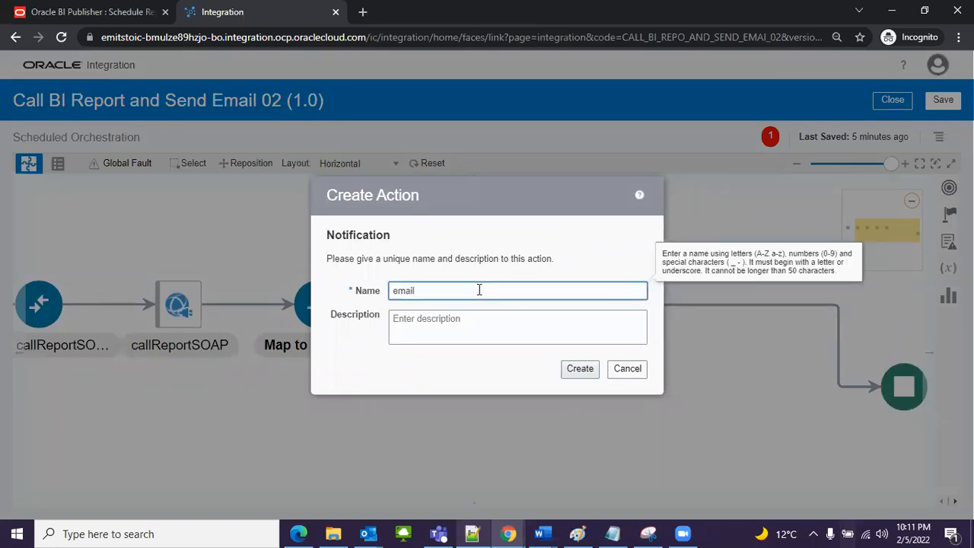
pyautogui.click(580, 369)
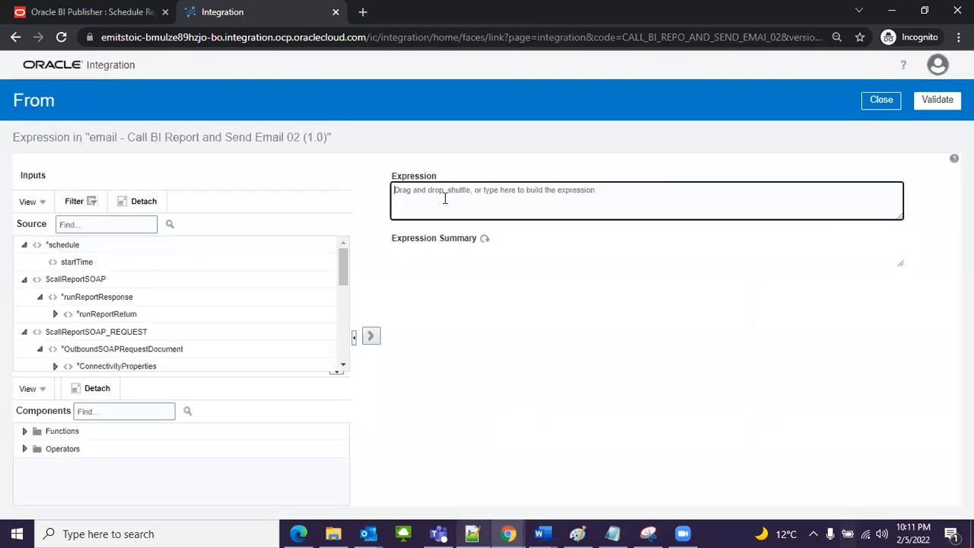
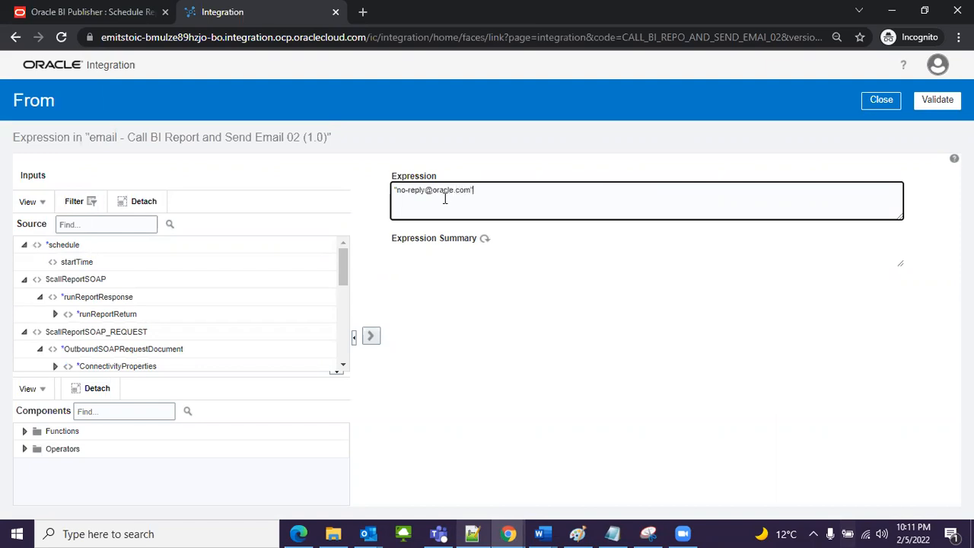
pyautogui.click(938, 99)
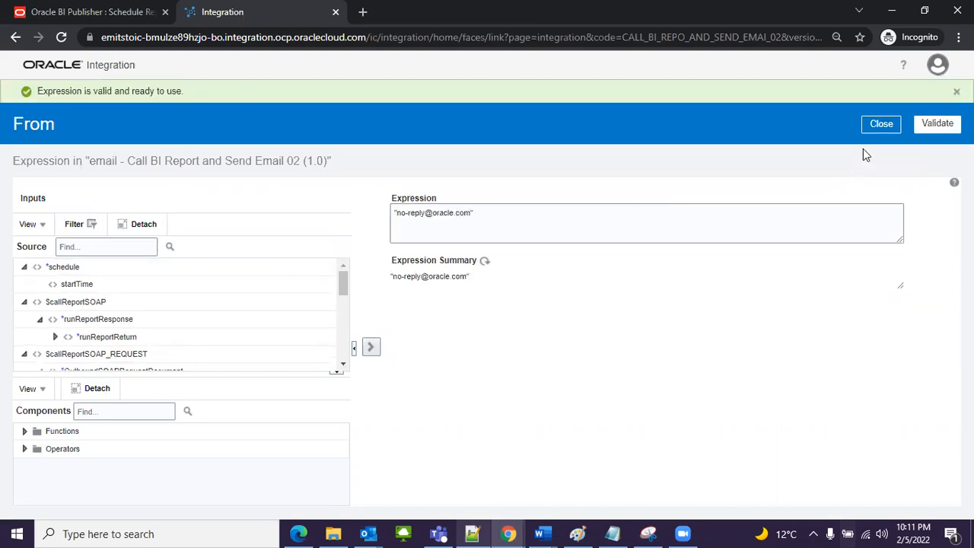
pyautogui.click(882, 124)
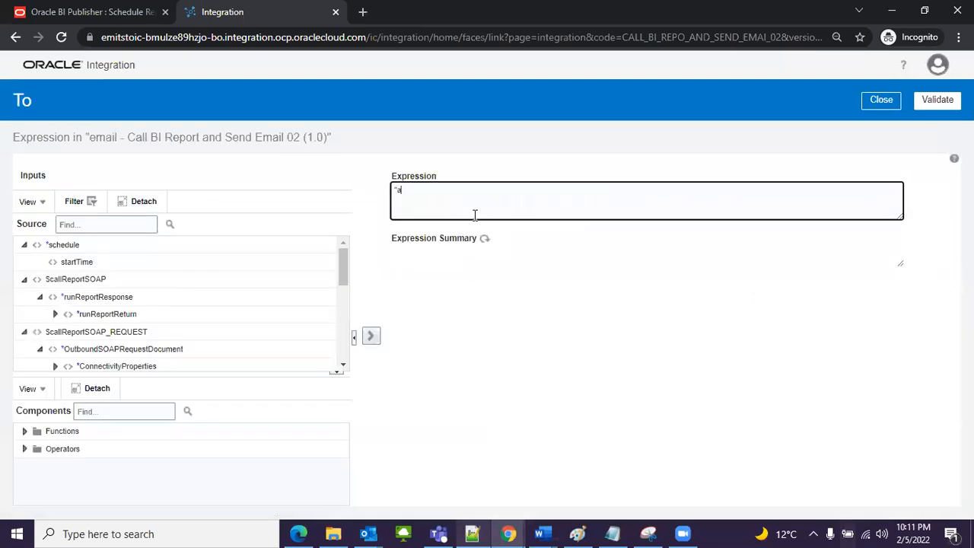
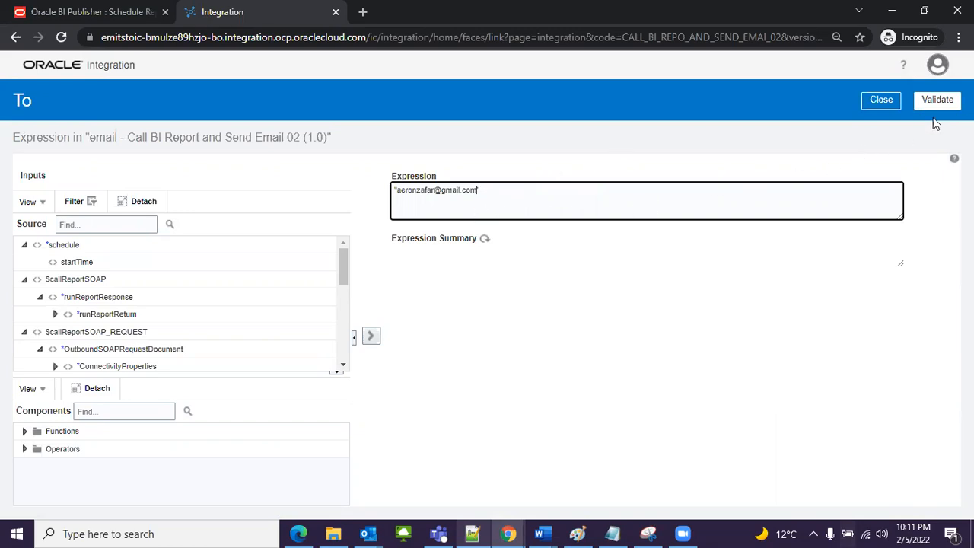
# Set the To address to the gmail recipient and validate it
pyautogui.click(881, 100)
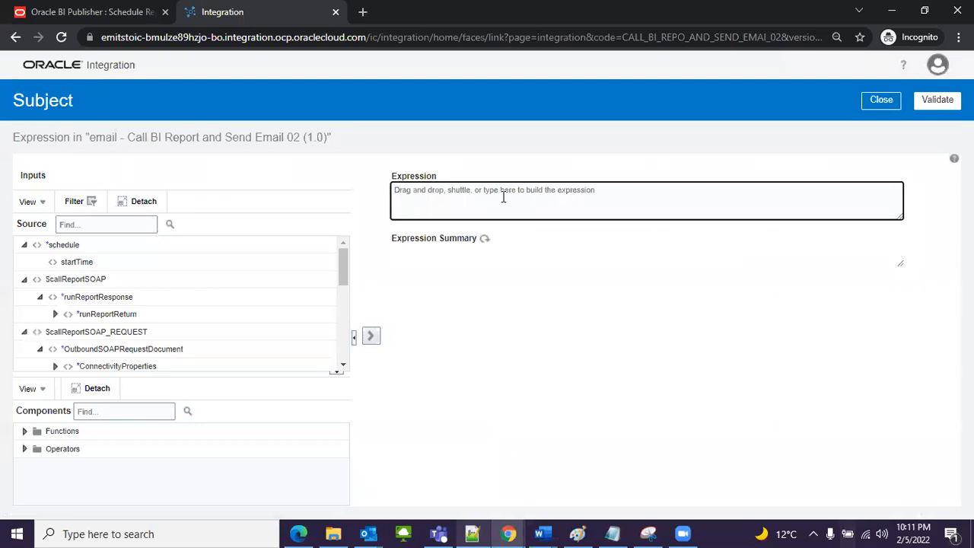
# Set the Subject to "Test Email Notification", validate the quoted expression, and close the builder
pyautogui.write('Test Email Notification')
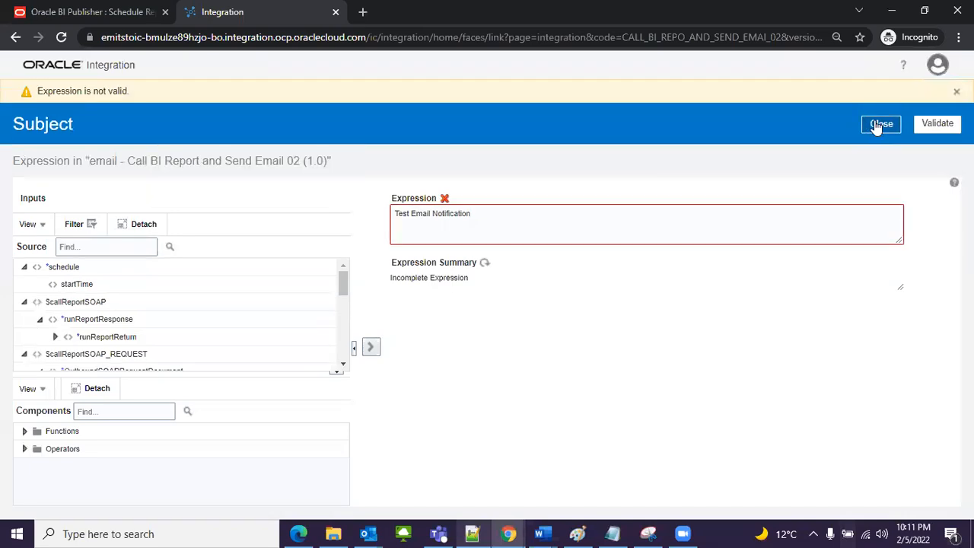
pyautogui.click(882, 124)
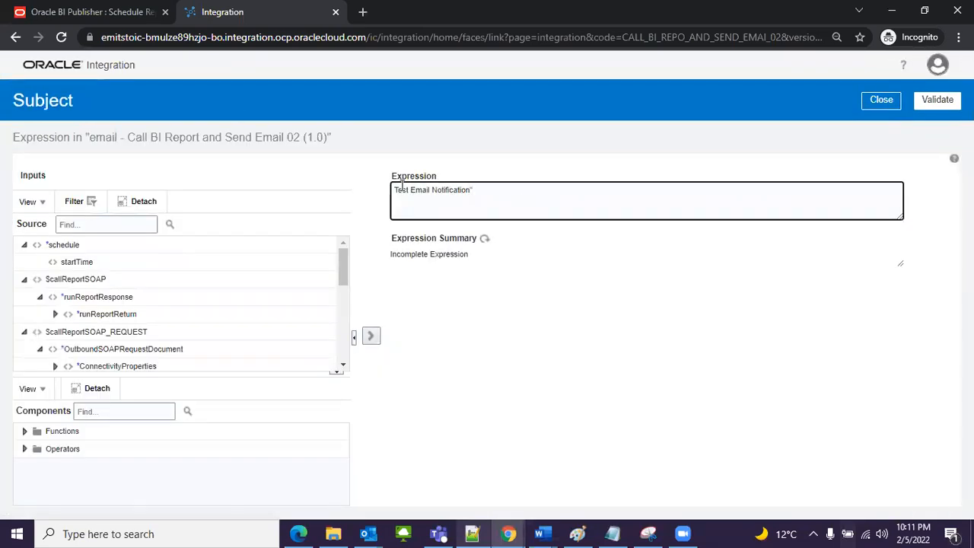
pyautogui.click(938, 99)
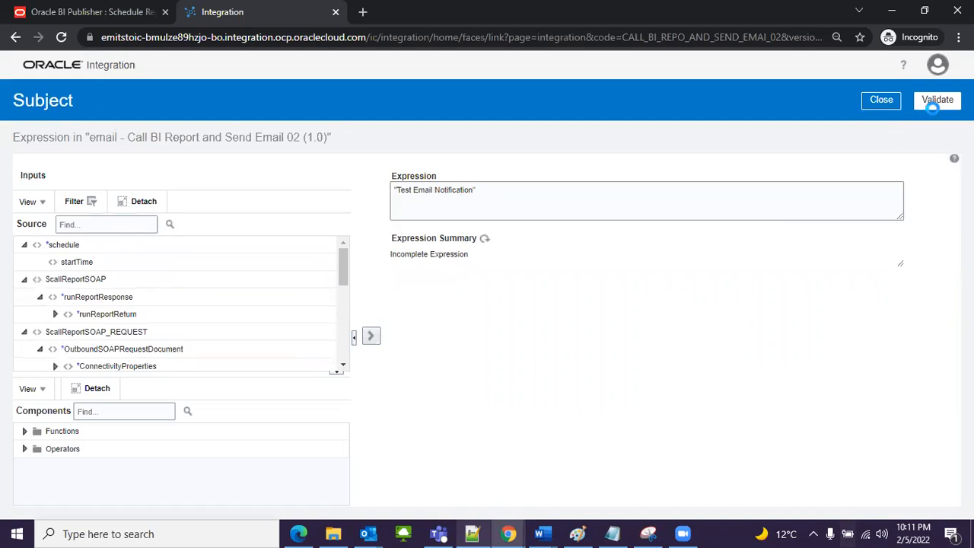
pyautogui.click(938, 100)
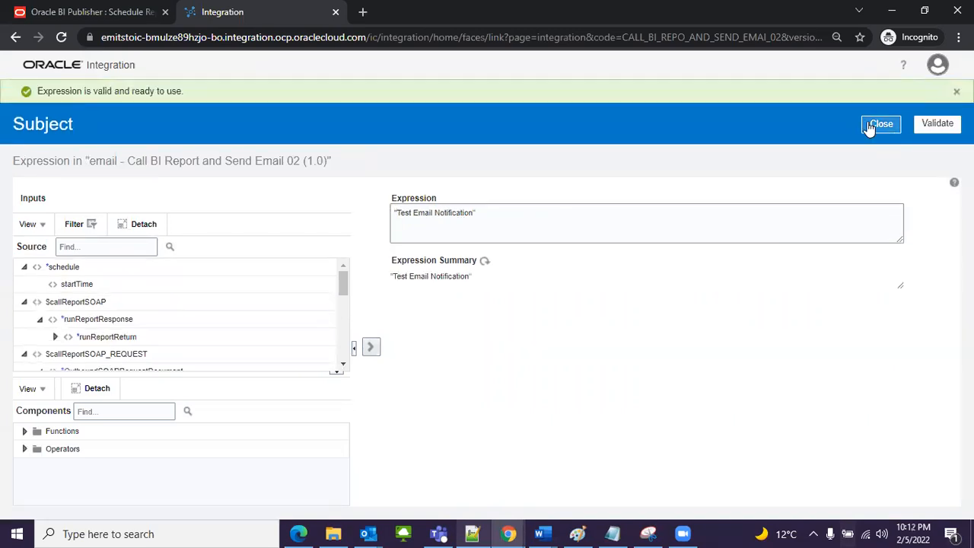
pyautogui.click(881, 123)
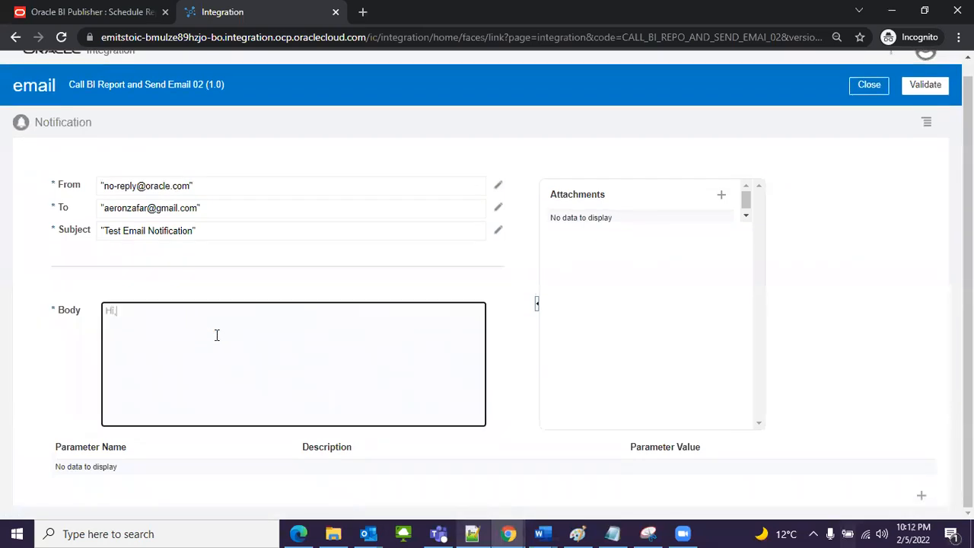
# Write the body: Hi greeting, "This is test body.", and Regards sign-off from Oracle Support
pyautogui.write('This is')
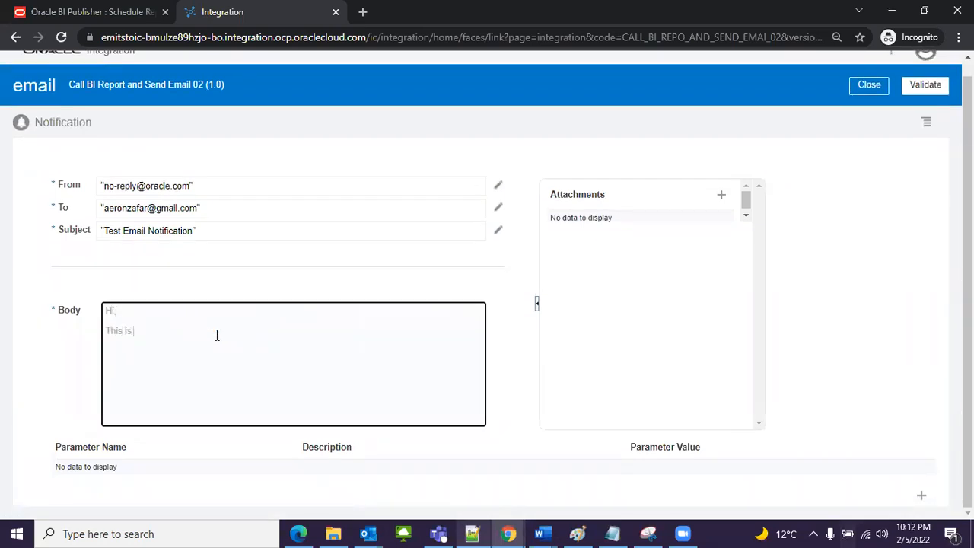
pyautogui.write('test body')
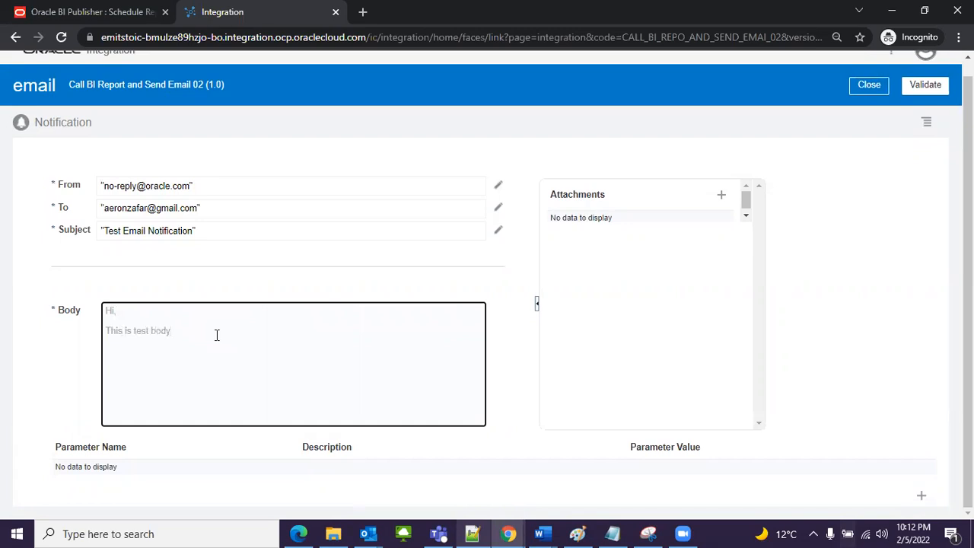
pyautogui.write('Reagrds')
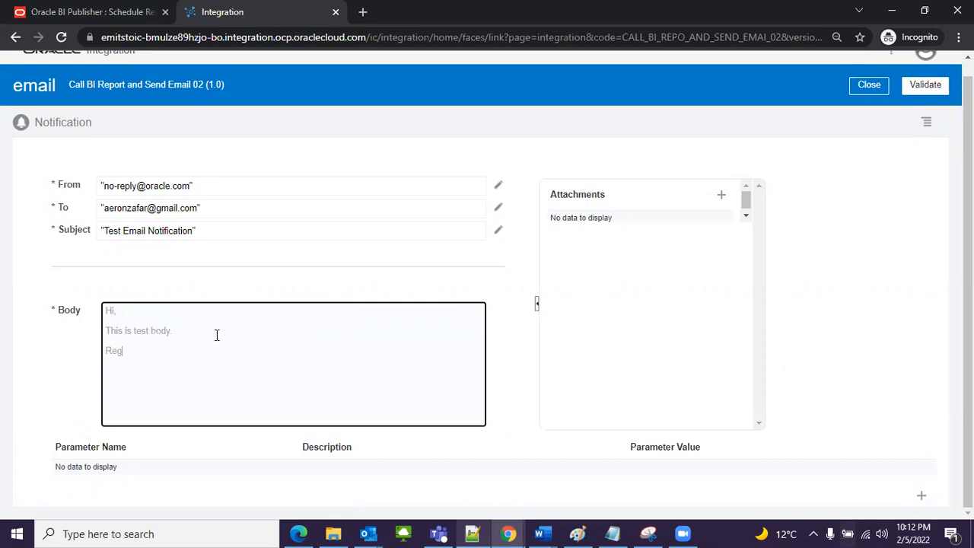
pyautogui.write('ards:')
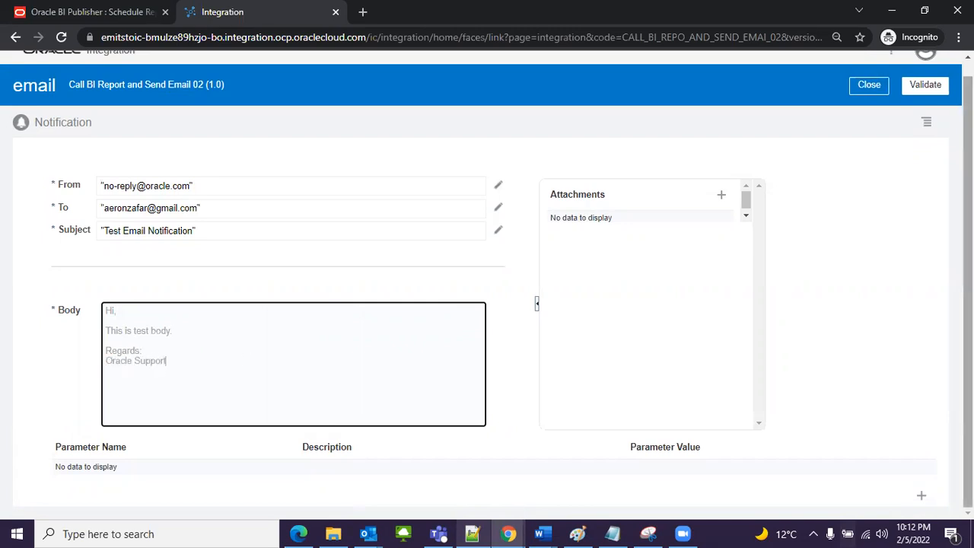
pyautogui.moveTo(721, 195)
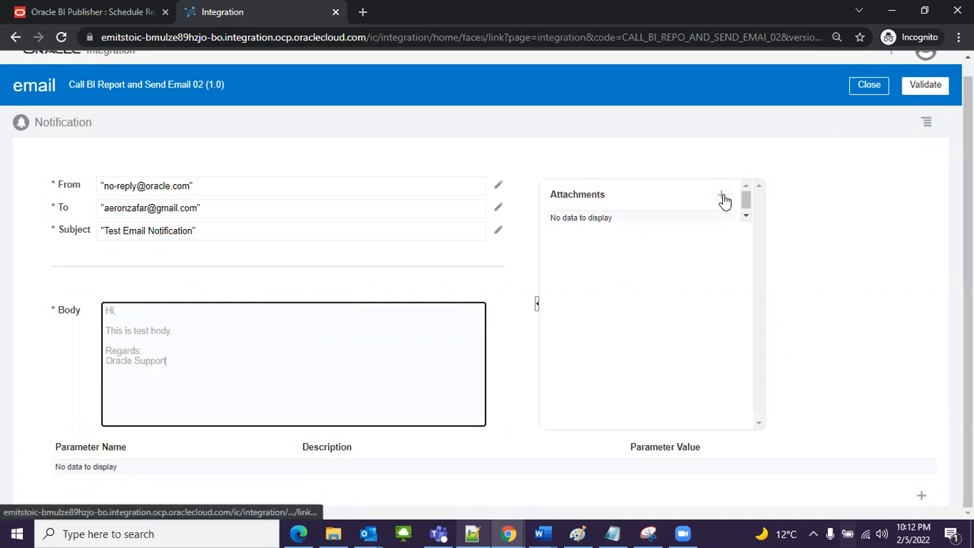
# Attach the writeStage WriteResponse ICSFile FileReference to the email and validate it
pyautogui.click(722, 195)
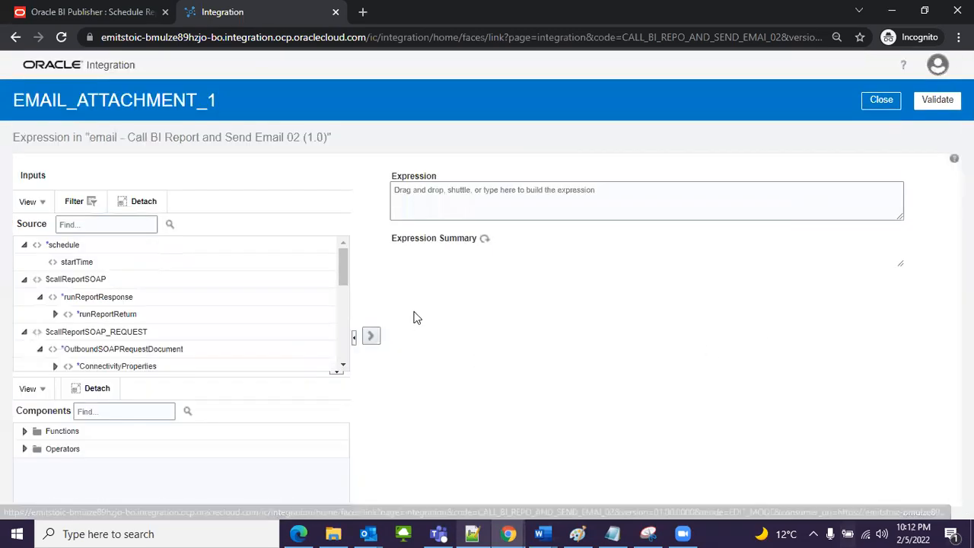
pyautogui.scroll(-3)
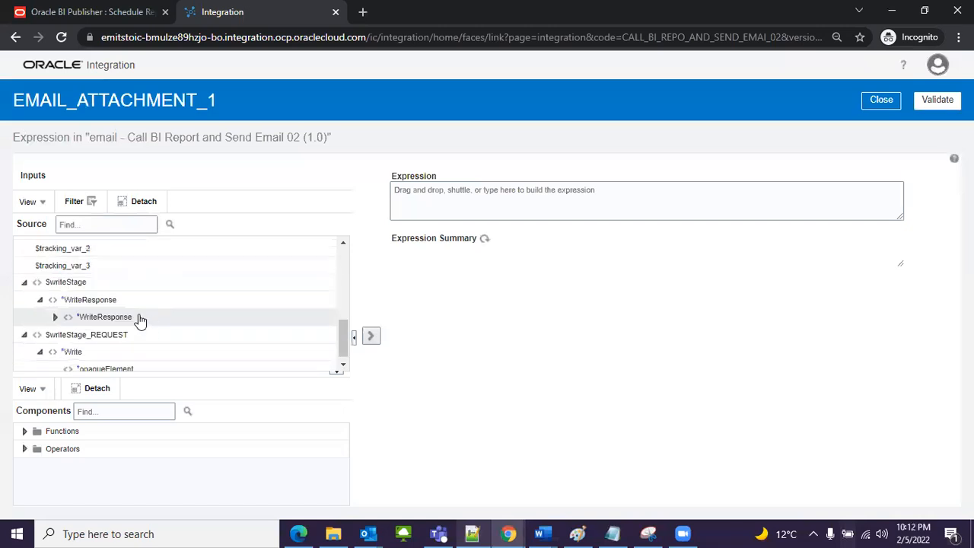
pyautogui.click(54, 316)
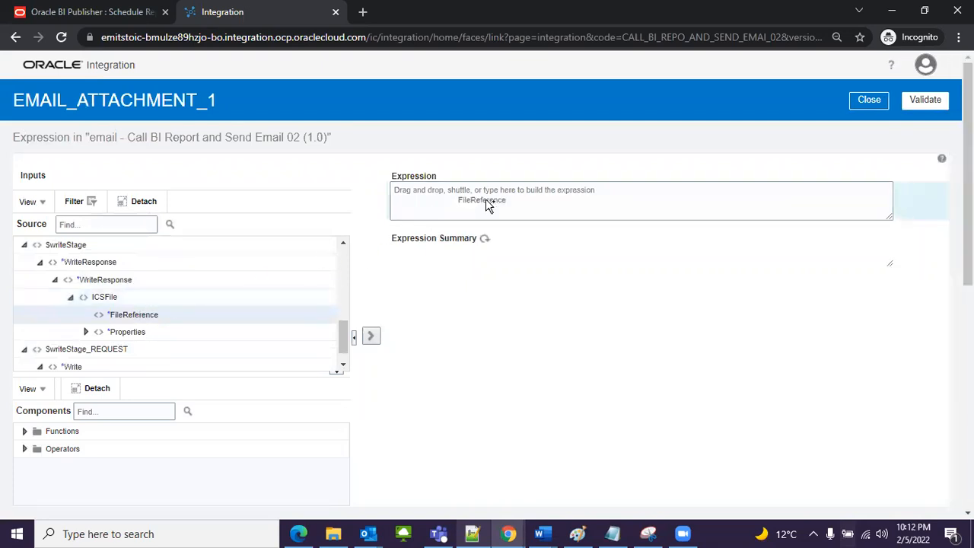
pyautogui.click(925, 100)
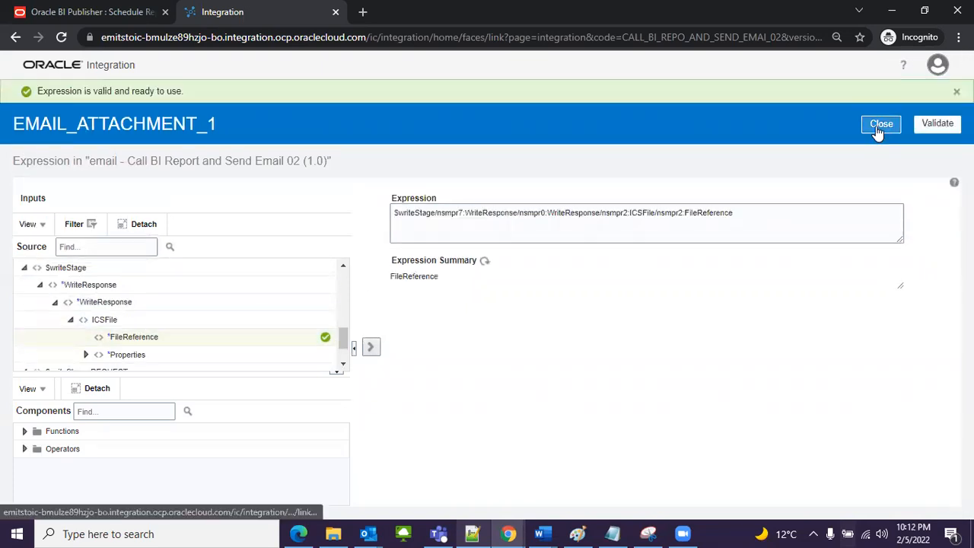
pyautogui.click(882, 124)
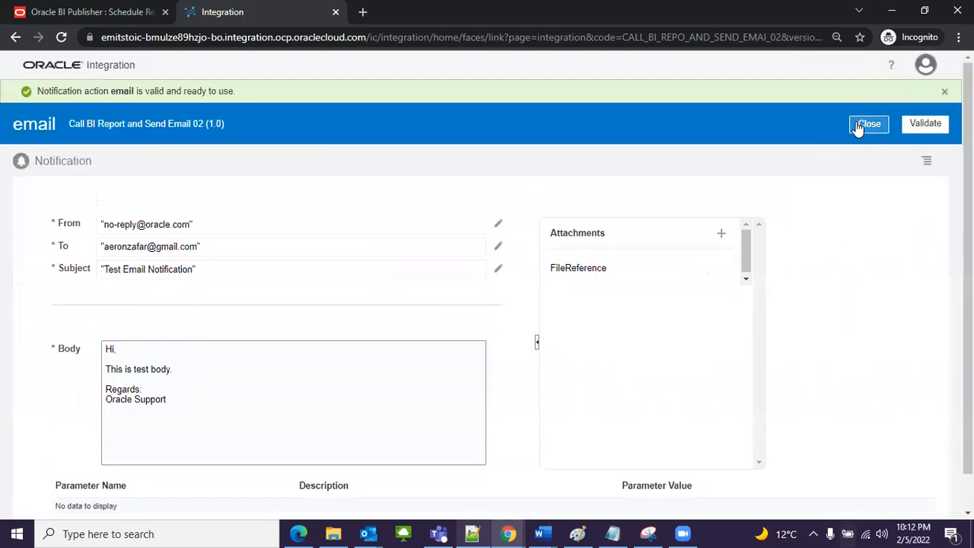
# Close the email action, set startTime as the tracking business identifier, save and close the integration
pyautogui.click(867, 123)
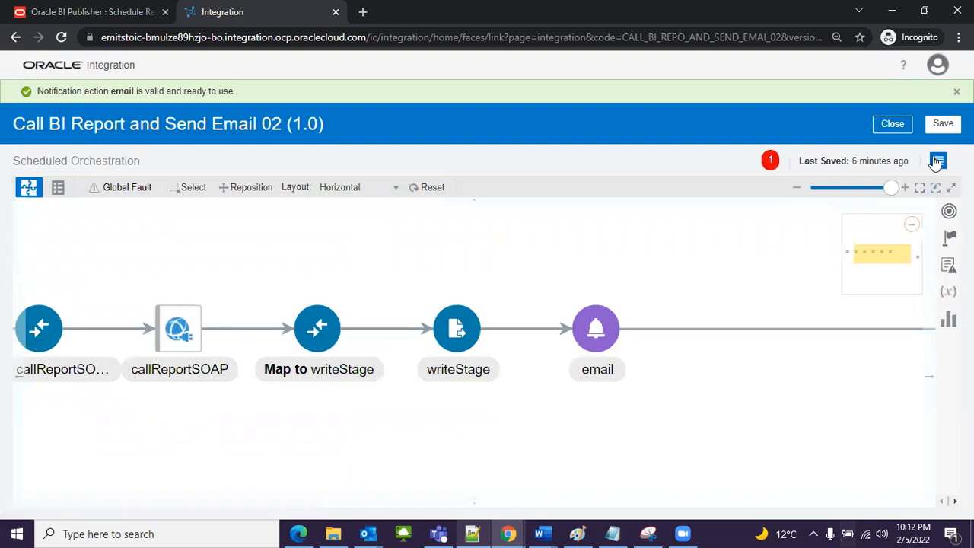
pyautogui.click(938, 161)
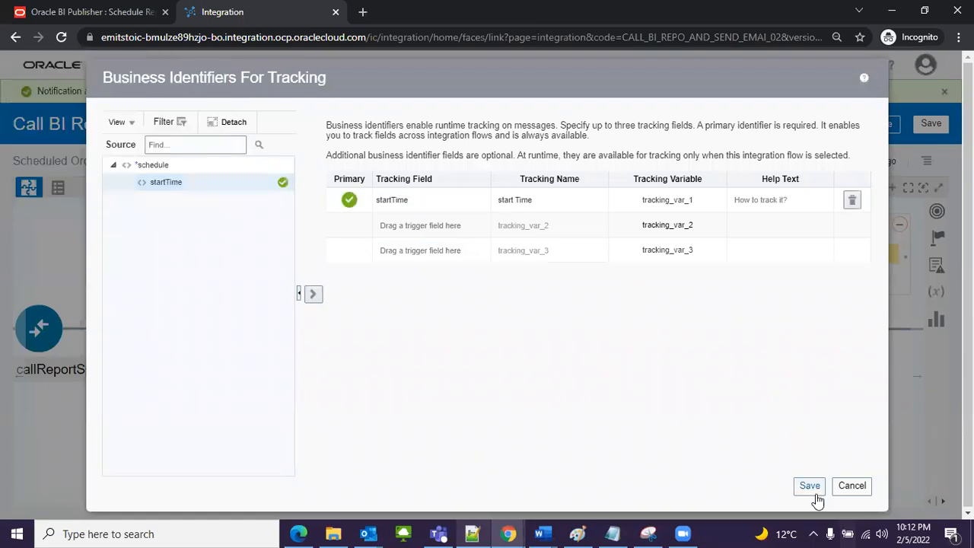
pyautogui.click(810, 486)
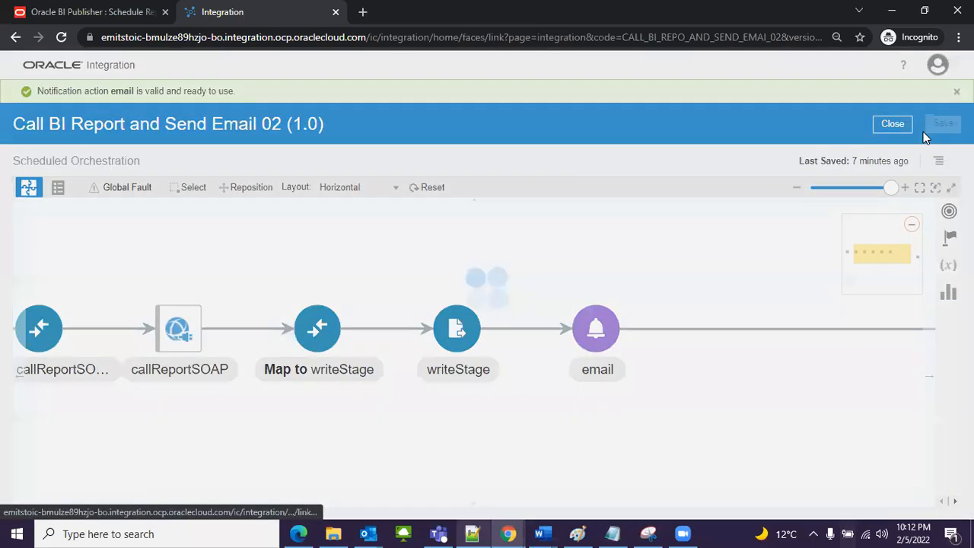
pyautogui.click(944, 124)
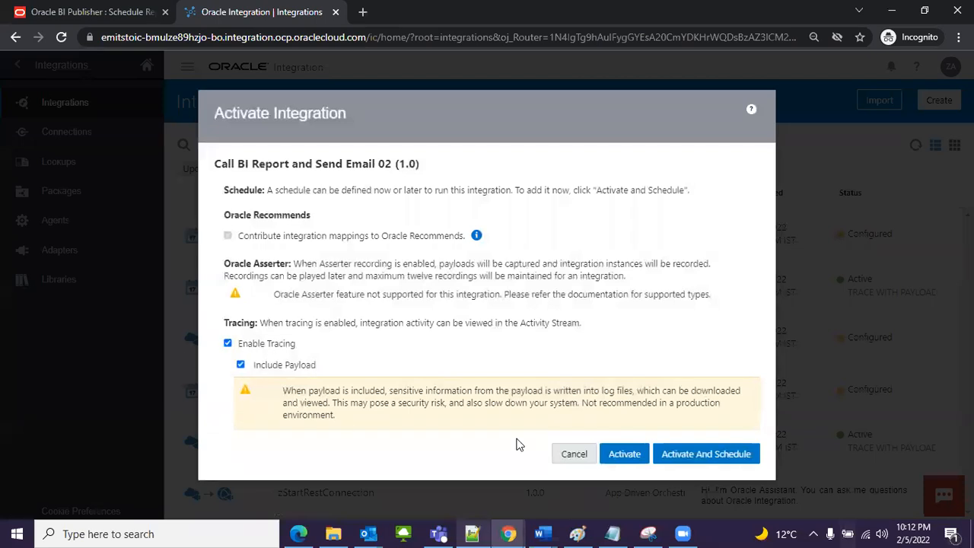
# Activate and schedule a one-time run on Feb 5, 2022 at 10:13 PM IST, then save the schedule
pyautogui.click(707, 454)
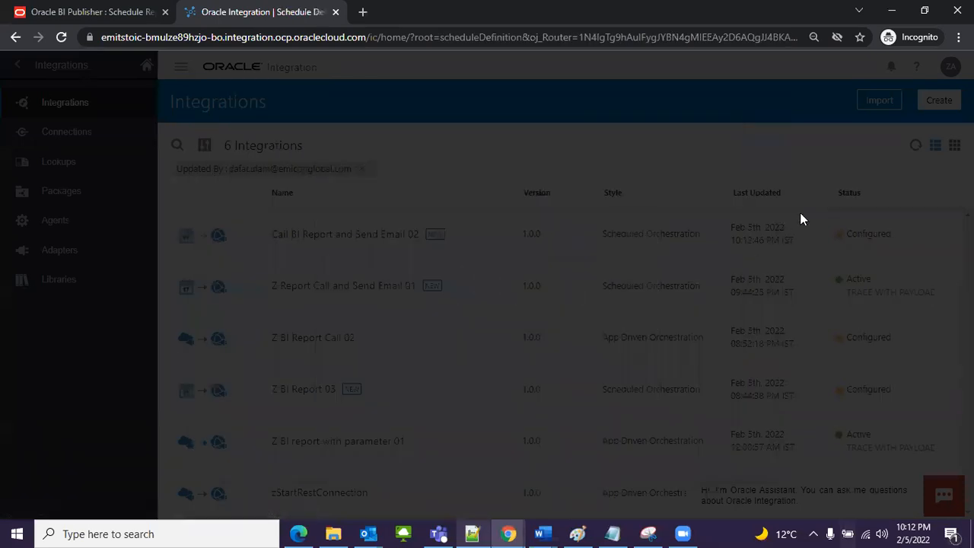
pyautogui.click(344, 234)
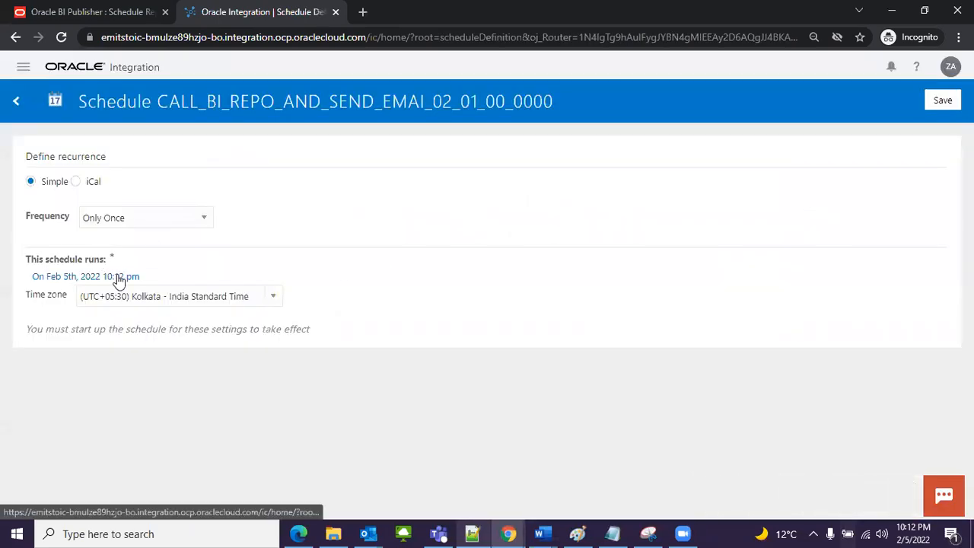
pyautogui.click(85, 277)
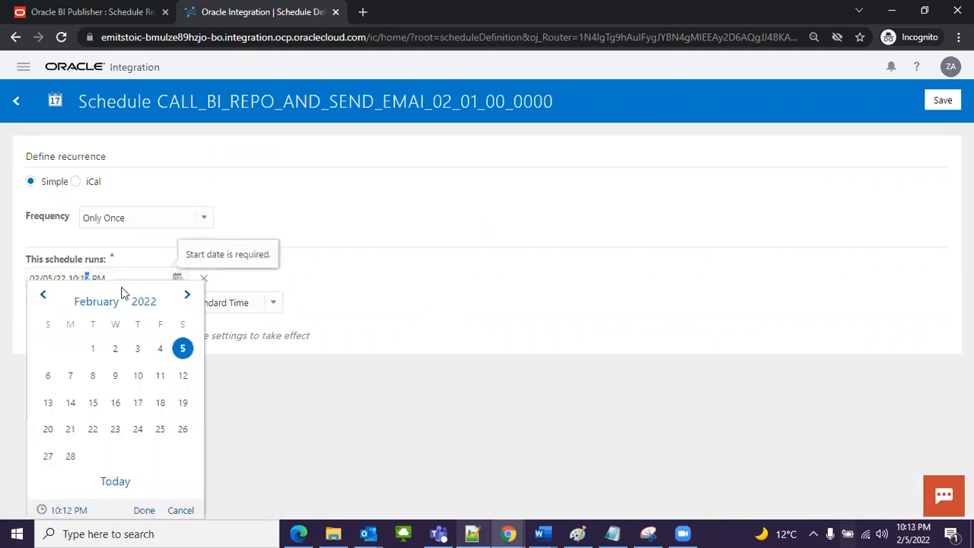
pyautogui.click(942, 101)
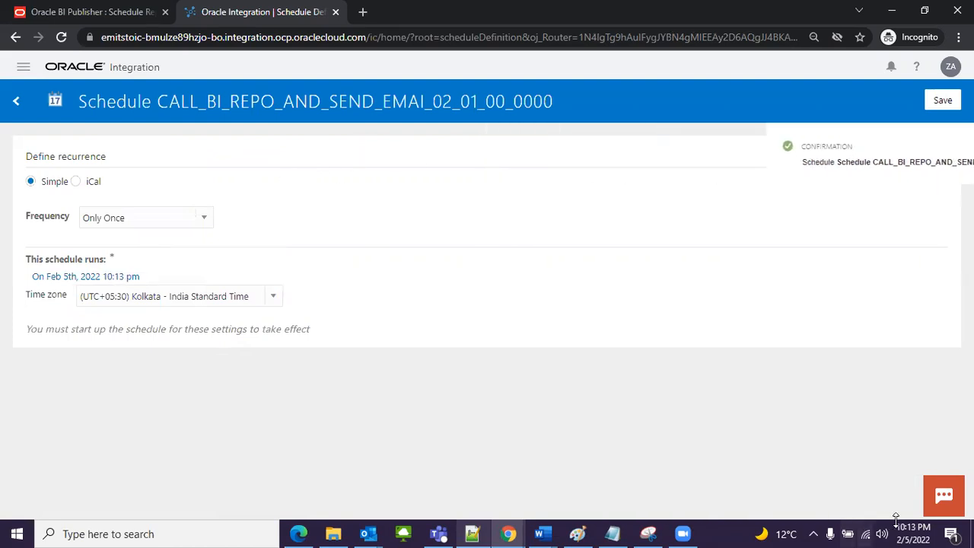
pyautogui.click(85, 277)
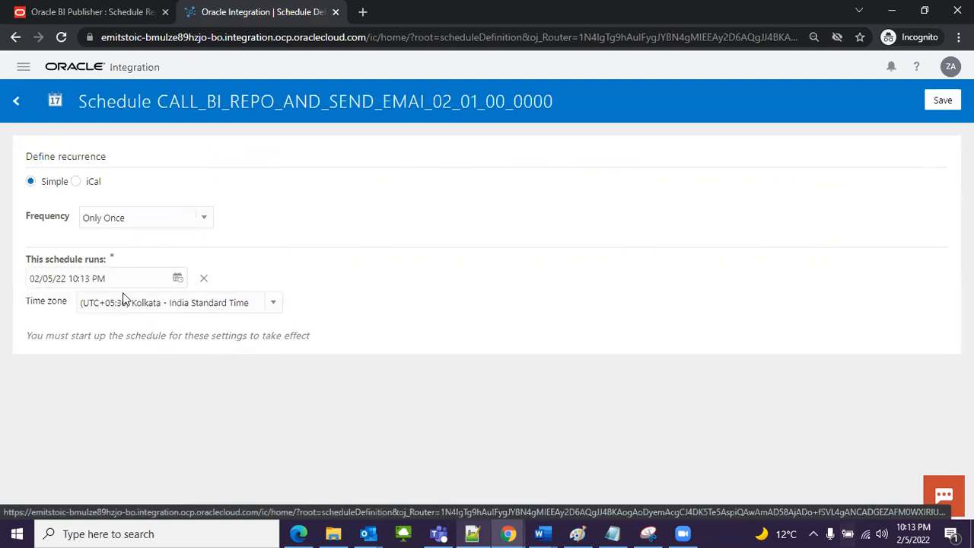
pyautogui.click(177, 277)
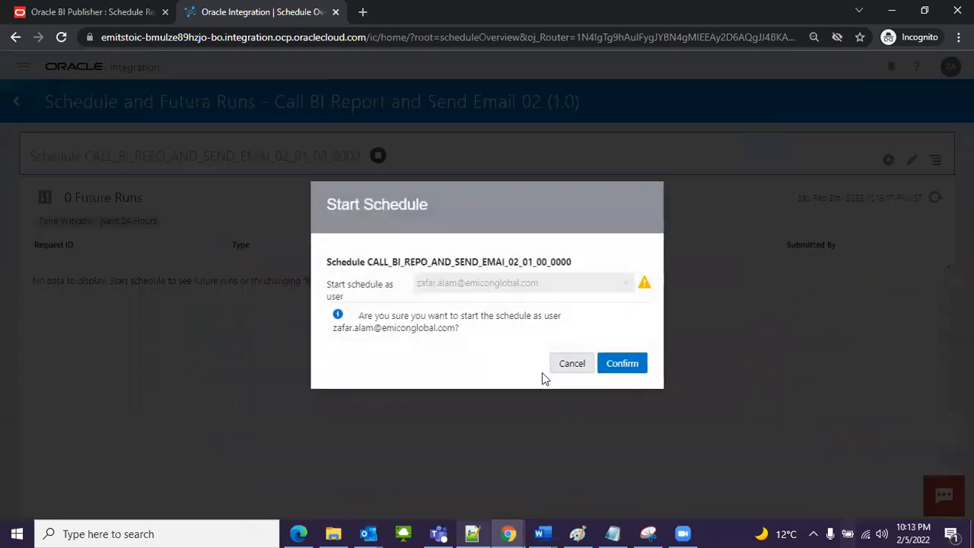
# Start the schedule, dismiss the past-time error, and reopen the schedule to update its run time
pyautogui.click(621, 362)
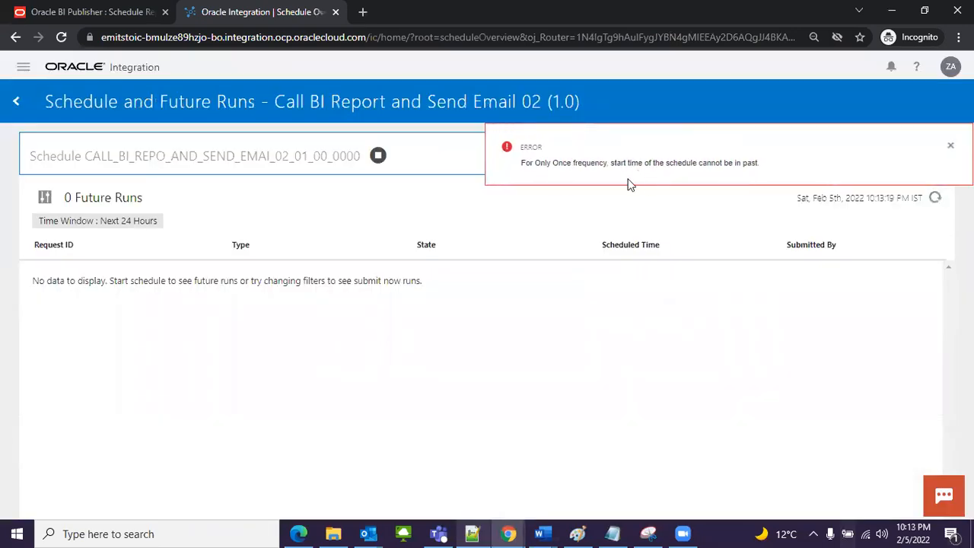
pyautogui.click(950, 145)
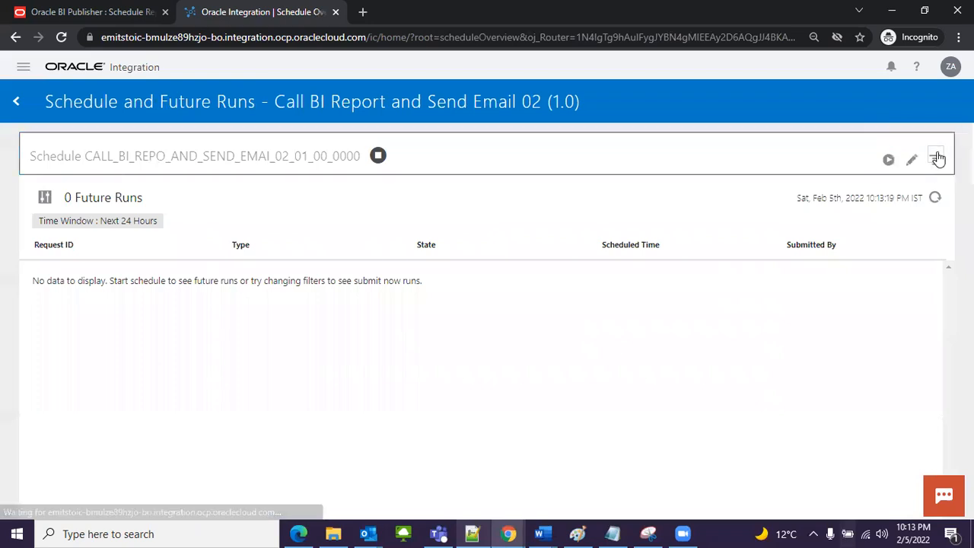
pyautogui.click(912, 159)
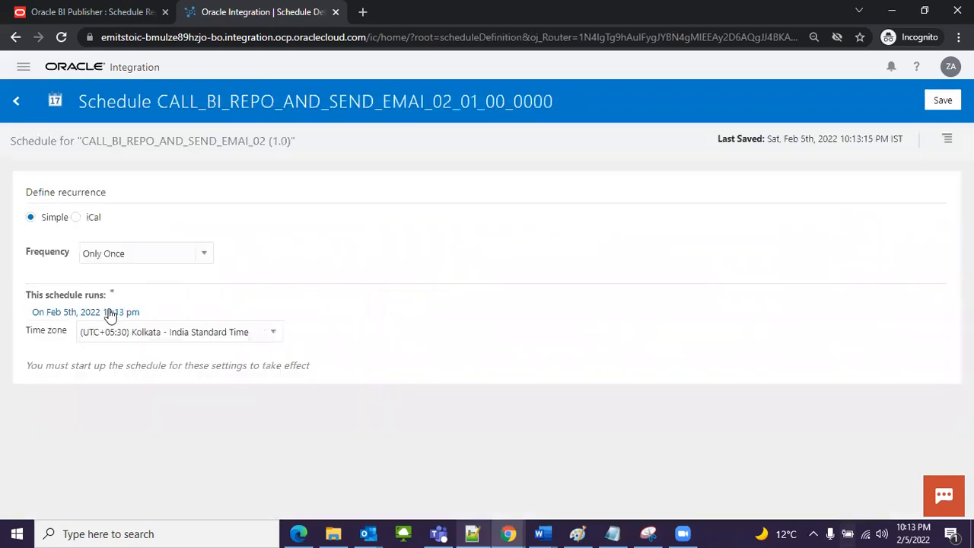
pyautogui.click(85, 313)
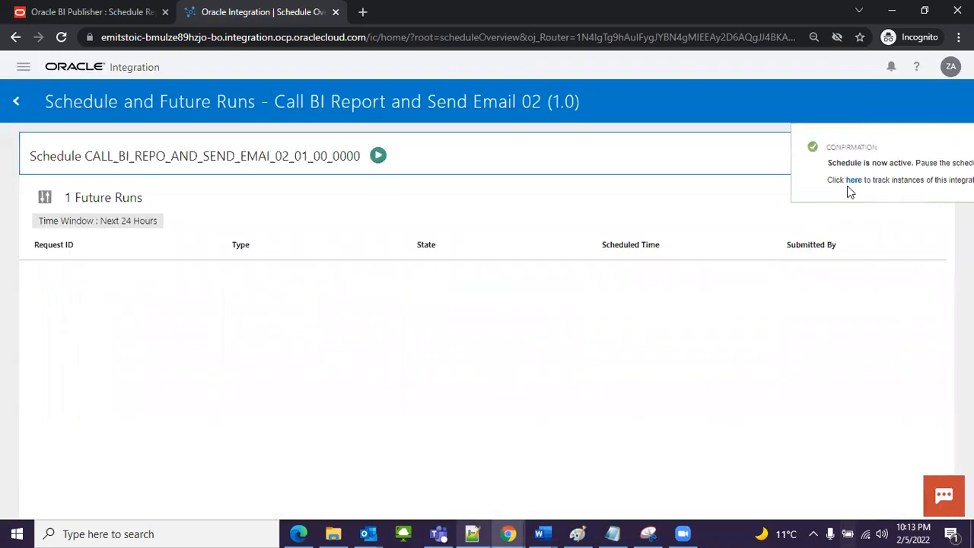
# Open Track Instances for the integration to watch instance 400049 run
pyautogui.click(854, 179)
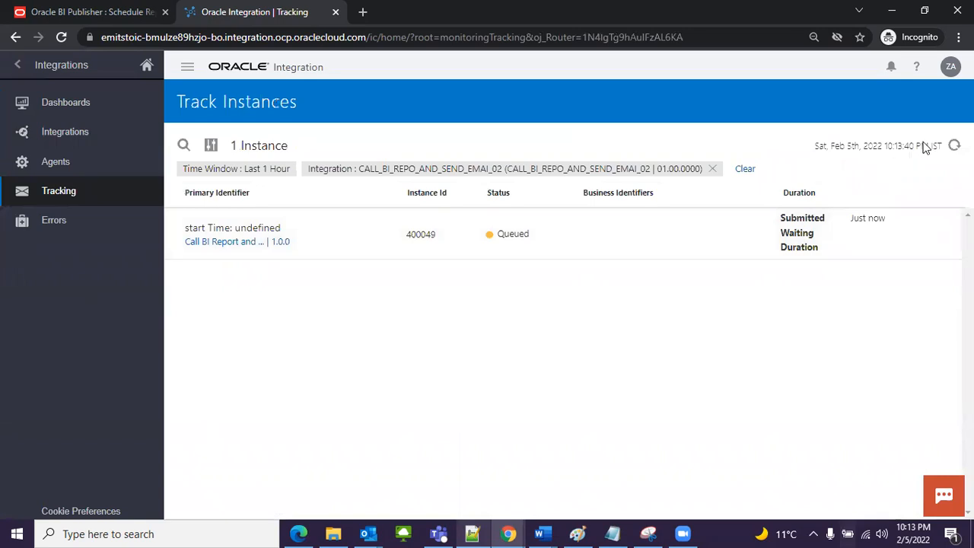
pyautogui.moveTo(509, 241)
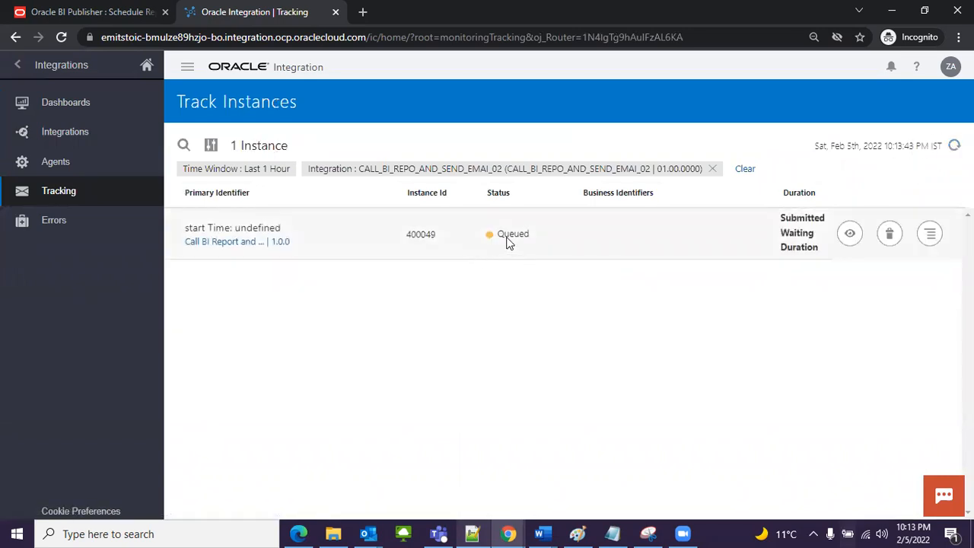
pyautogui.moveTo(514, 235)
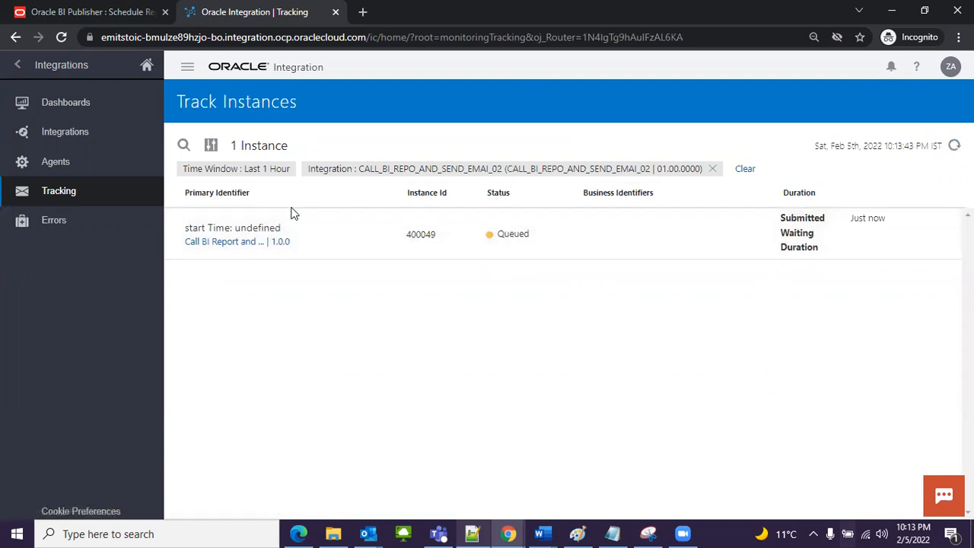
pyautogui.moveTo(500, 231)
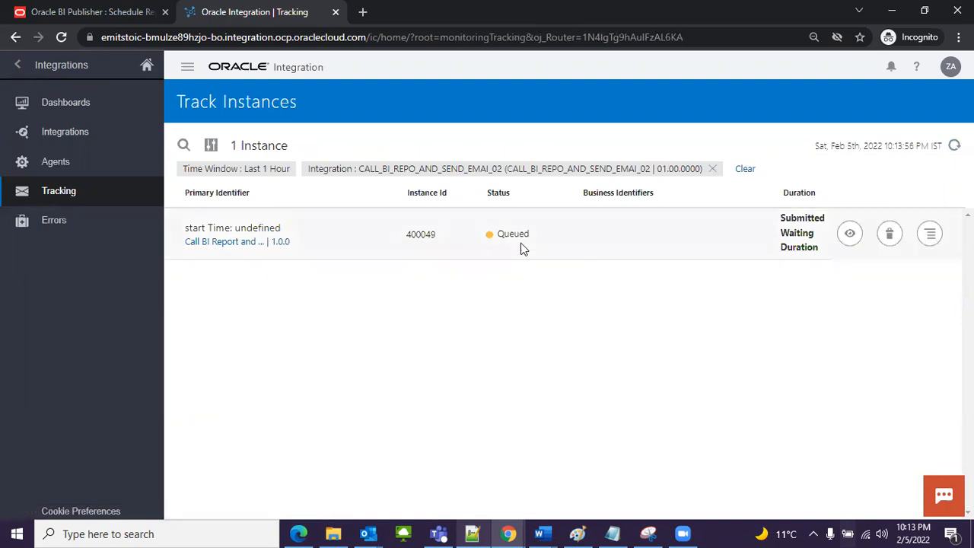
pyautogui.moveTo(381, 235)
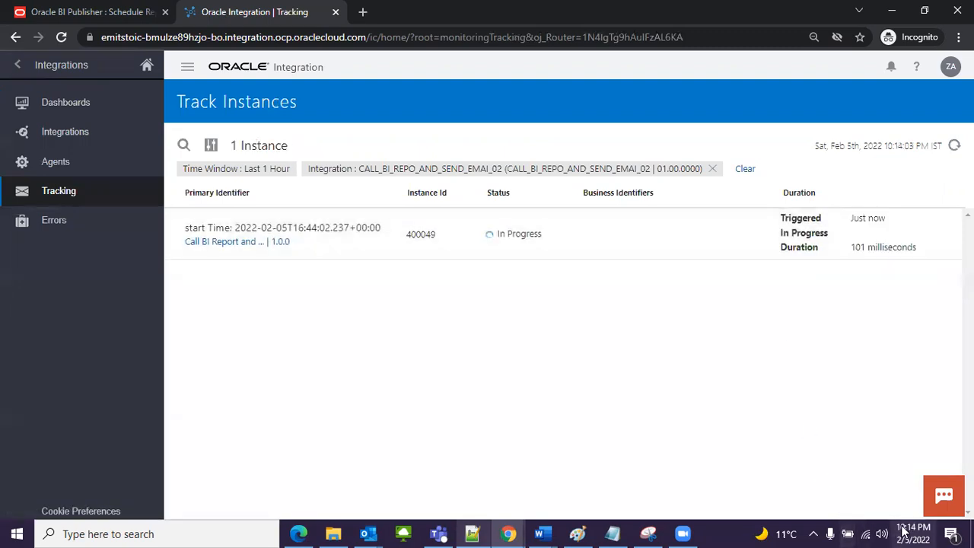
pyautogui.moveTo(530, 247)
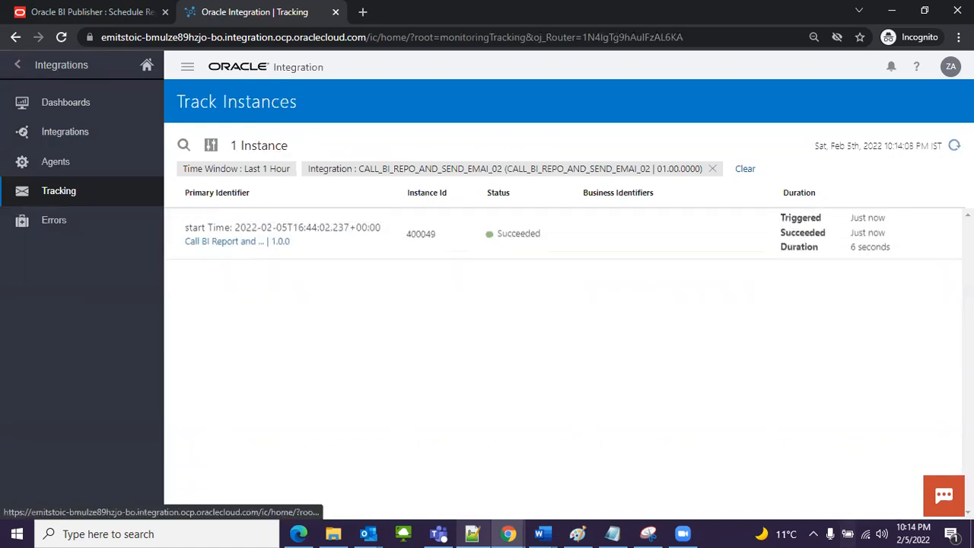
pyautogui.click(283, 234)
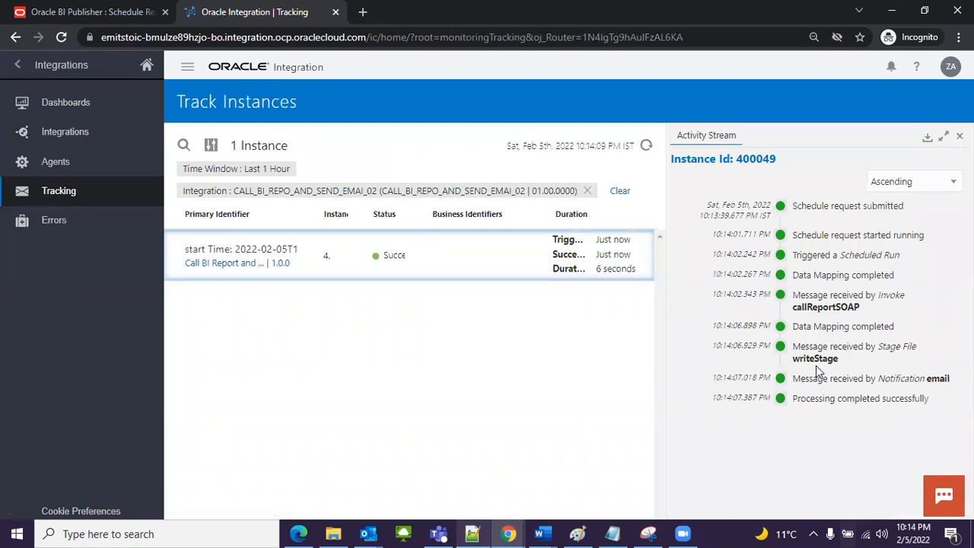
pyautogui.moveTo(840, 338)
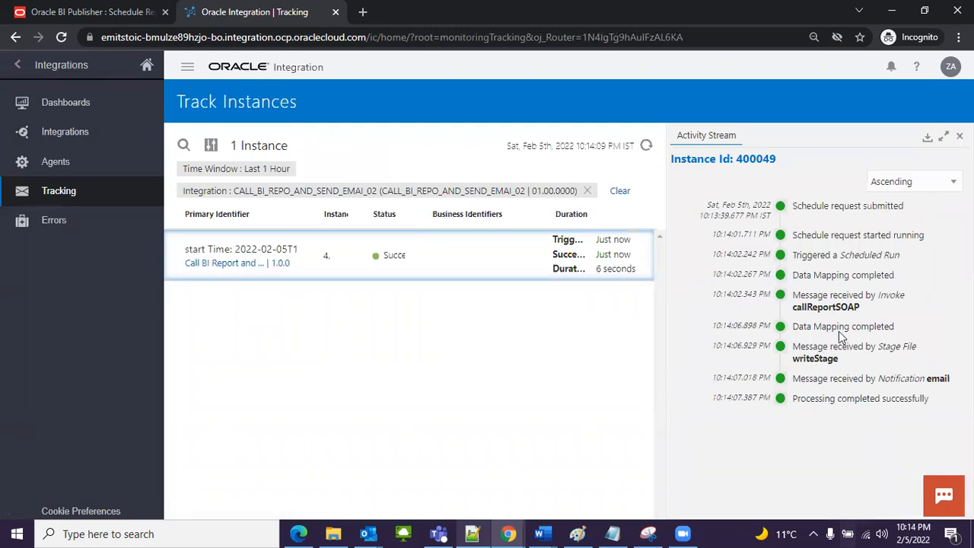
pyautogui.moveTo(851, 366)
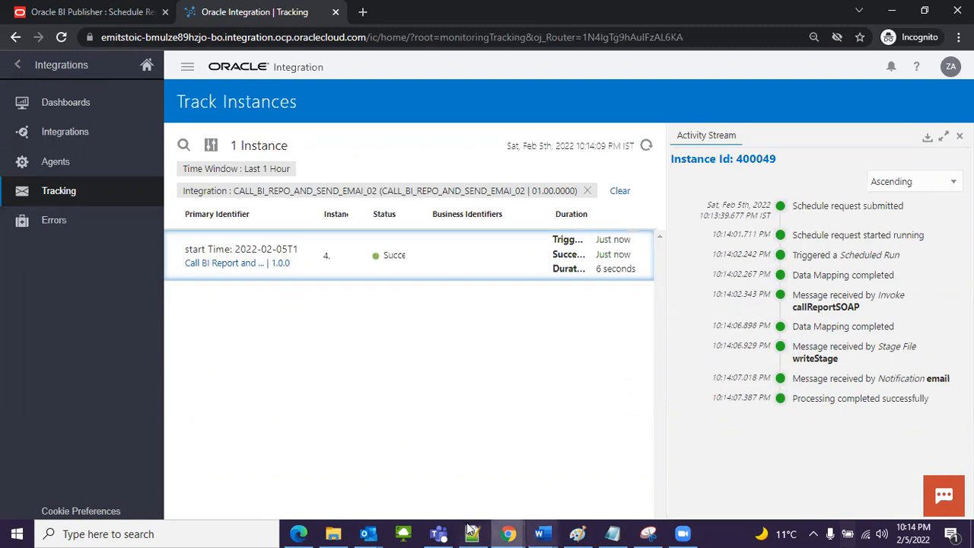
pyautogui.moveTo(508, 532)
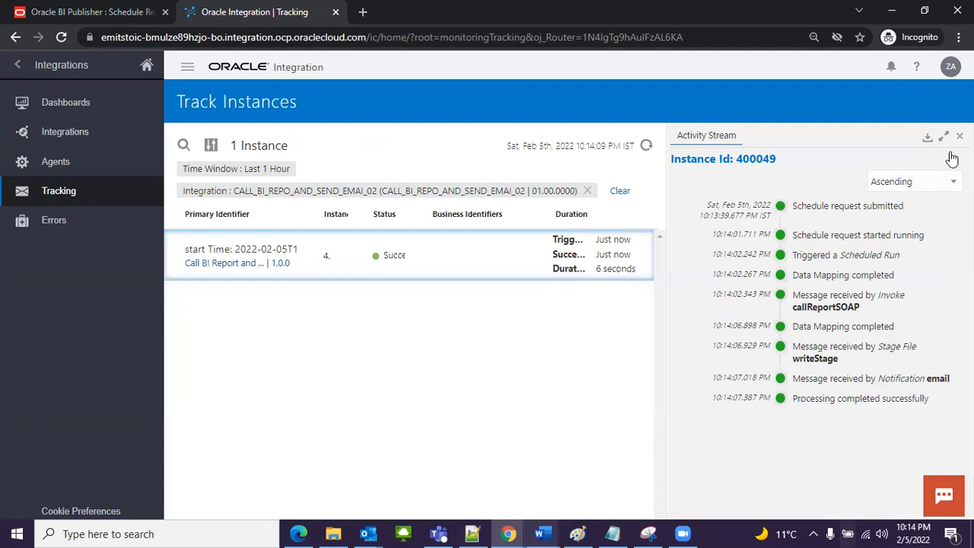
pyautogui.click(959, 136)
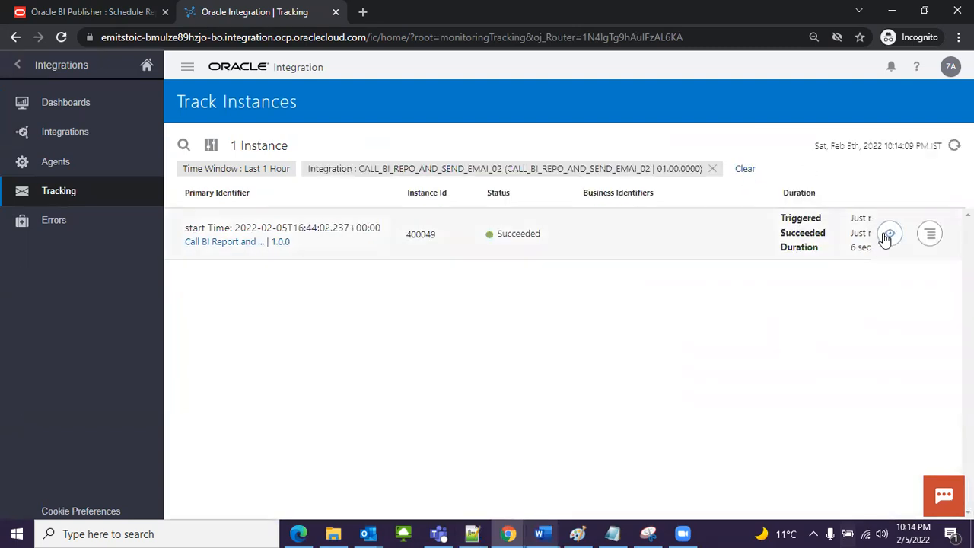
pyautogui.click(889, 234)
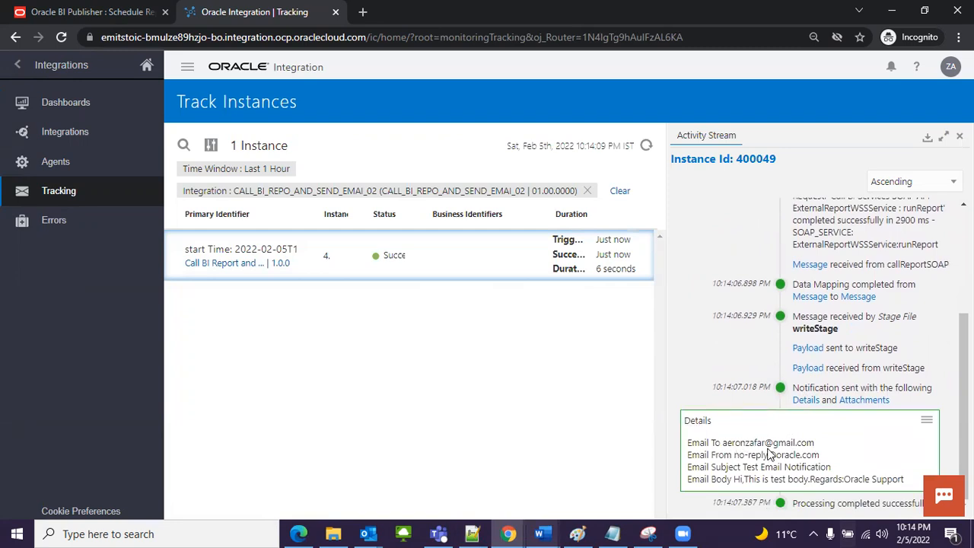
pyautogui.click(926, 421)
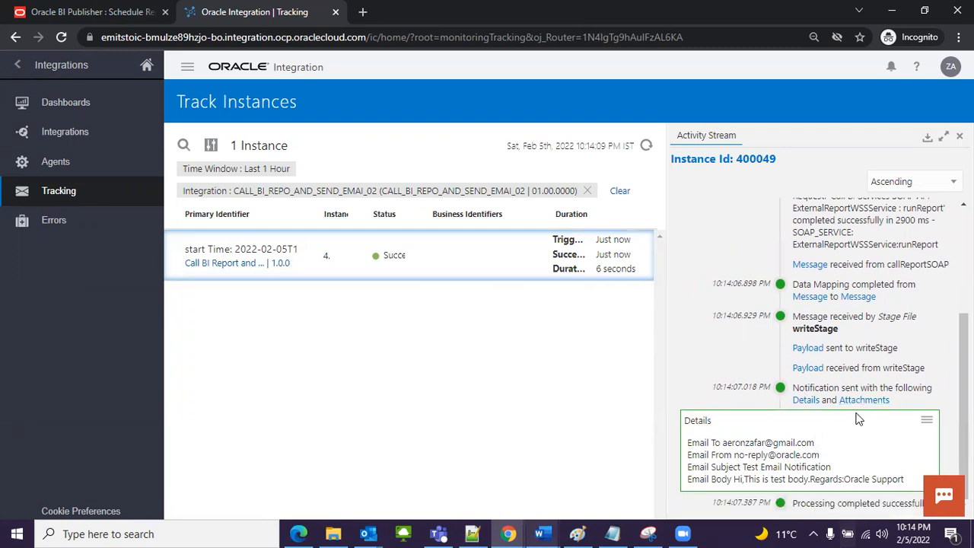
pyautogui.scroll(-3)
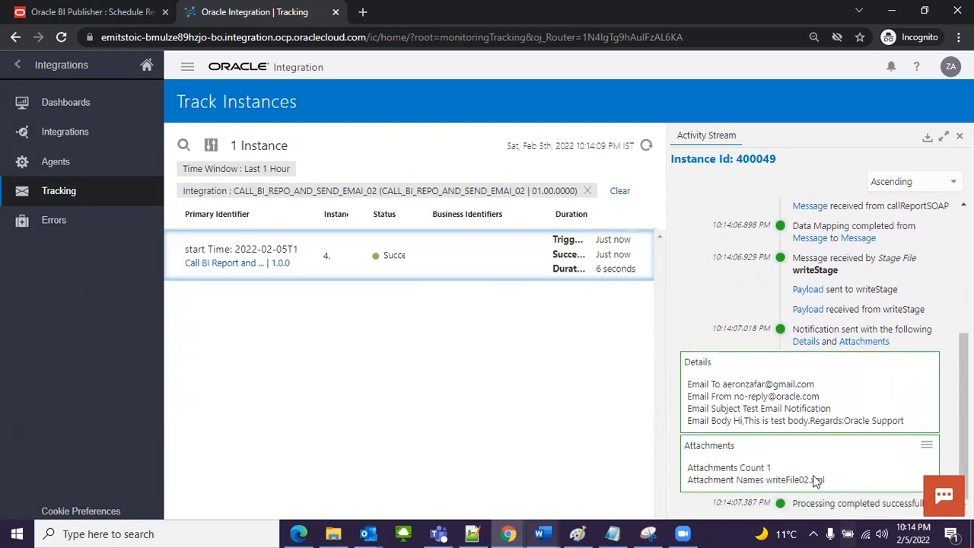
pyautogui.click(925, 445)
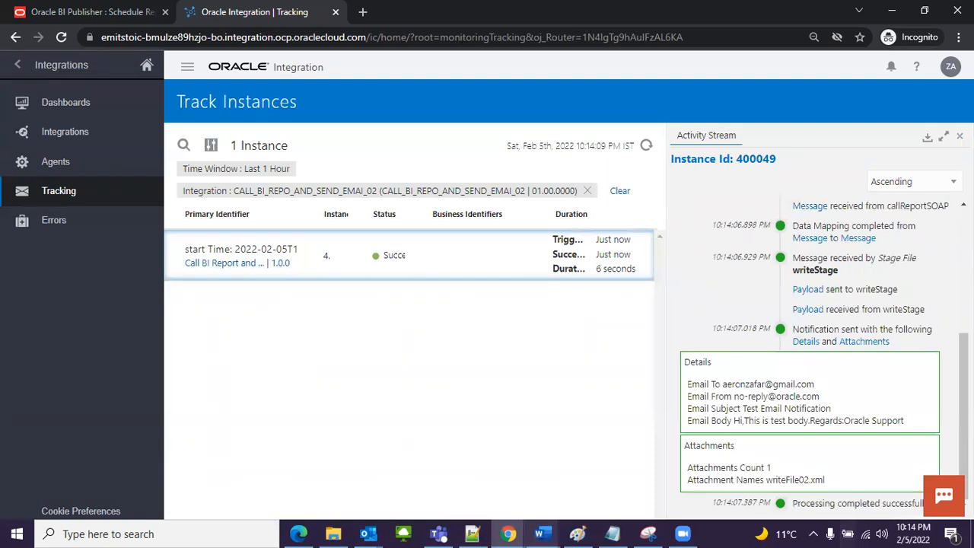
pyautogui.click(959, 135)
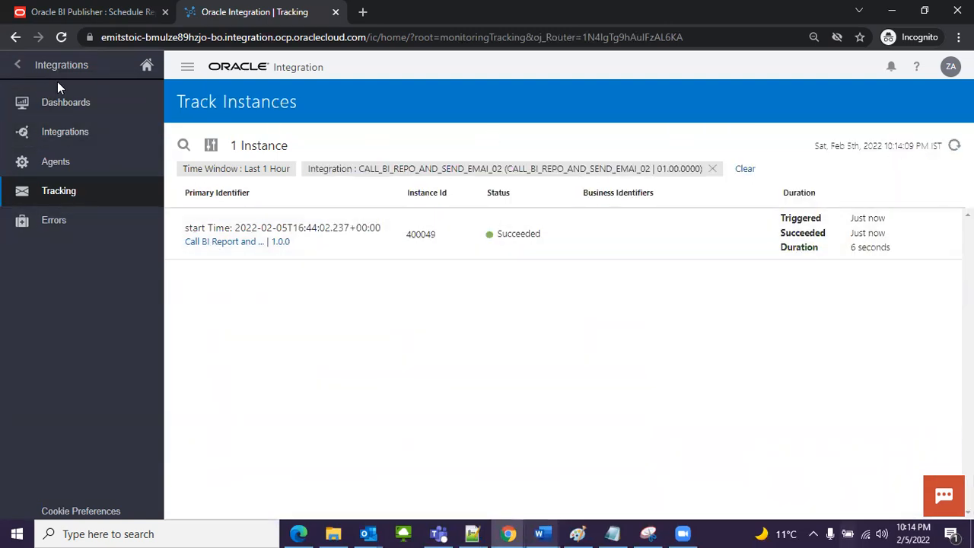
# Deactivate Call BI Report and Send Email 02 from the Integrations list and reopen it for editing
pyautogui.click(18, 64)
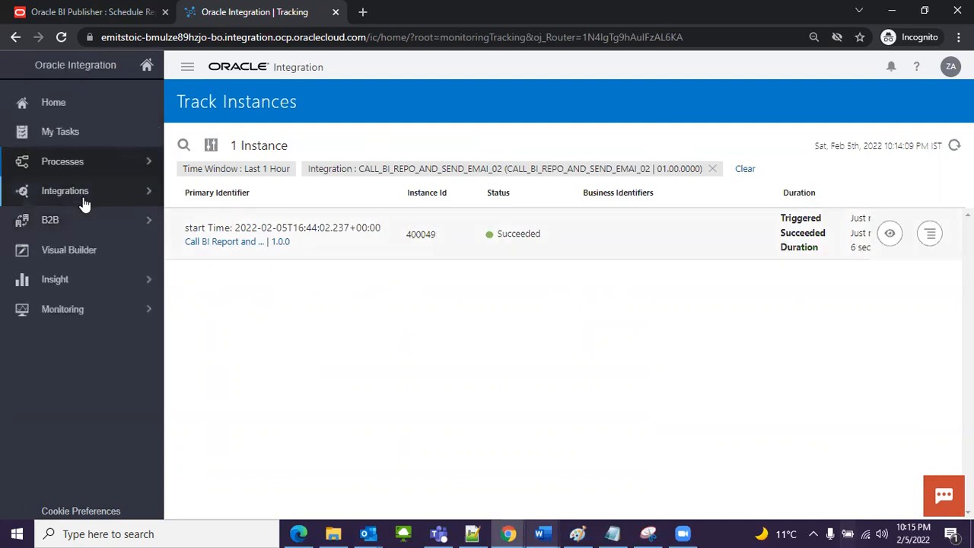
pyautogui.click(64, 190)
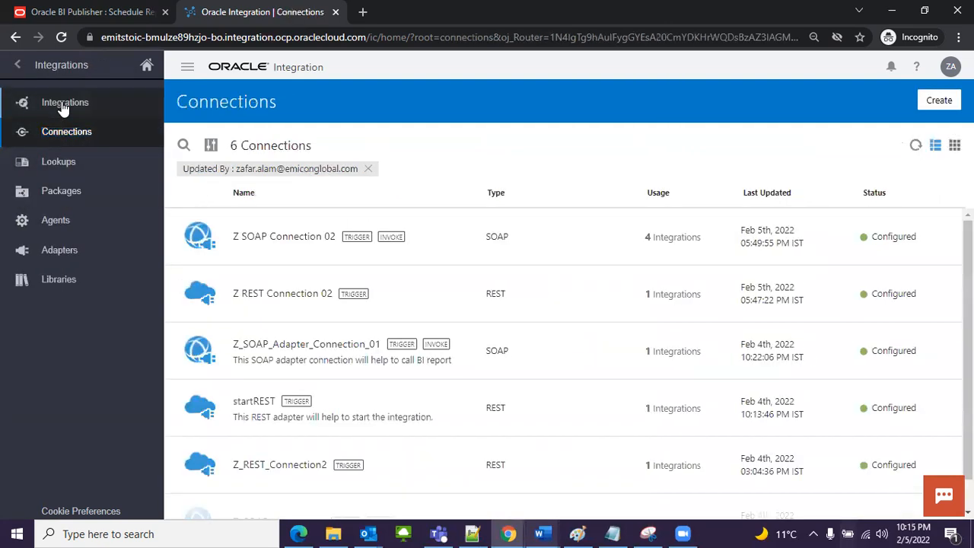
pyautogui.click(64, 102)
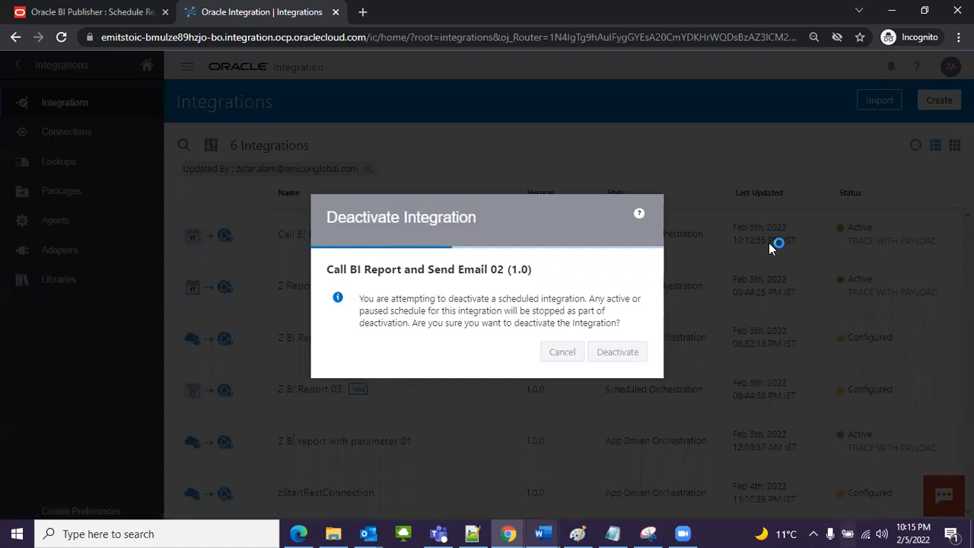
pyautogui.click(618, 352)
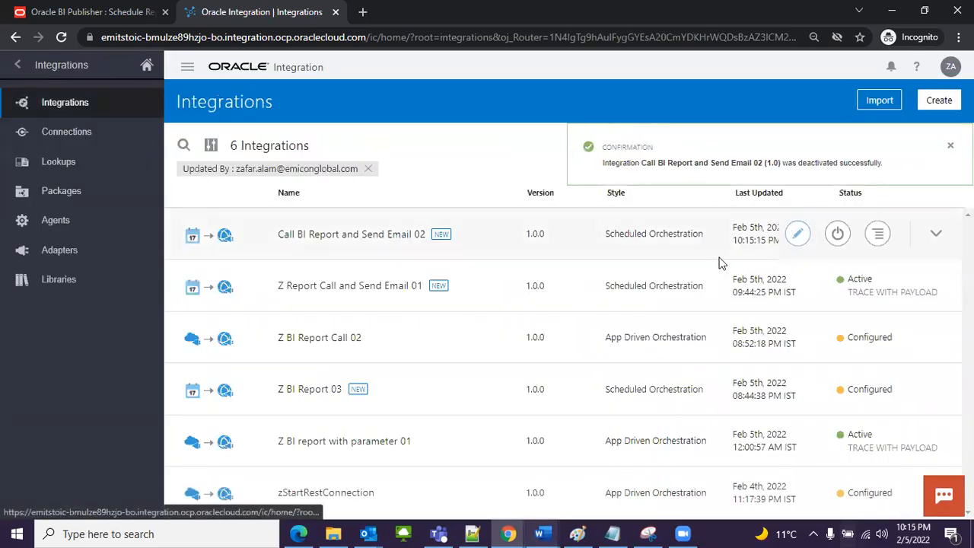
pyautogui.click(798, 233)
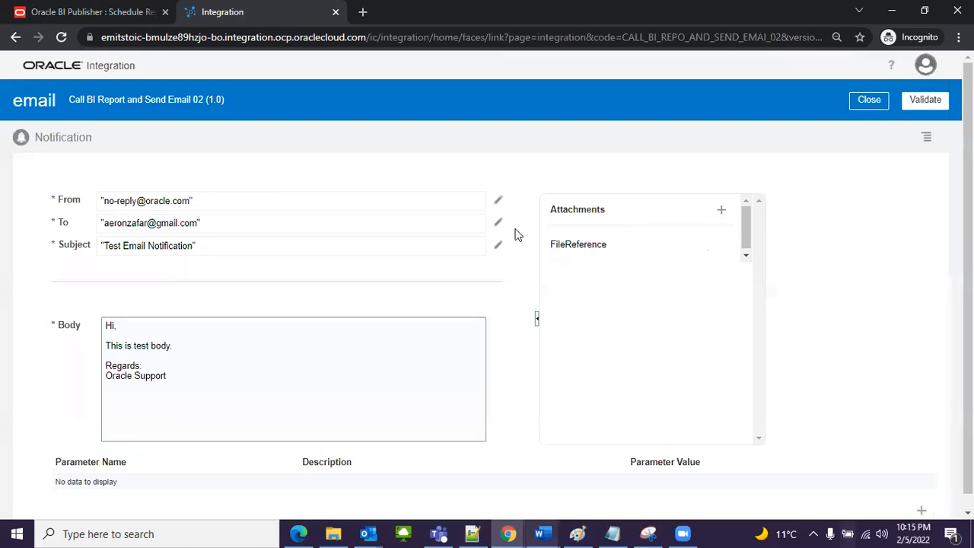
# Append a second conglobal recipient to the email's To expression and validate the notification
pyautogui.click(498, 222)
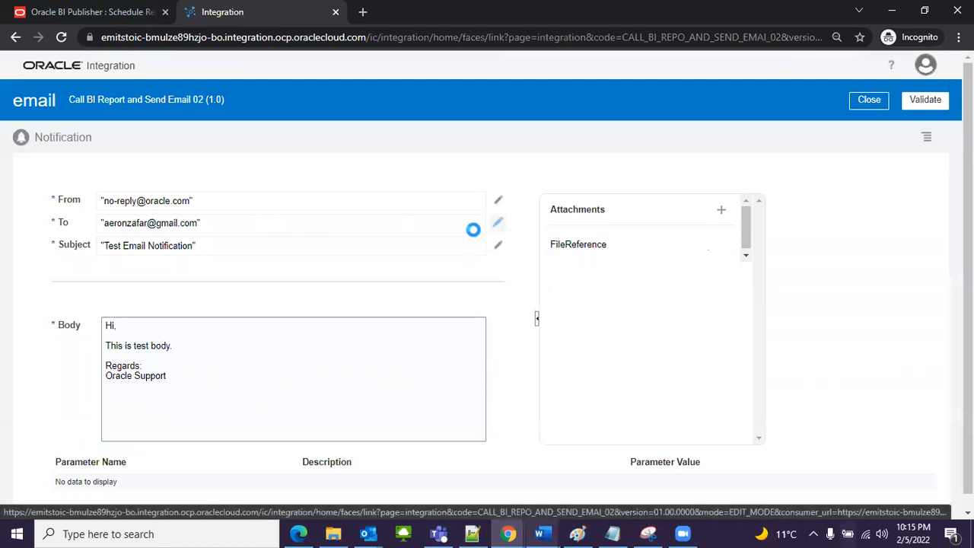
pyautogui.click(498, 222)
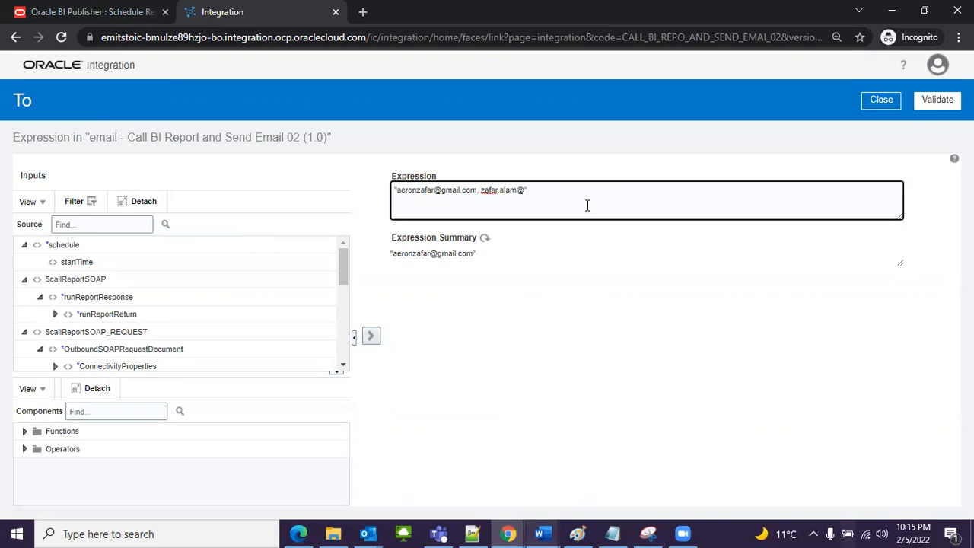
pyautogui.write('em')
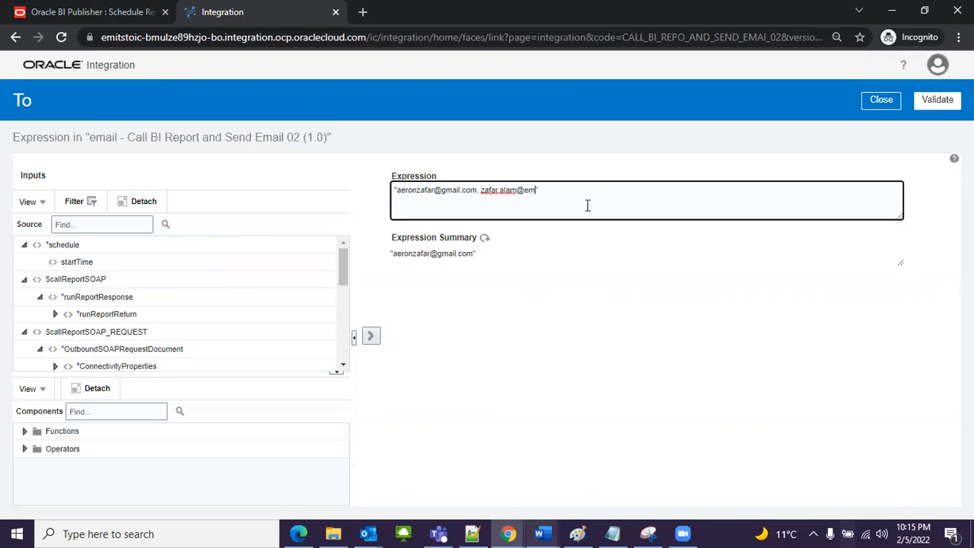
pyautogui.write('conglobal.com')
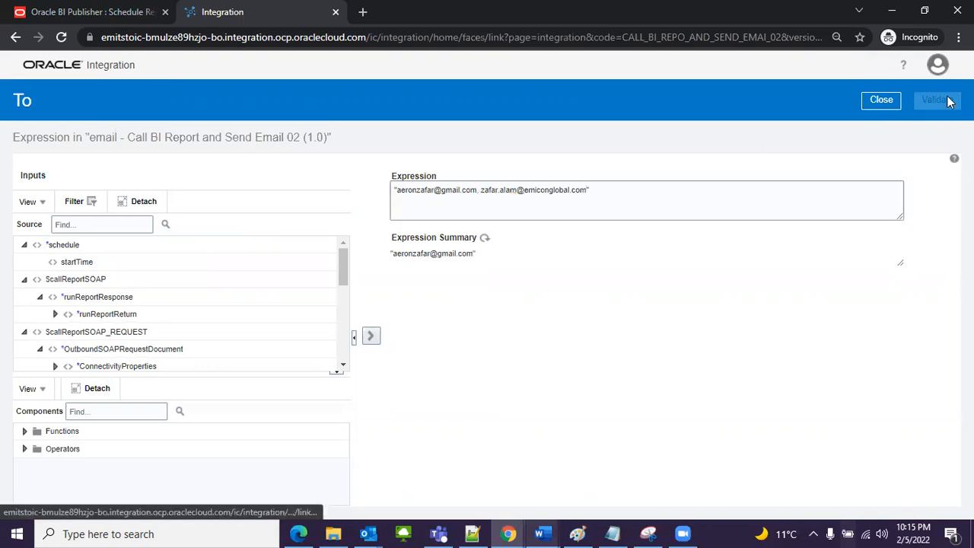
pyautogui.click(881, 101)
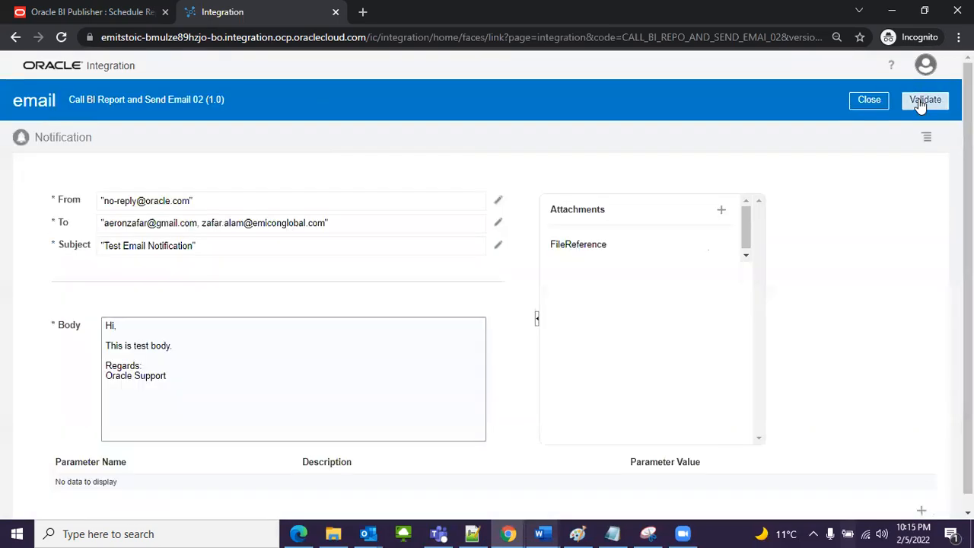
pyautogui.click(926, 100)
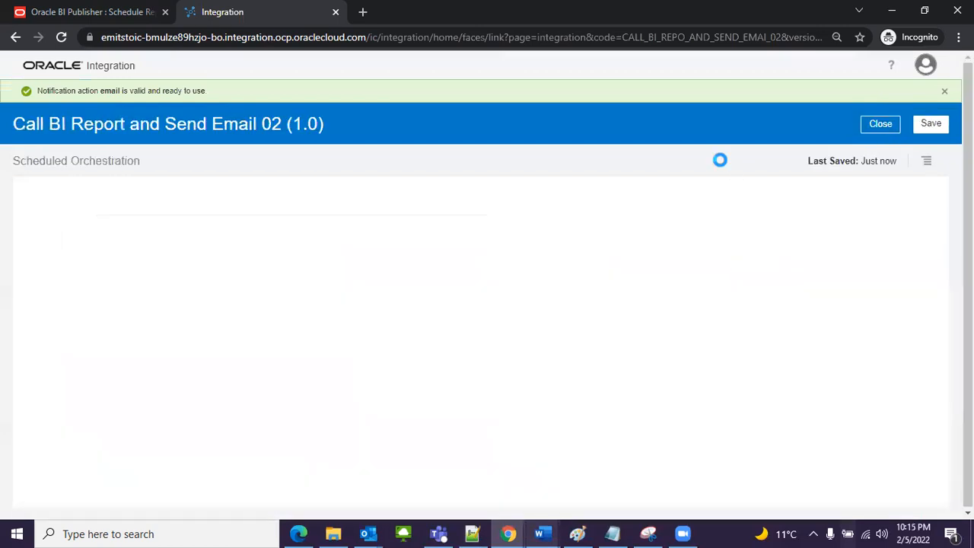
# Save and close the integration, then begin activating Call BI Report and Send Email 02
pyautogui.click(932, 123)
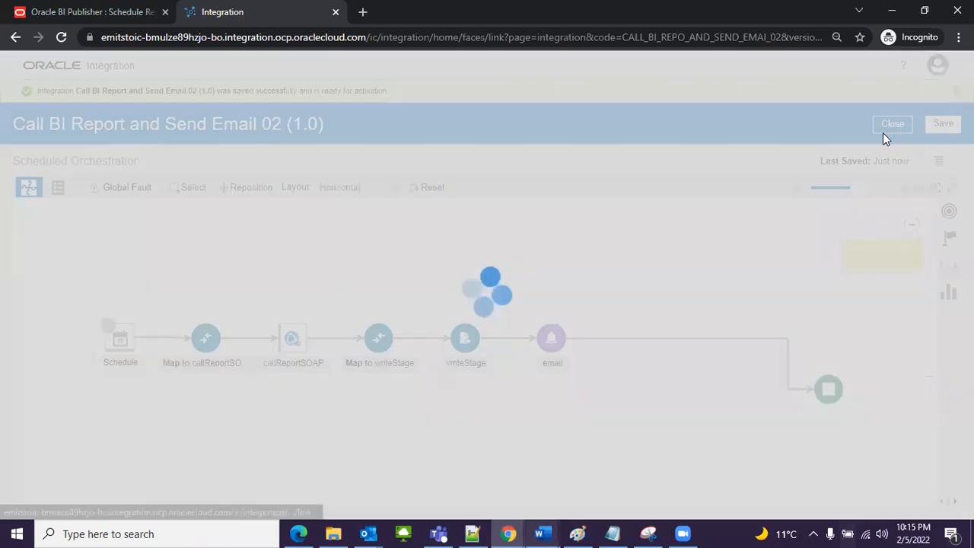
pyautogui.click(892, 123)
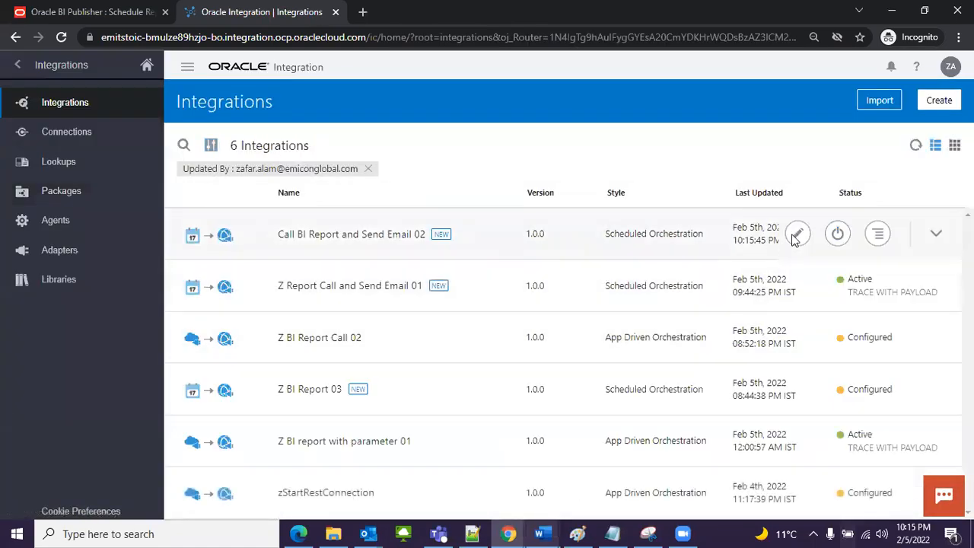
pyautogui.click(837, 234)
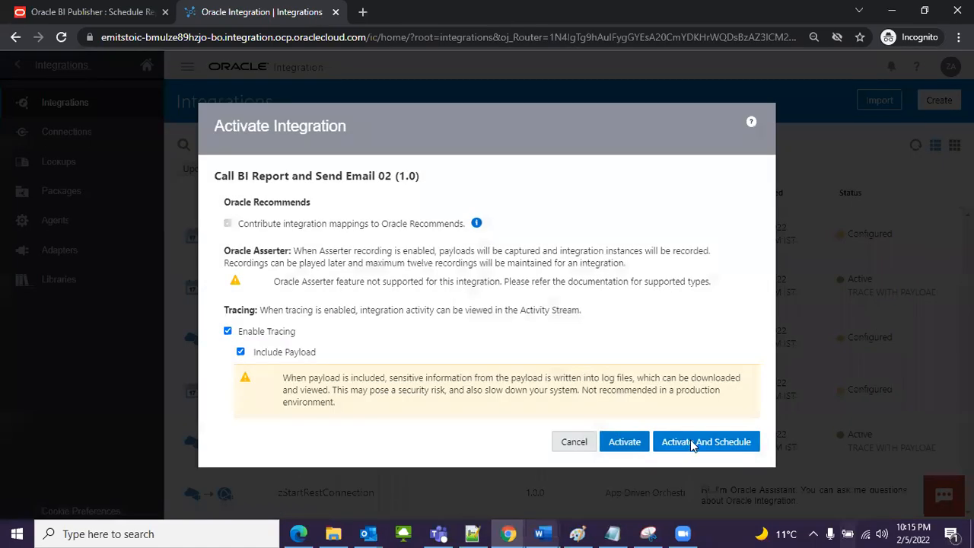
# Activate the integration and enter its schedule settings for editing
pyautogui.click(706, 442)
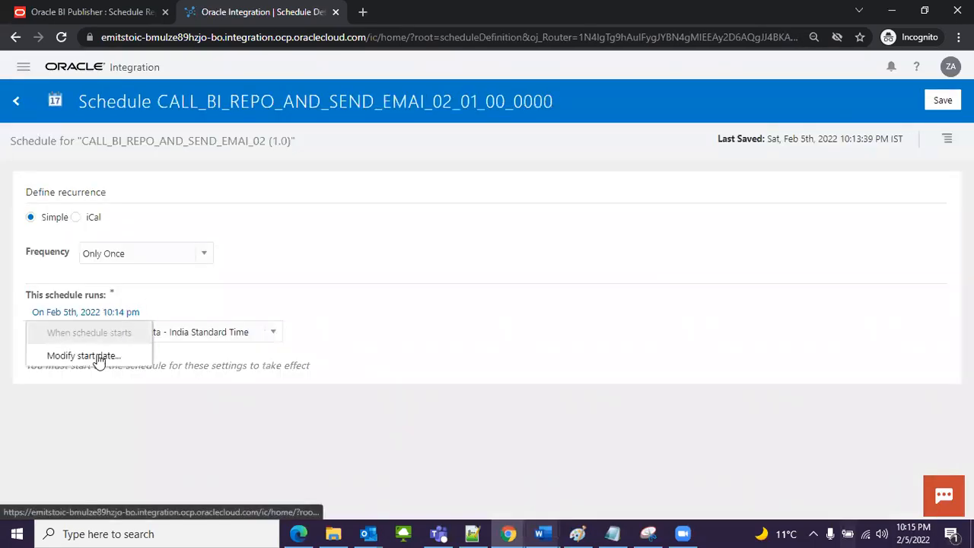
pyautogui.click(84, 357)
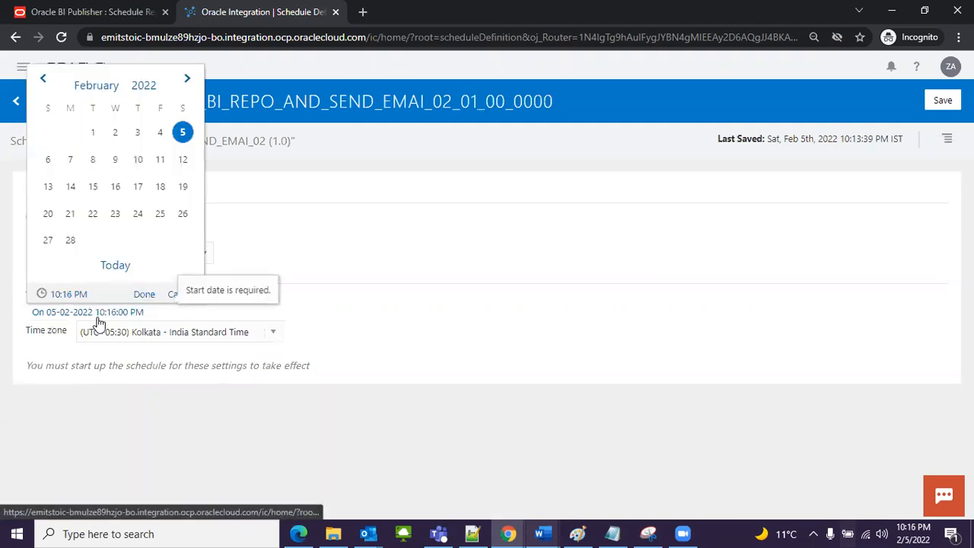
pyautogui.click(143, 294)
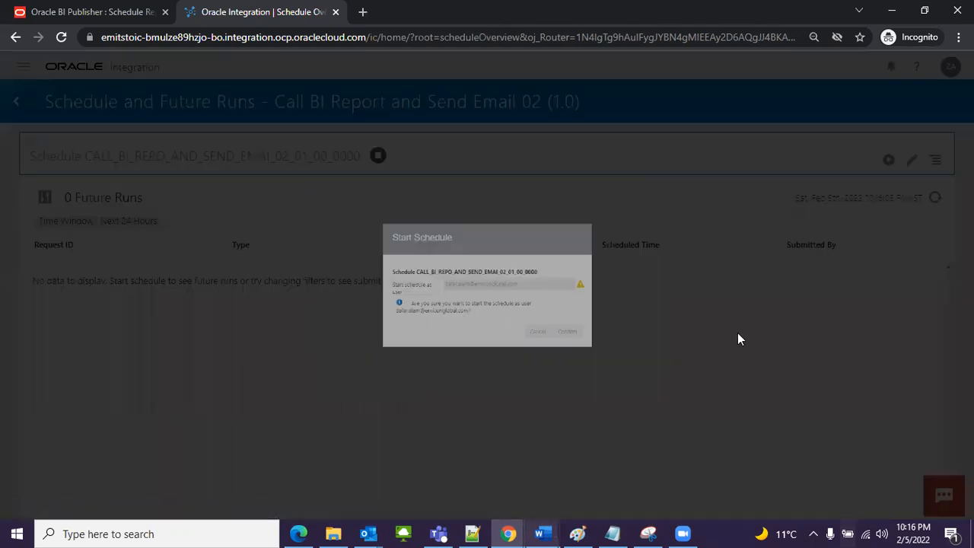
pyautogui.click(567, 331)
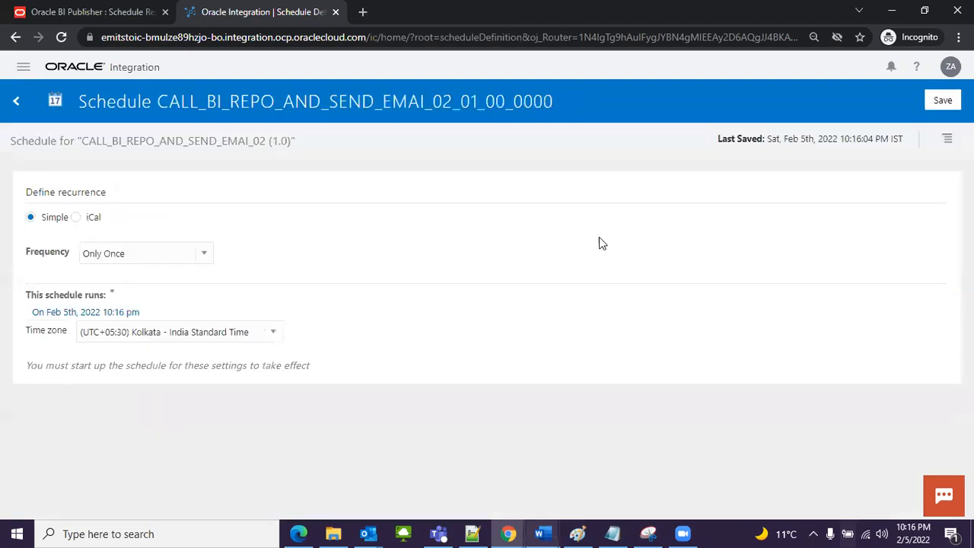
# Set the one-time schedule start to 10:17 PM, save it, and return to start the schedule
pyautogui.click(85, 312)
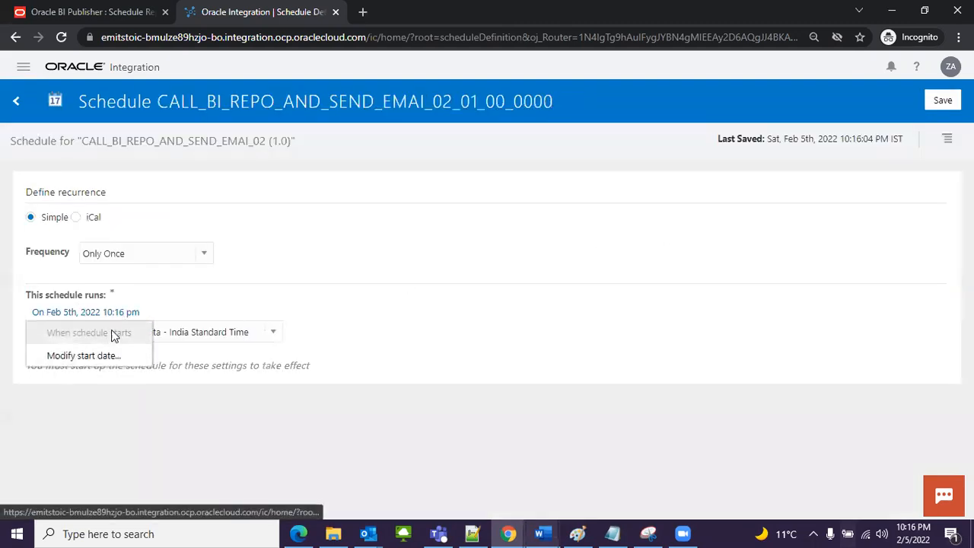
pyautogui.click(83, 356)
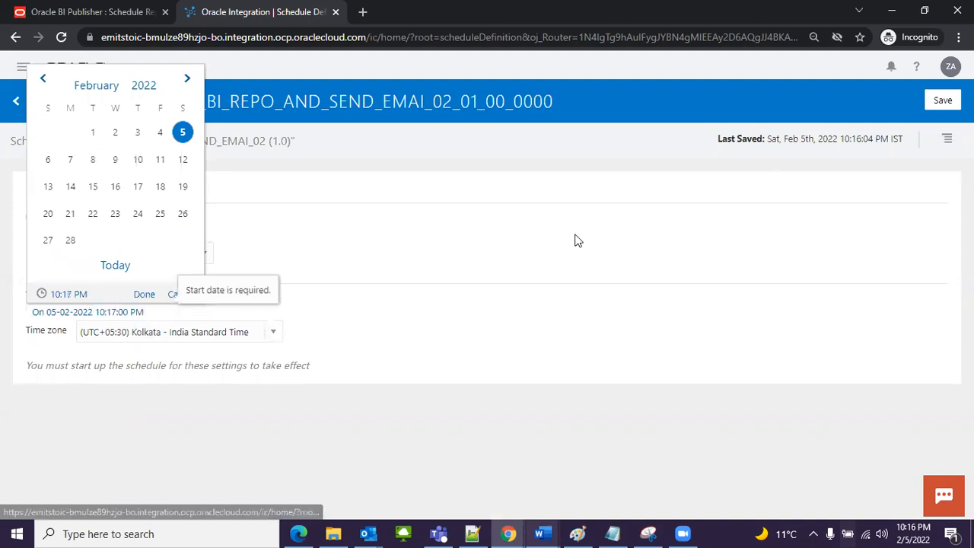
pyautogui.click(144, 294)
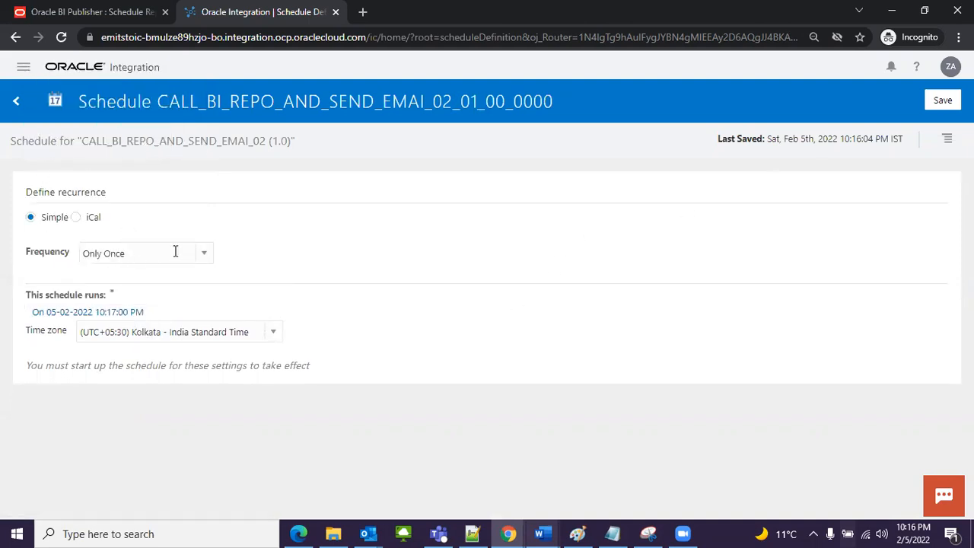
pyautogui.click(204, 253)
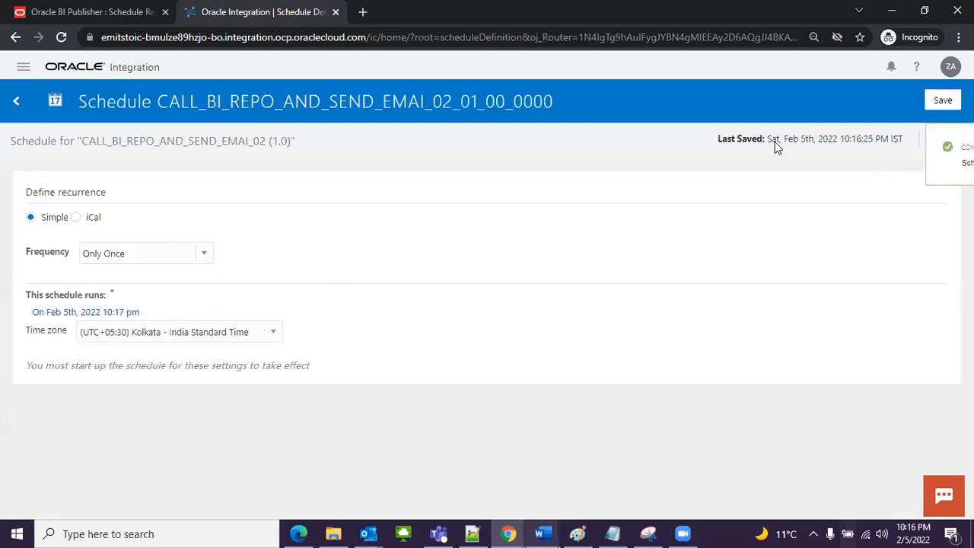
pyautogui.click(16, 101)
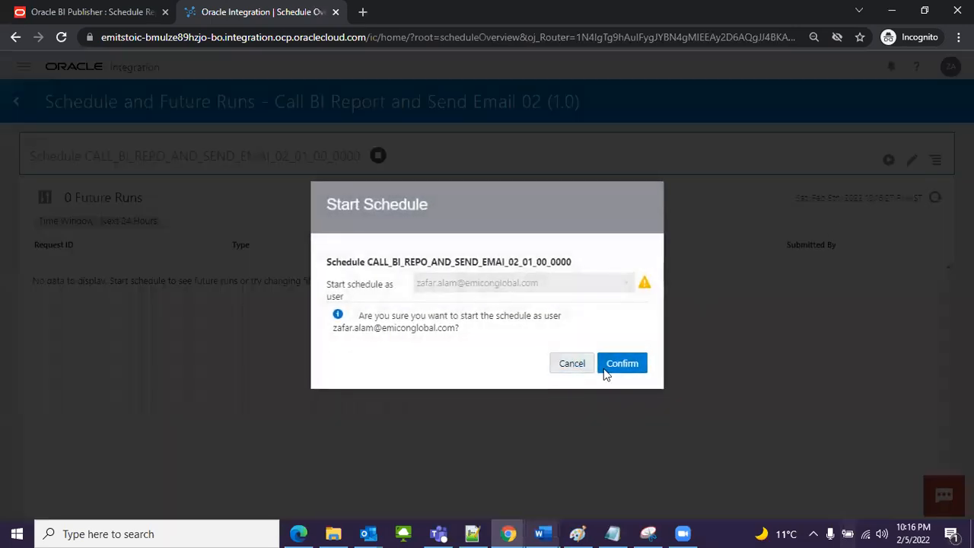
# Confirm the schedule start and track instances, where run 400050 shows as queued
pyautogui.click(621, 362)
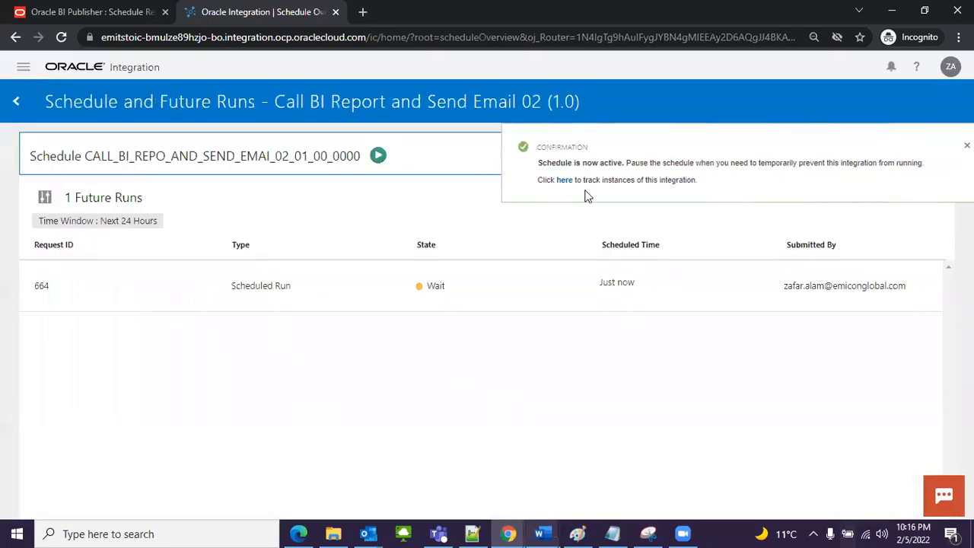
pyautogui.click(564, 180)
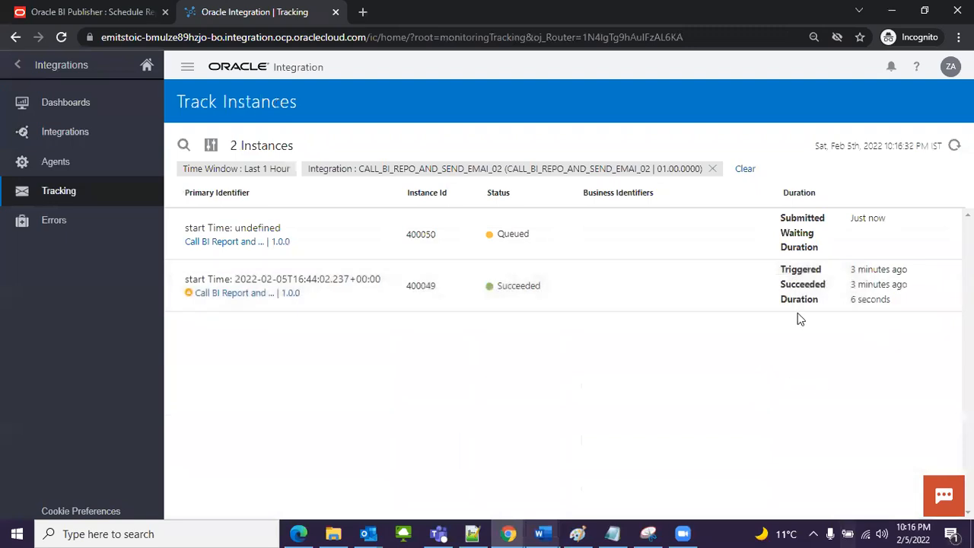
pyautogui.moveTo(487, 237)
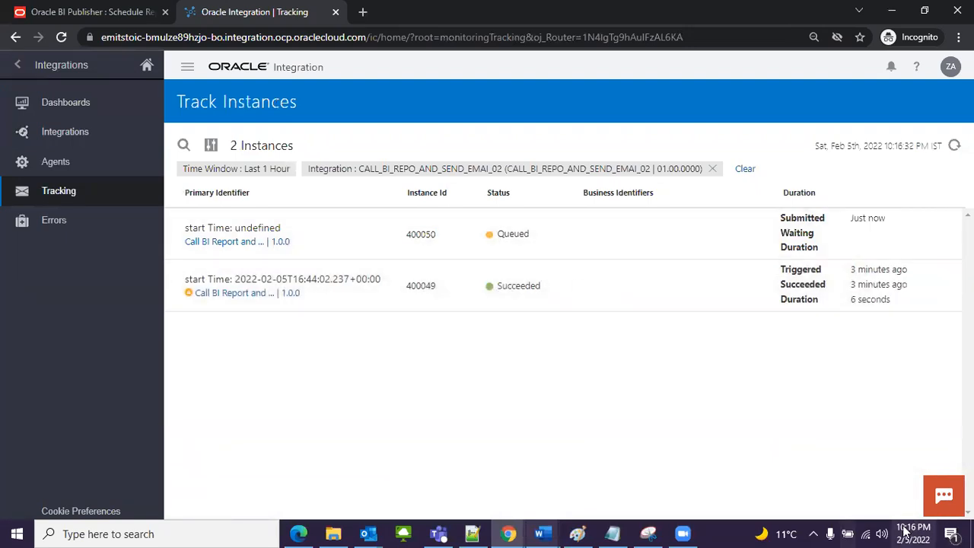
pyautogui.moveTo(503, 235)
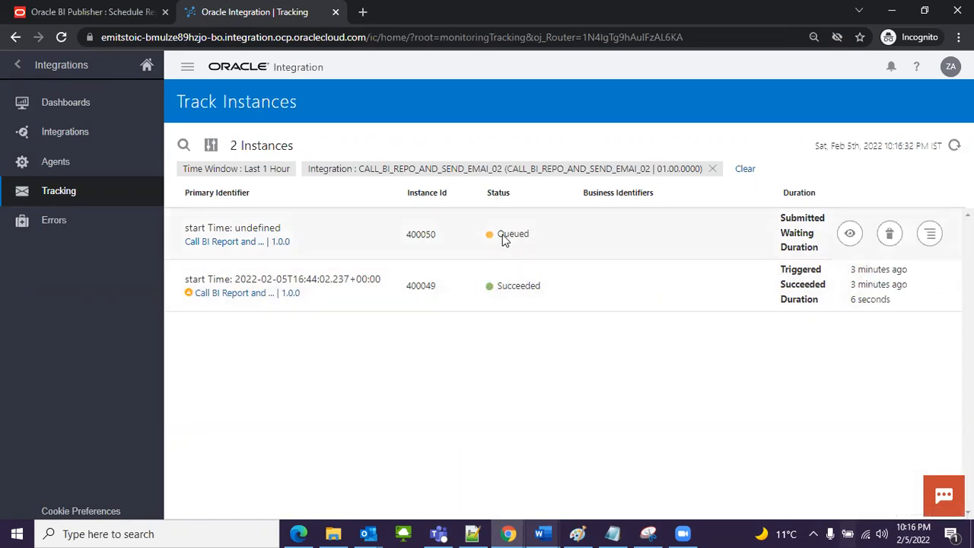
pyautogui.click(953, 146)
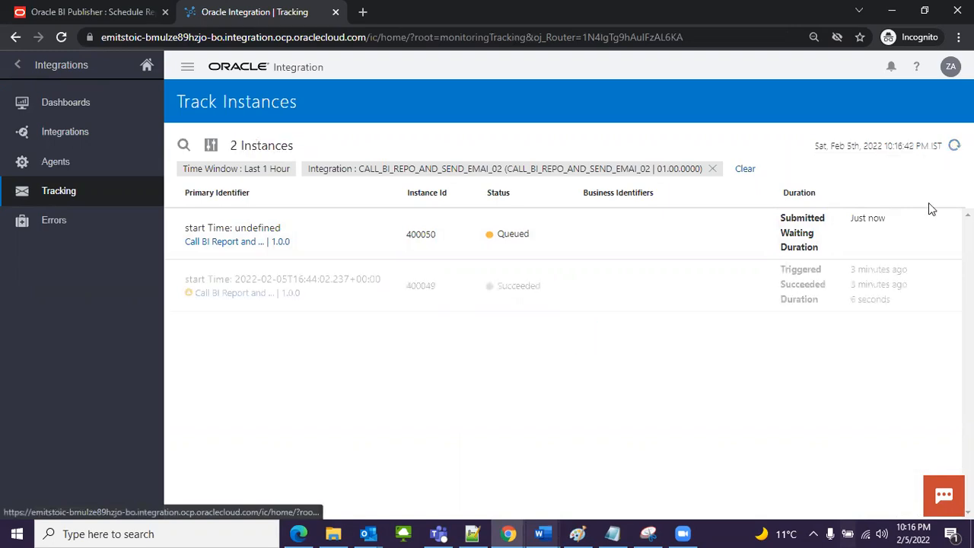
pyautogui.moveTo(508, 533)
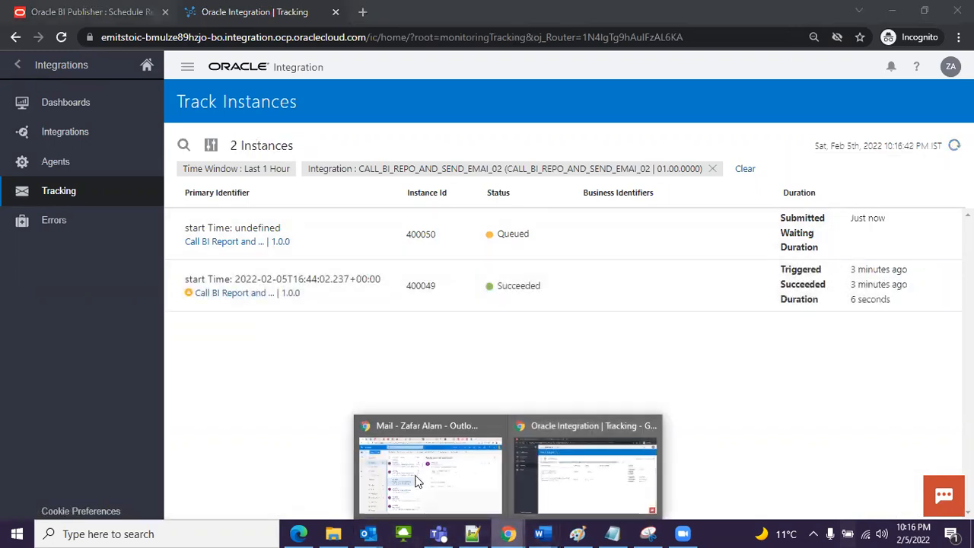
pyautogui.click(430, 469)
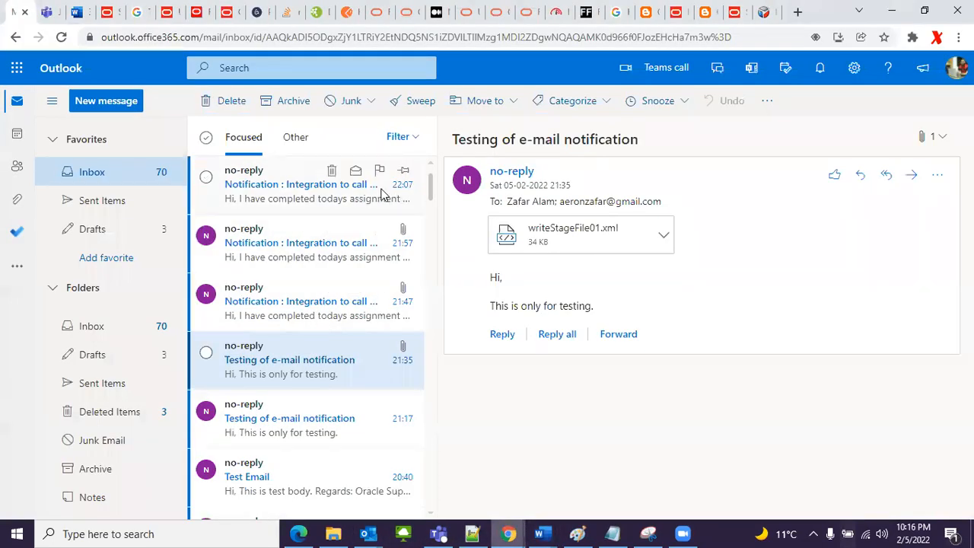
# View the earlier no-reply Test Email message in the Outlook inbox
pyautogui.click(301, 301)
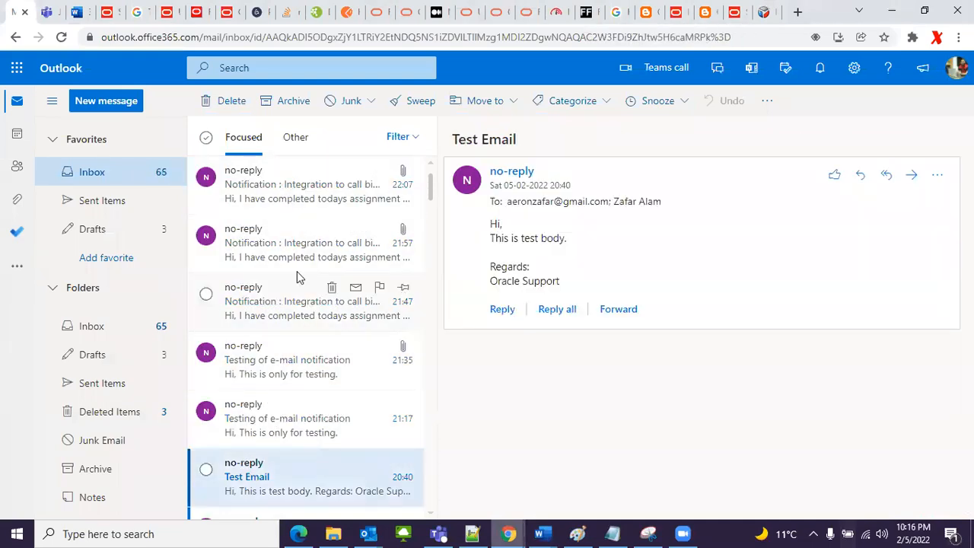
pyautogui.moveTo(296, 242)
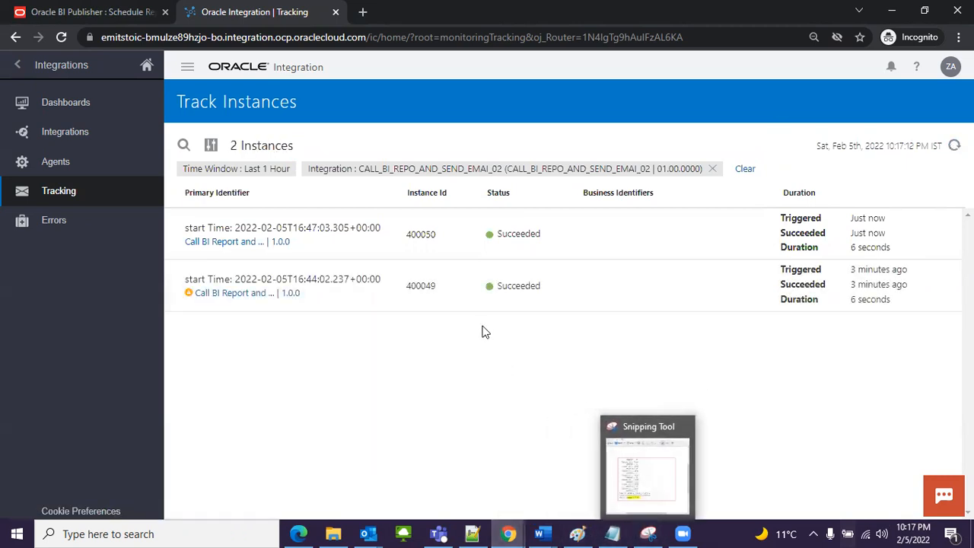
# Review instance 400050's activity stream through successful completion, then go to the inbox
pyautogui.click(284, 234)
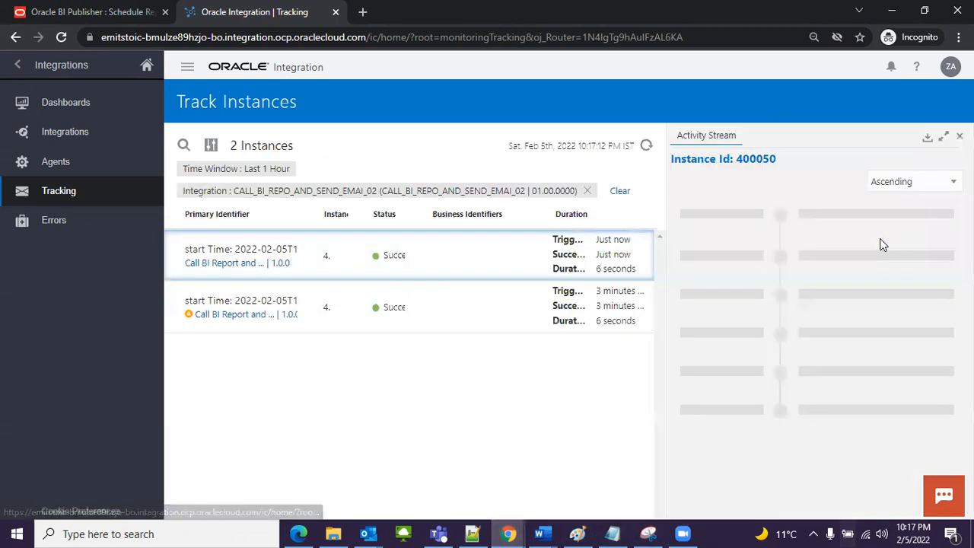
pyautogui.click(241, 256)
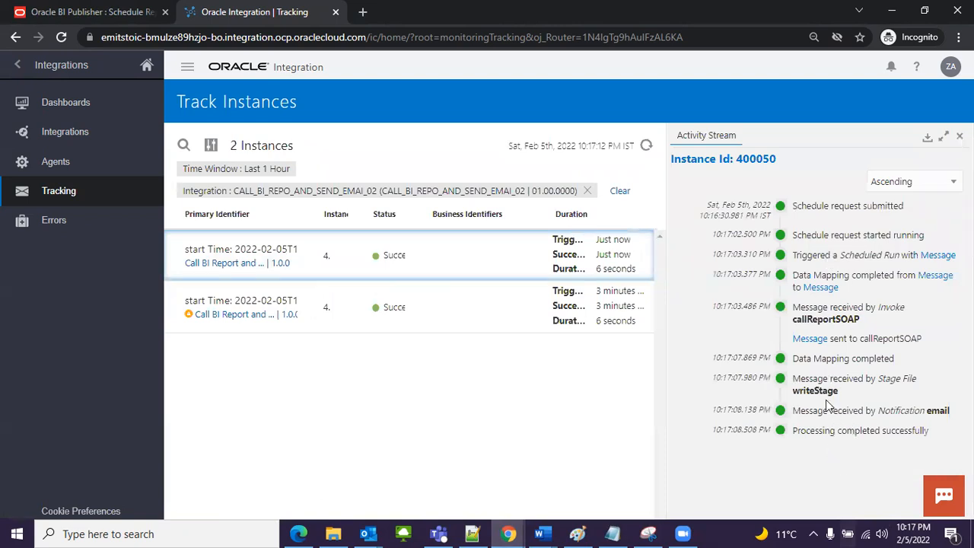
pyautogui.moveTo(921, 259)
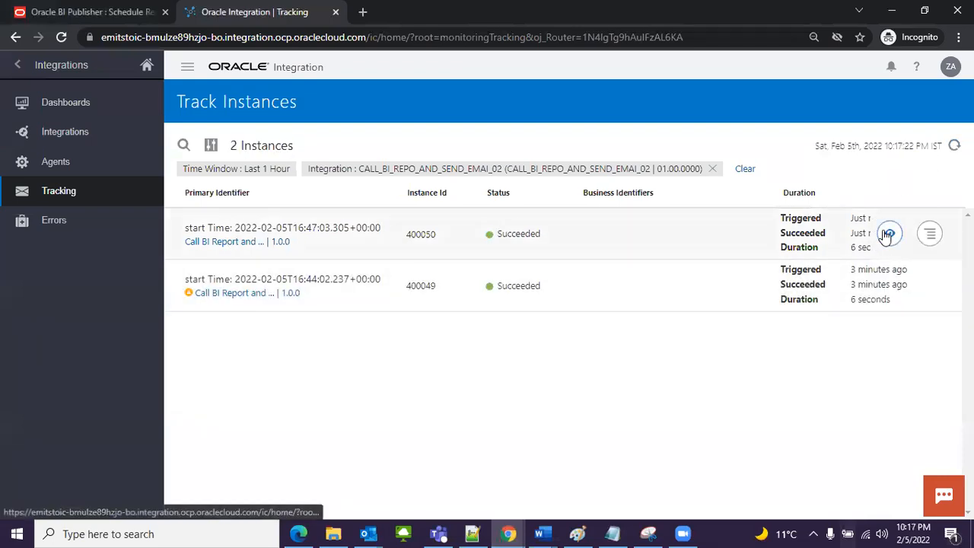
pyautogui.click(889, 235)
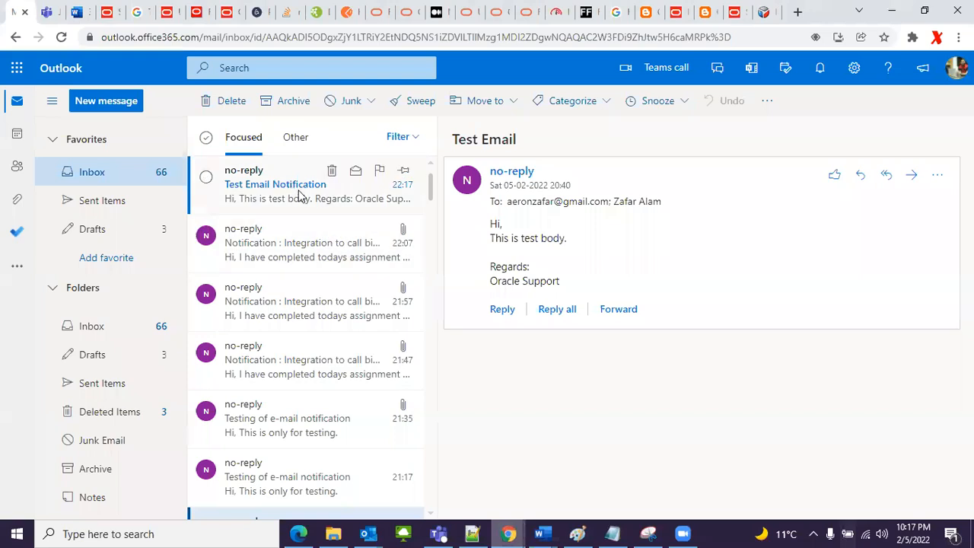
pyautogui.moveTo(395, 191)
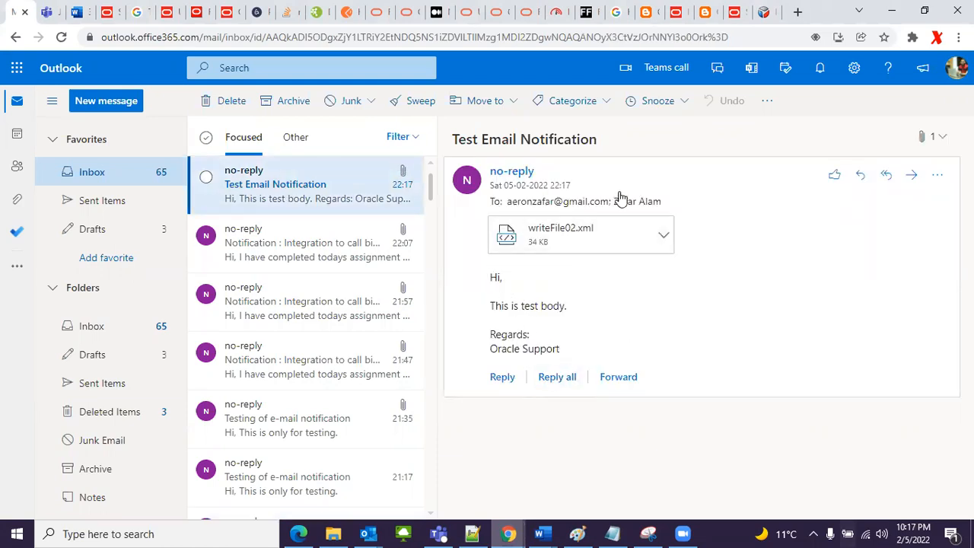
# Dismiss the recipient's contact card and preview the writeFile02.xml attachment
pyautogui.click(636, 201)
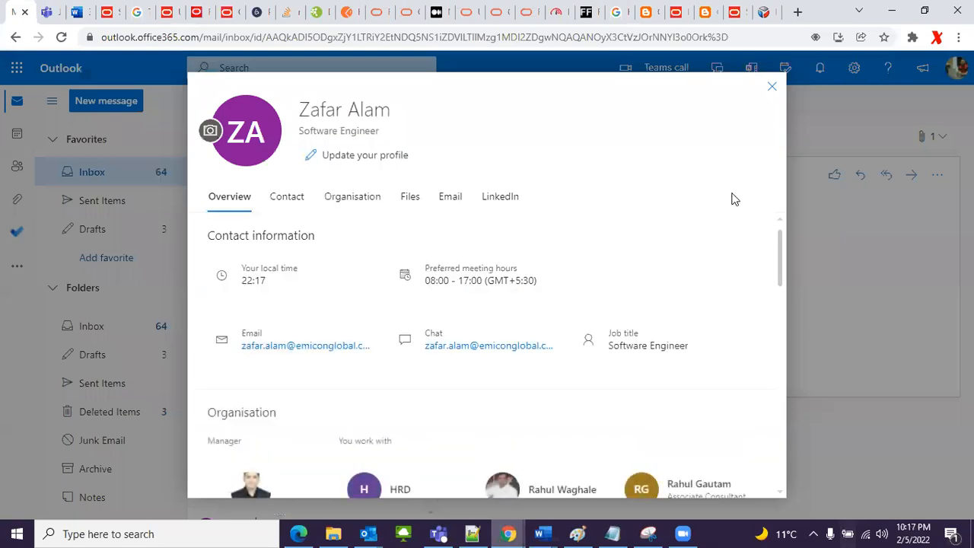
pyautogui.click(772, 85)
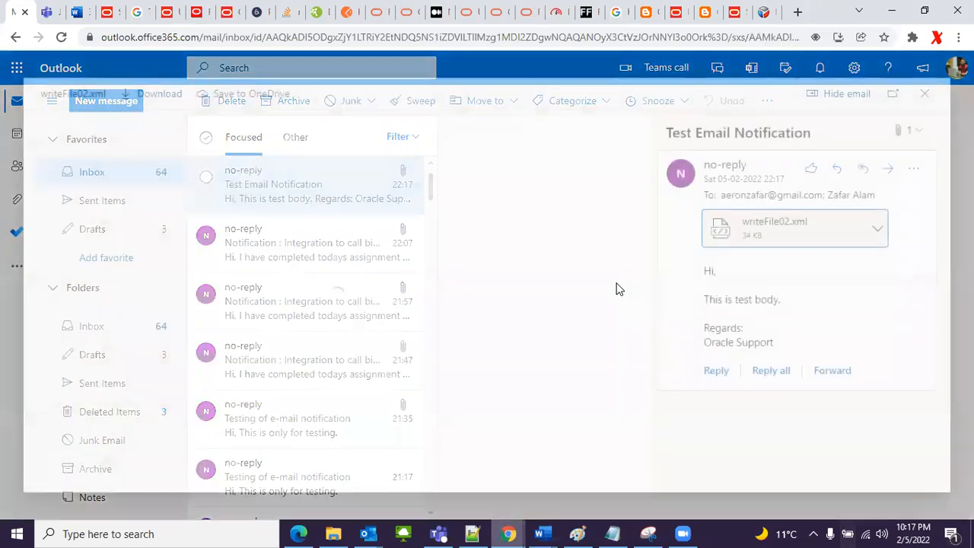
pyautogui.click(773, 220)
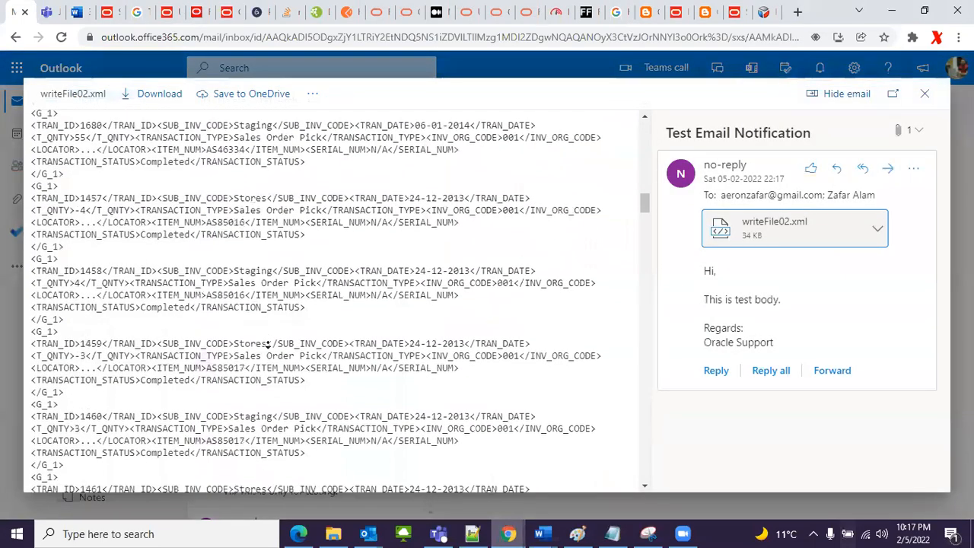
# Scroll through the XML transaction records to verify the report data, then close the preview
pyautogui.scroll(-3)
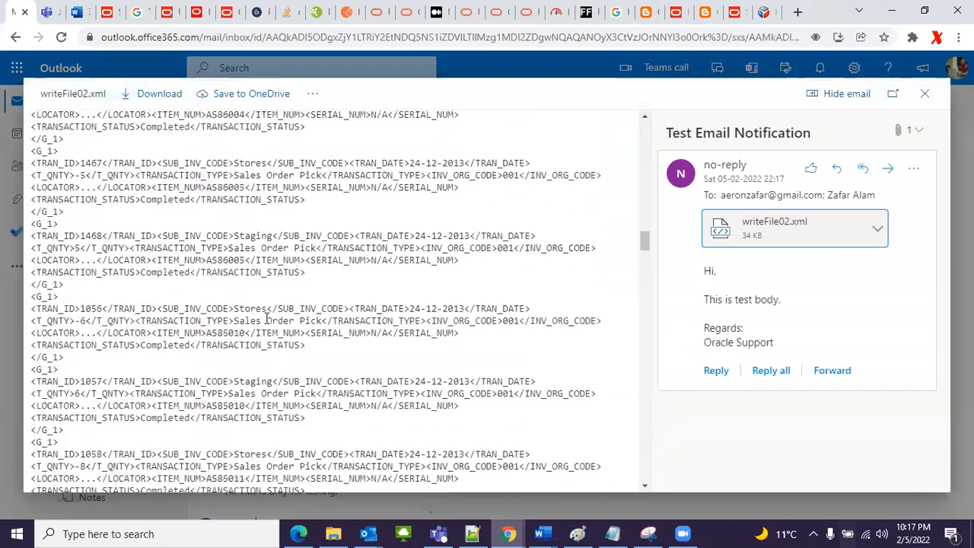
pyautogui.scroll(-3)
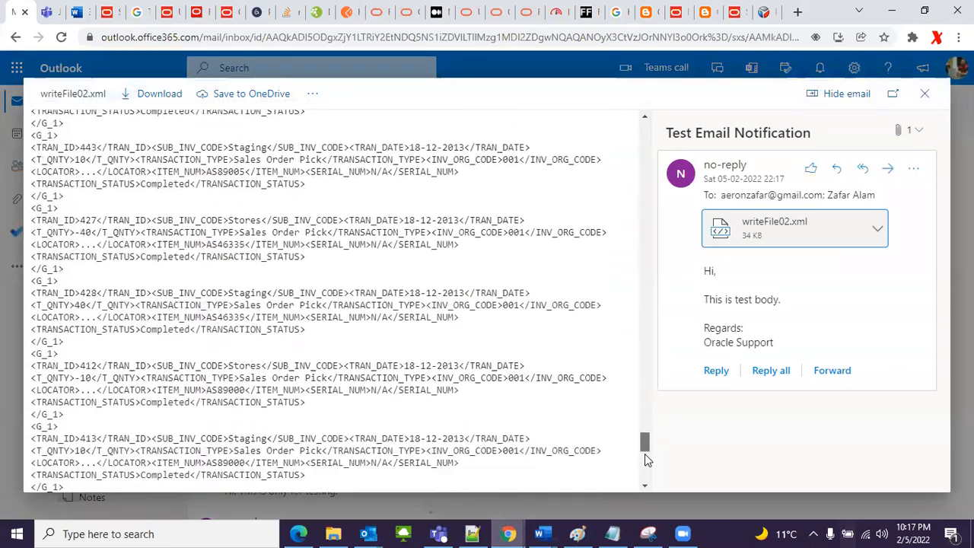
pyautogui.scroll(-3)
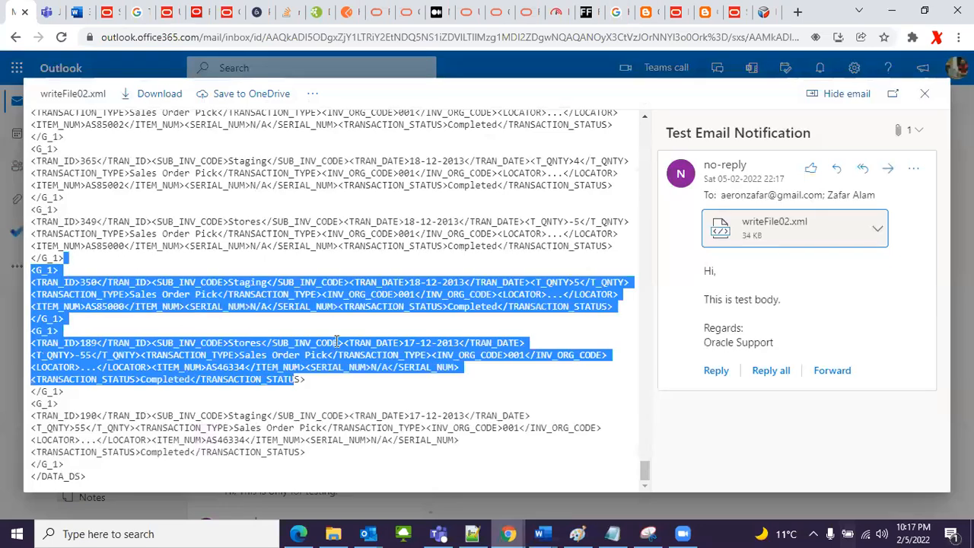
pyautogui.scroll(-3)
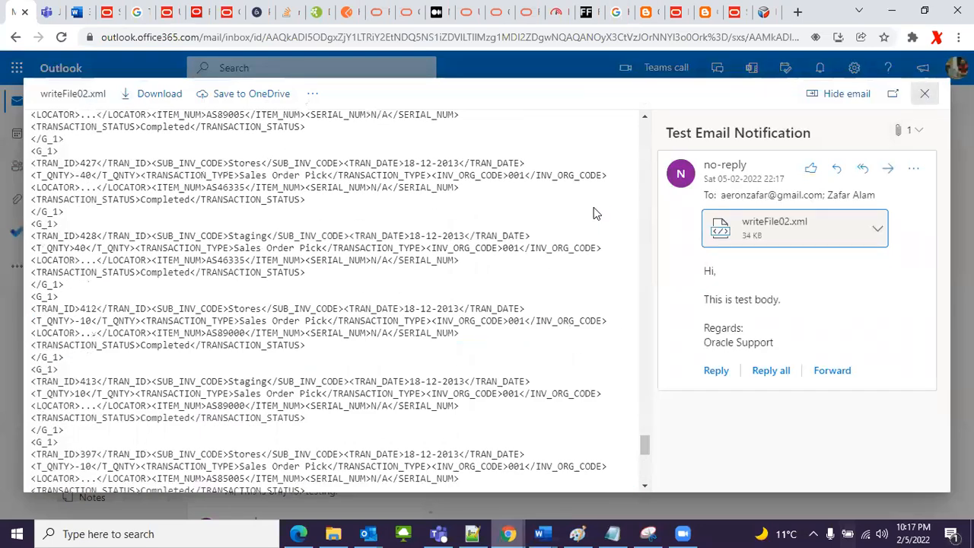
pyautogui.click(925, 93)
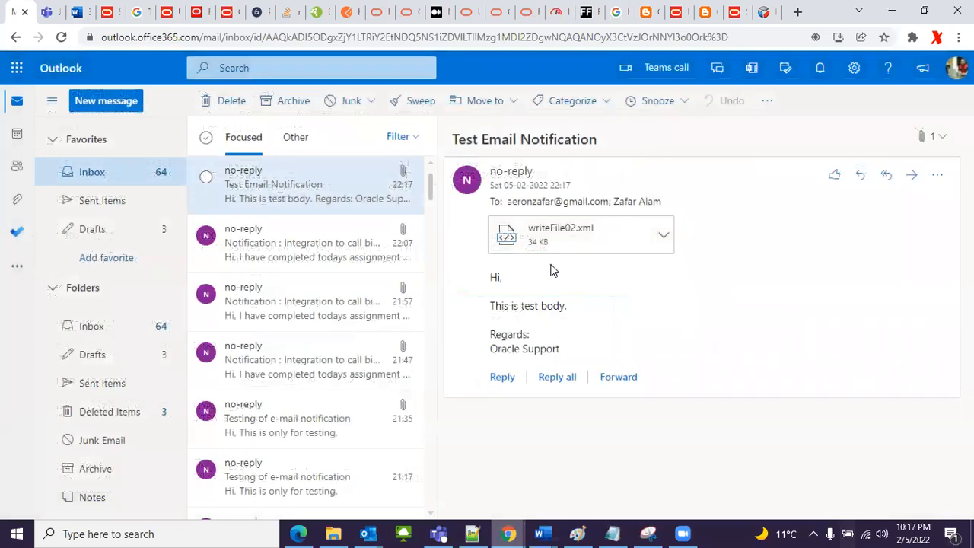